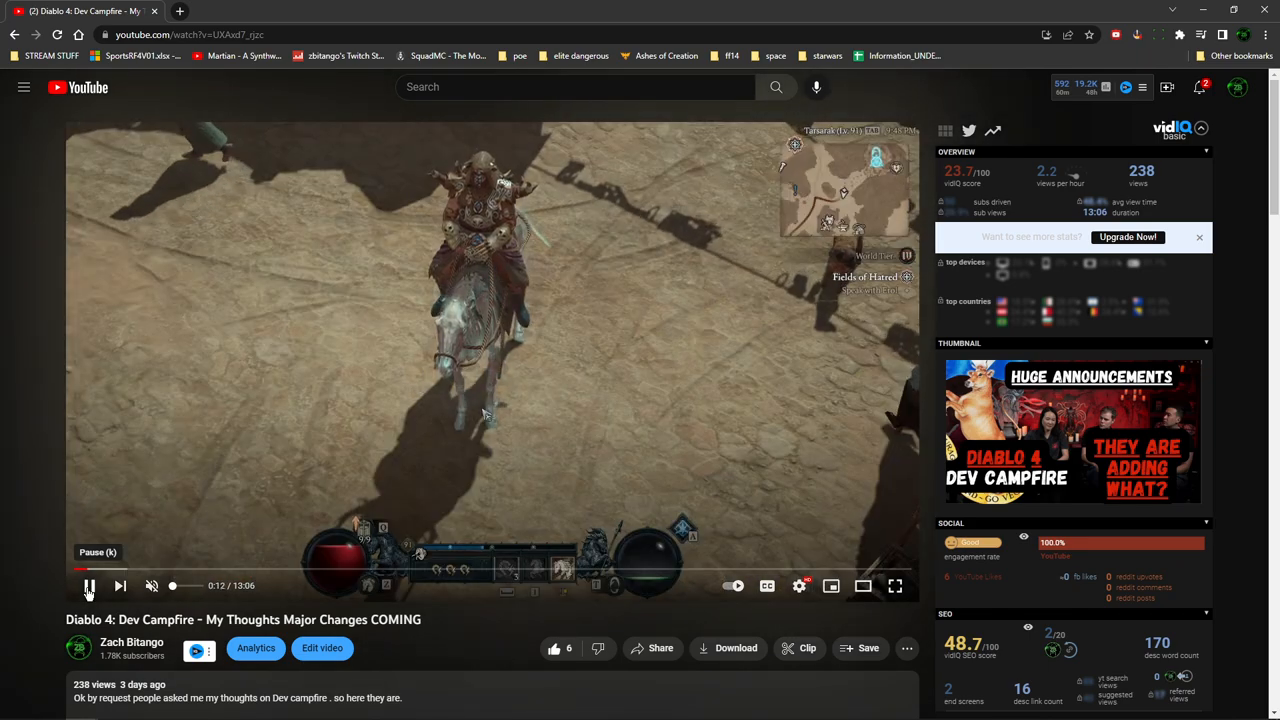
Pause the Diablo 4 Dev Campfire video on YouTube
click(88, 585)
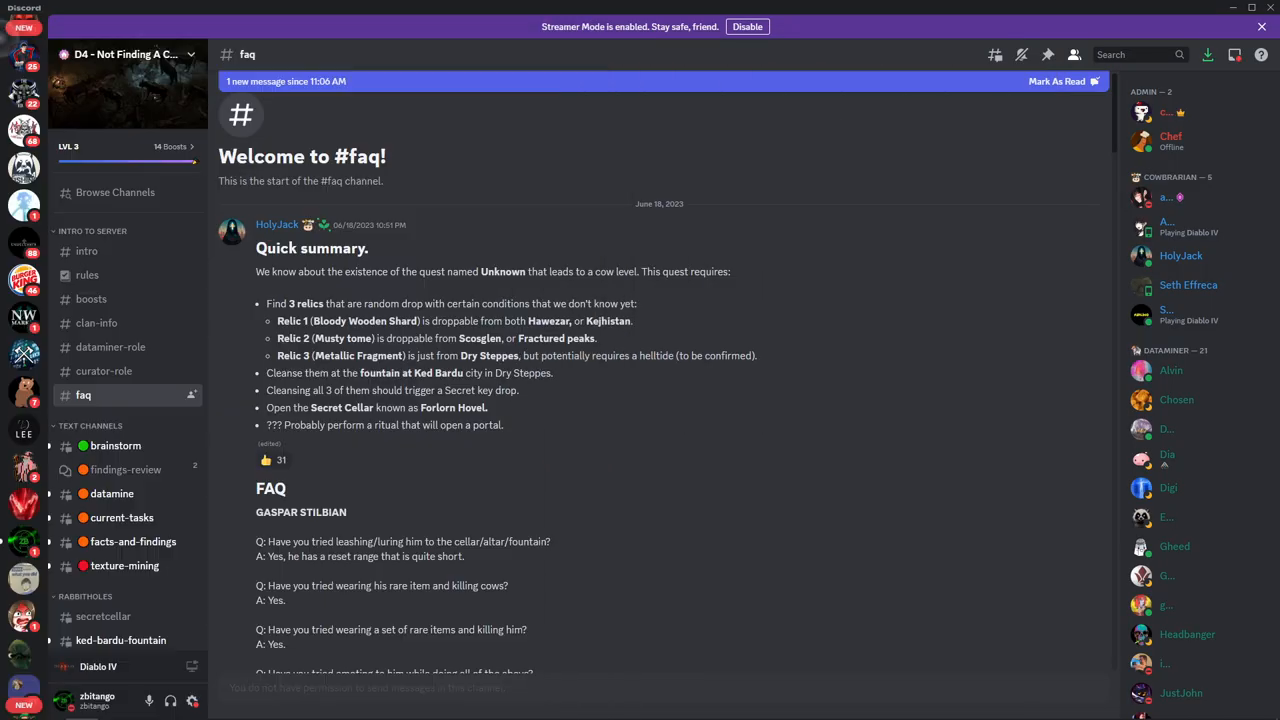
mouse_move(615, 340)
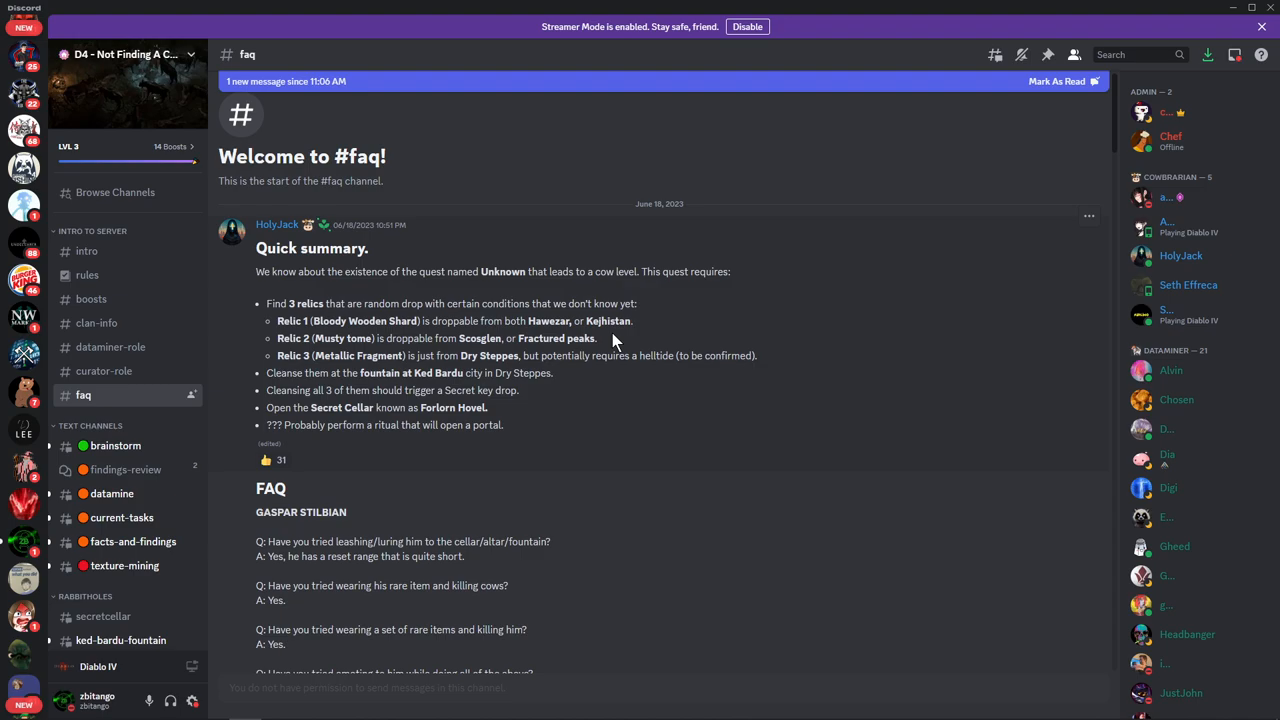
mouse_move(592, 438)
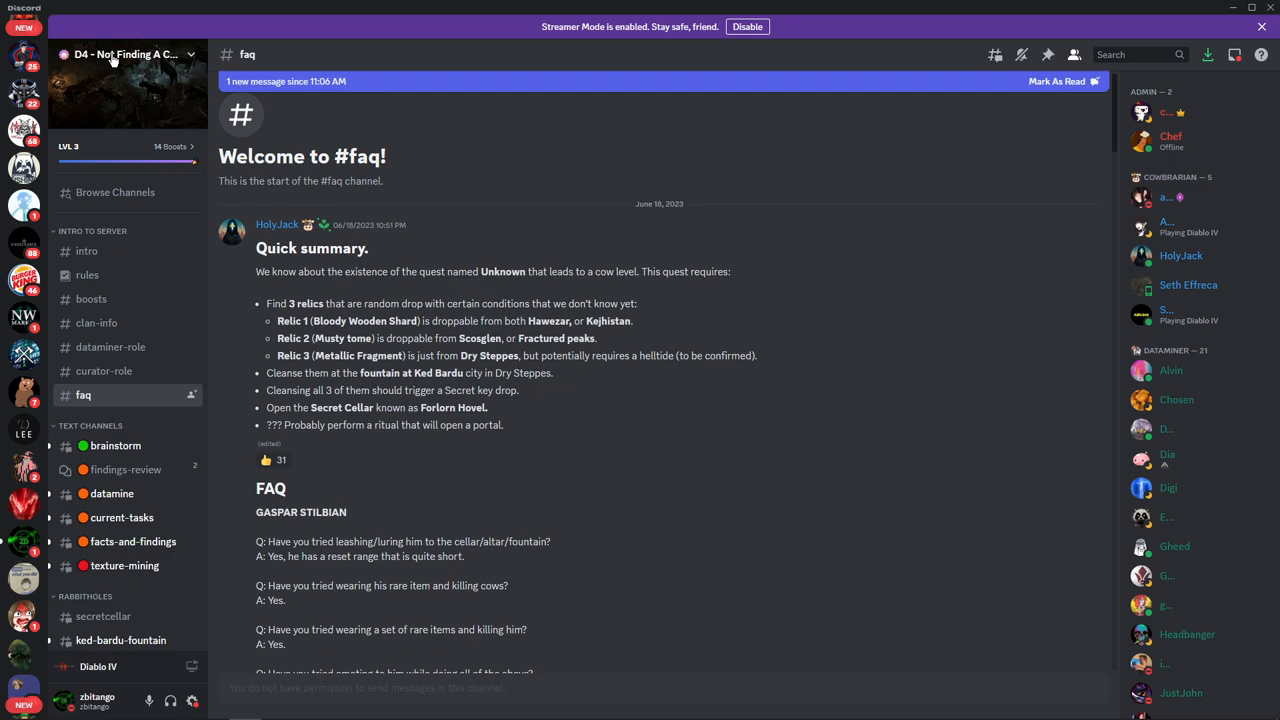
mouse_move(540, 311)
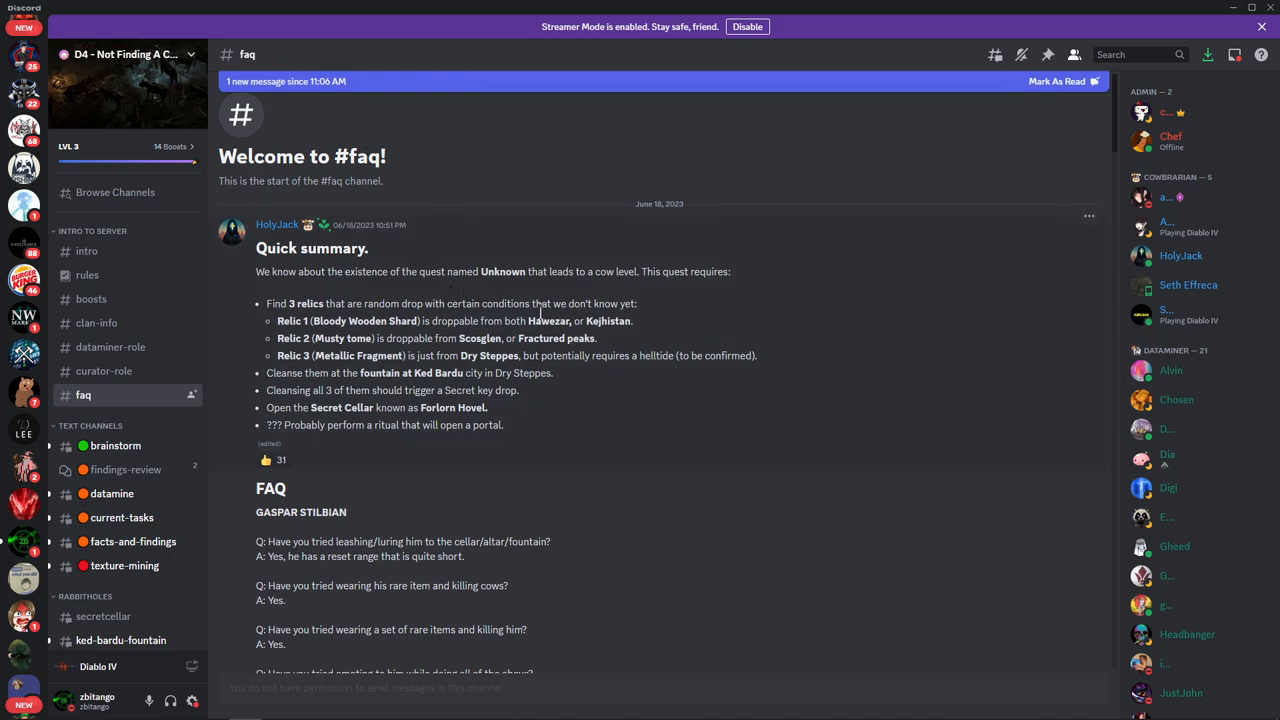
mouse_move(335, 298)
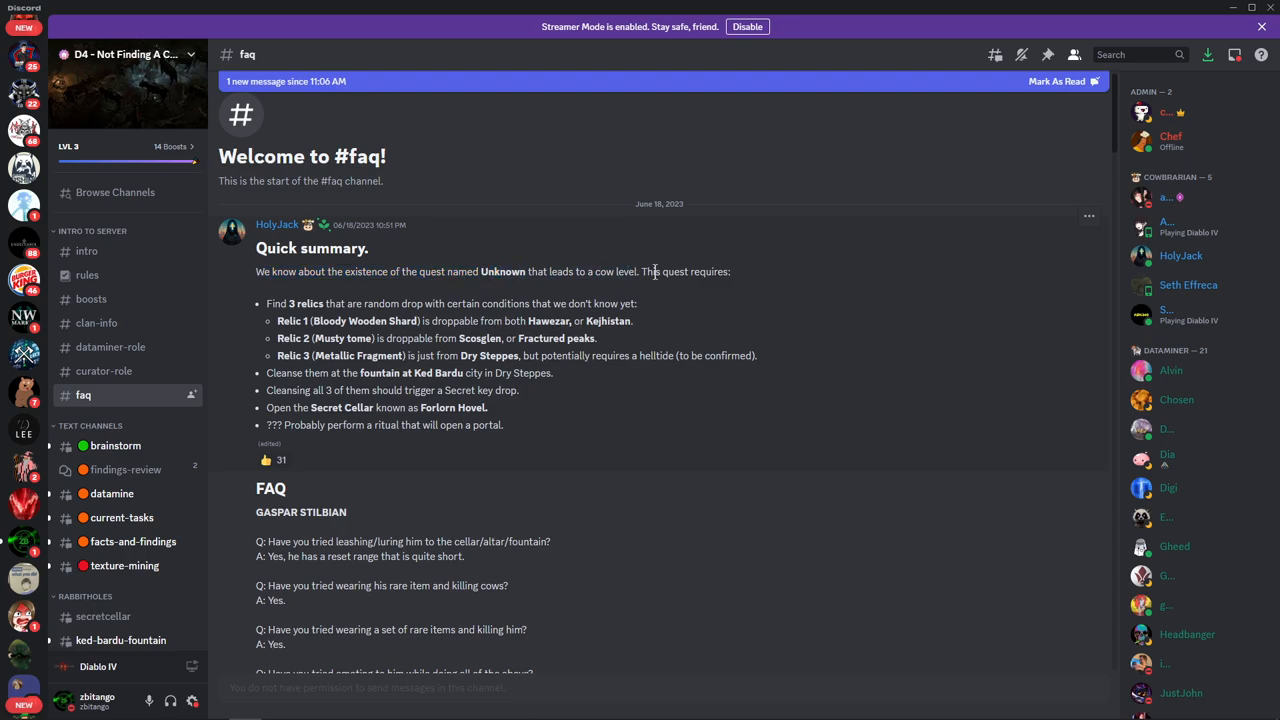
drag(447, 271, 613, 271)
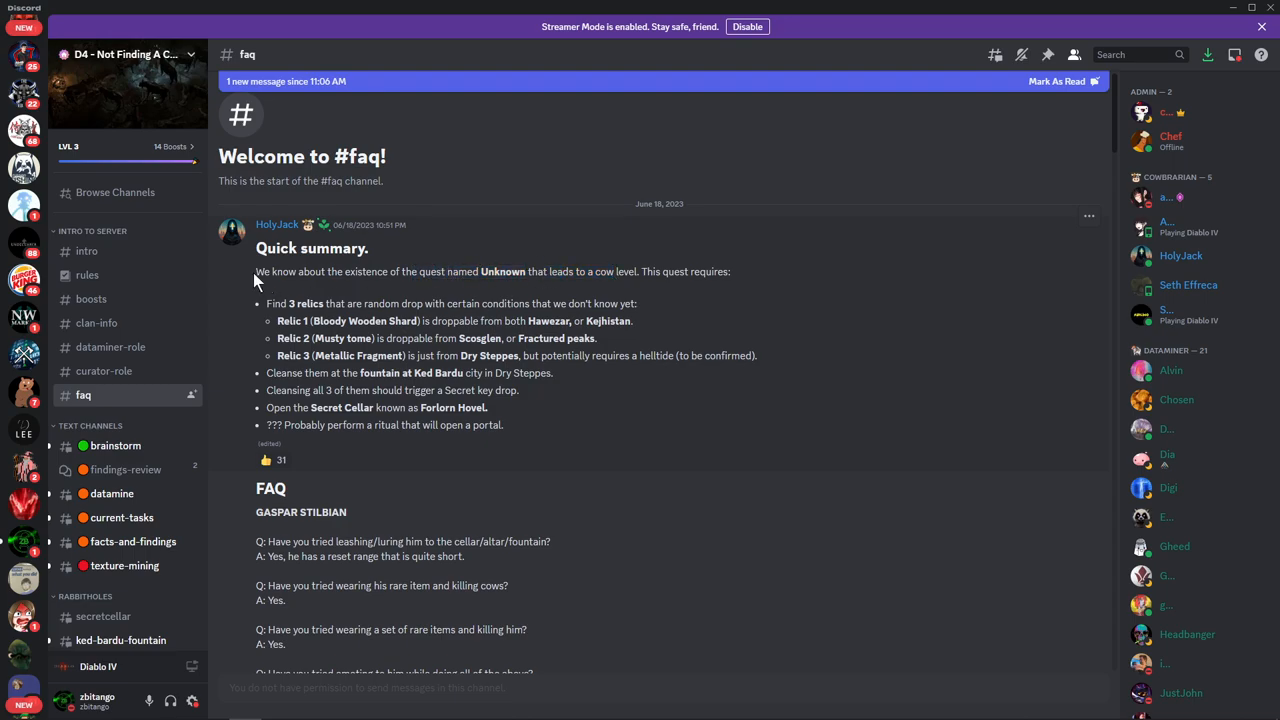
mouse_move(705, 292)
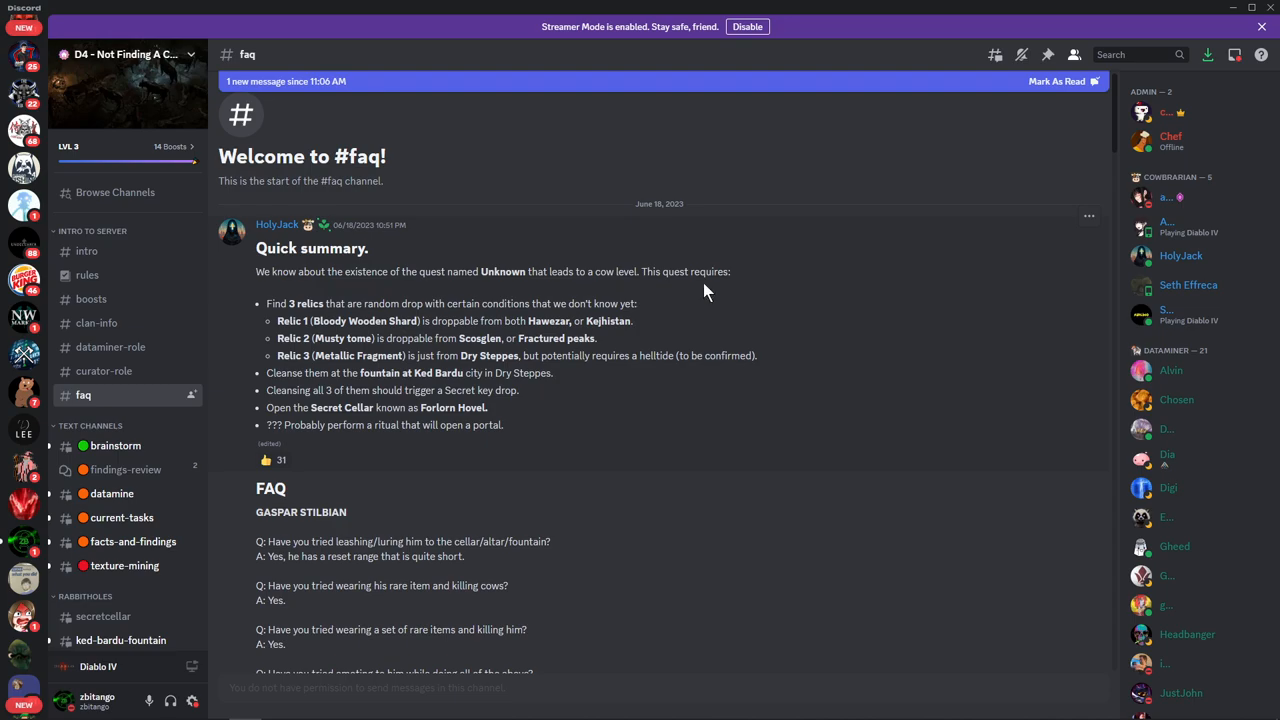
mouse_move(418, 314)
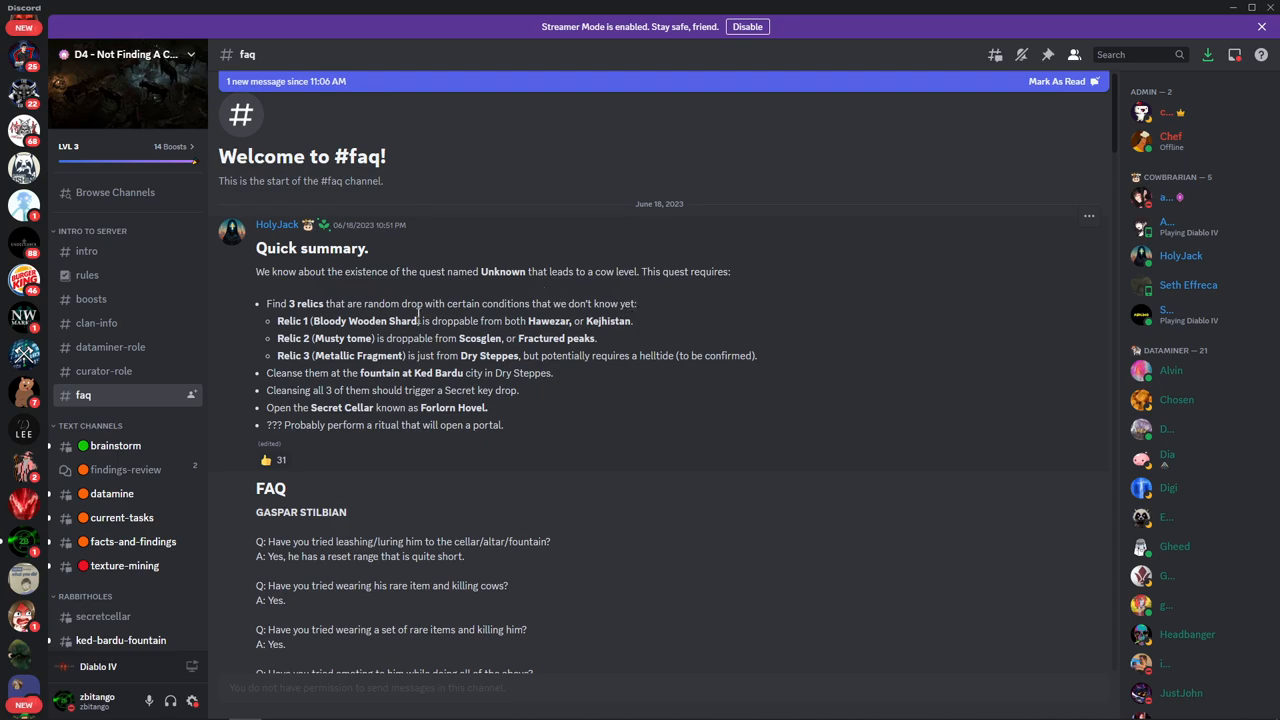
scroll(down, 3)
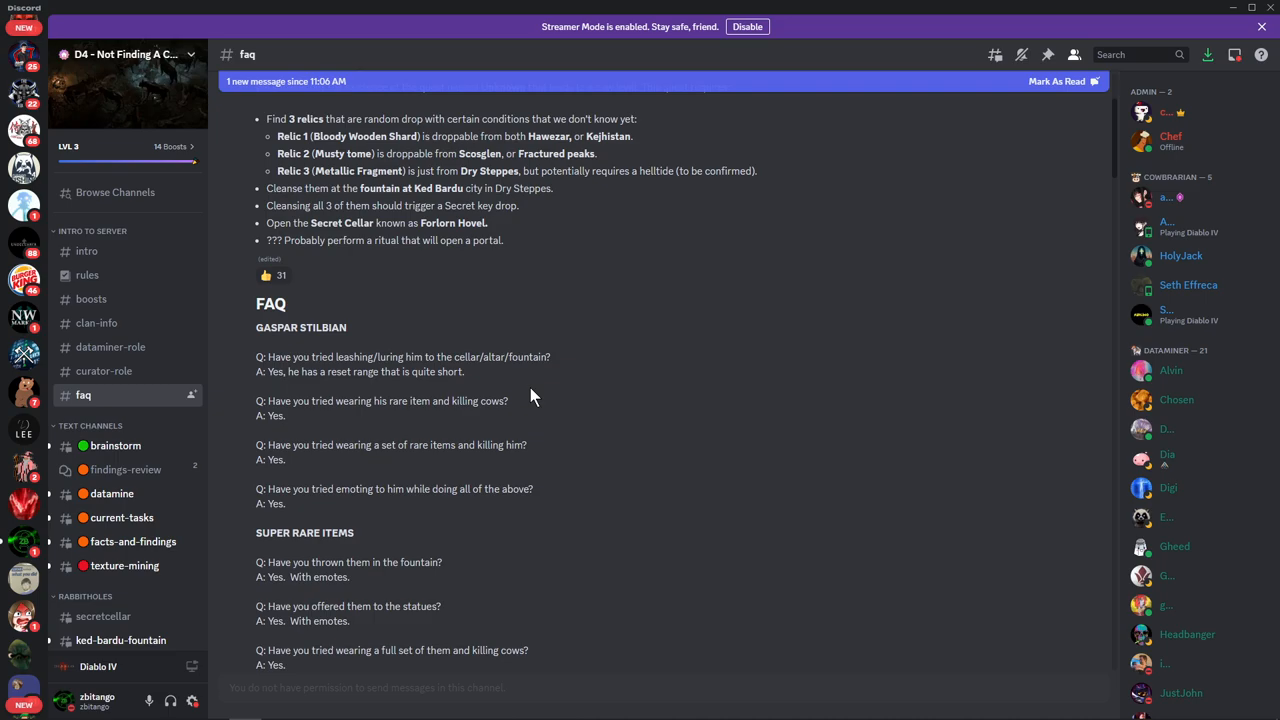
scroll(up, 3)
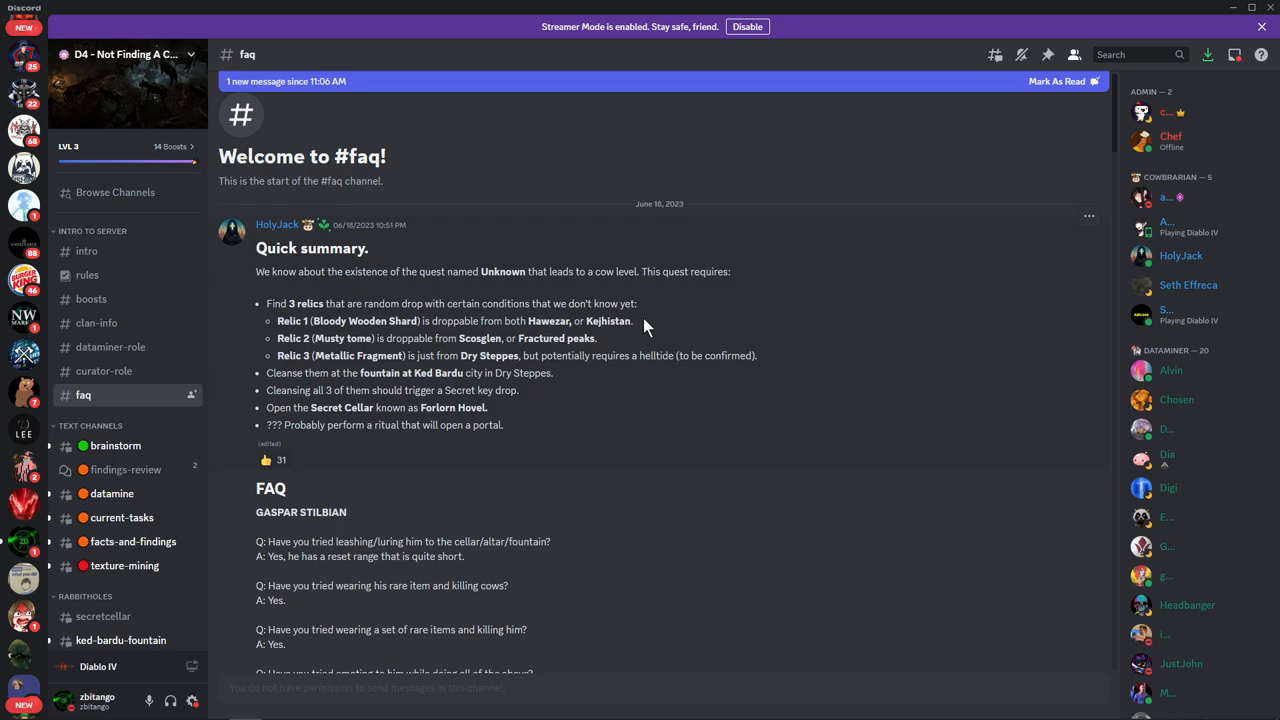
mouse_move(610, 310)
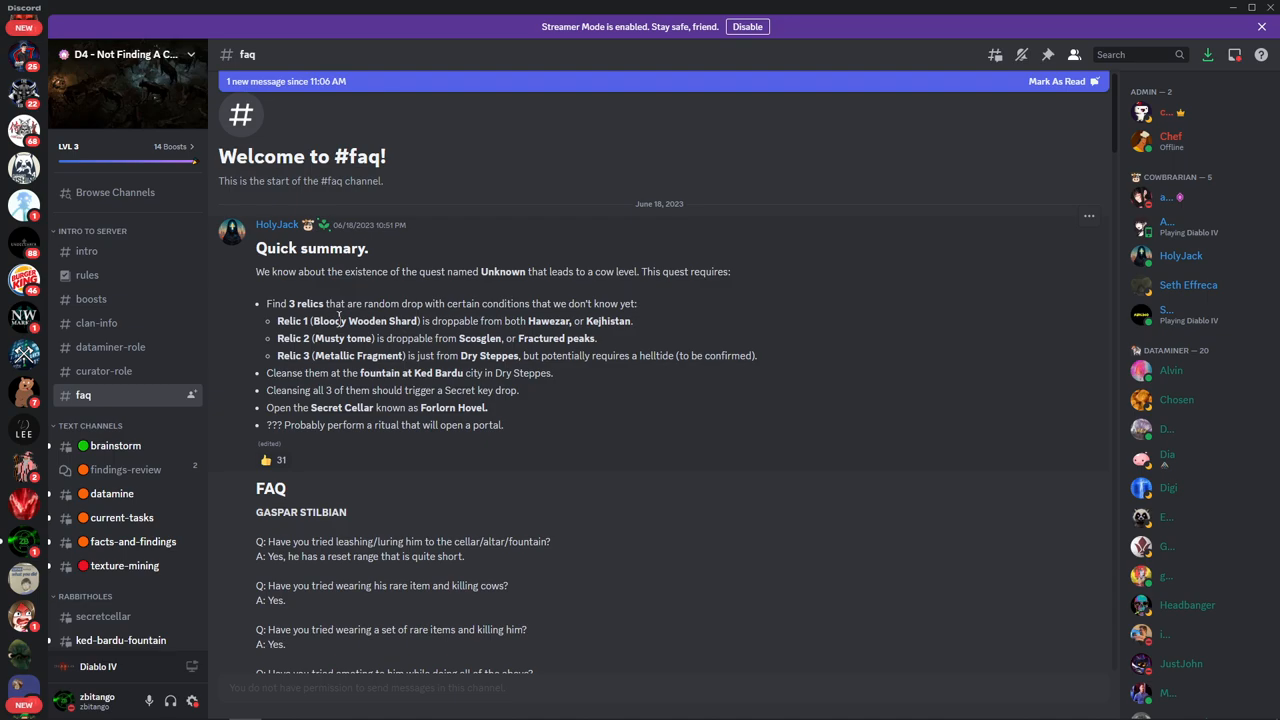
double_click(360, 321)
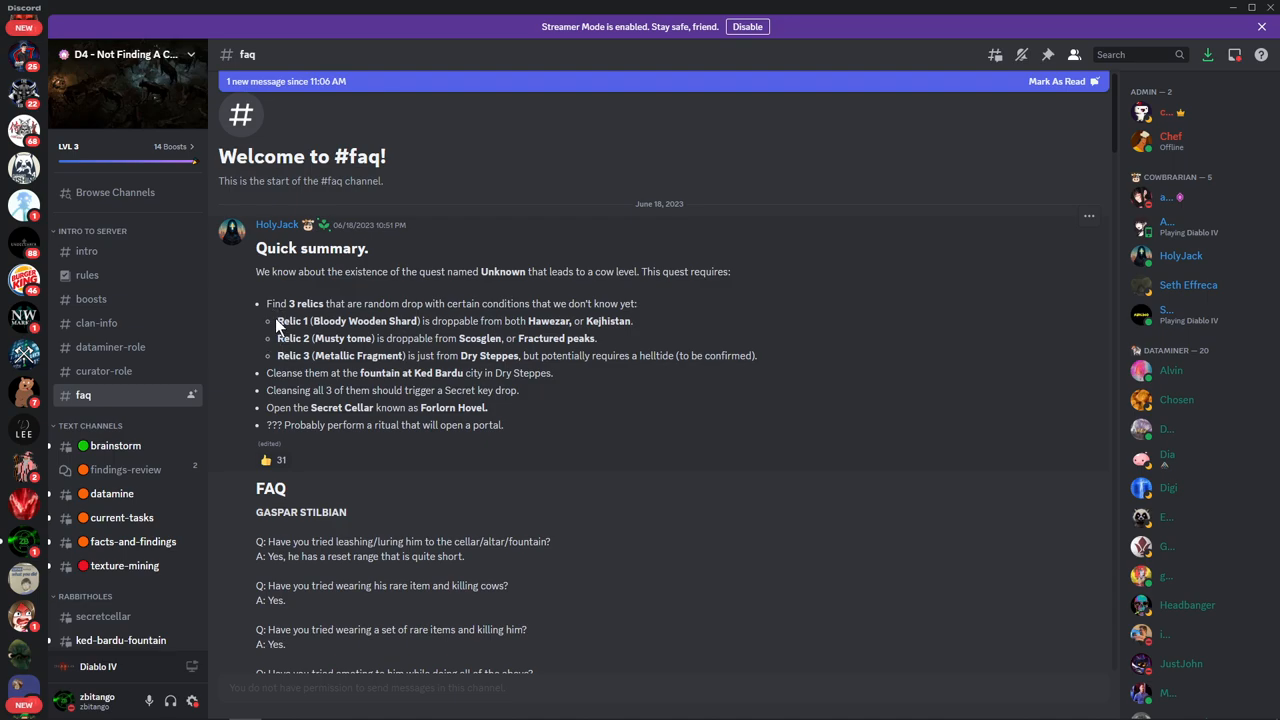
drag(278, 321, 598, 338)
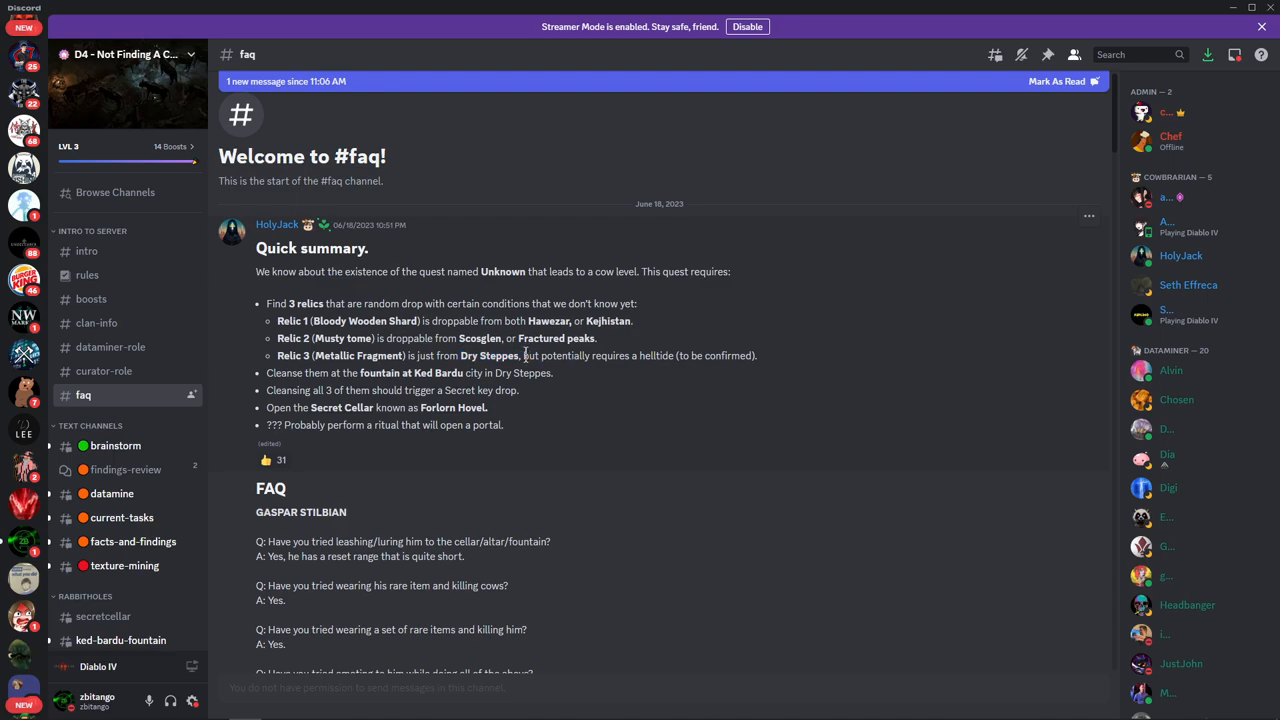
drag(520, 355, 677, 355)
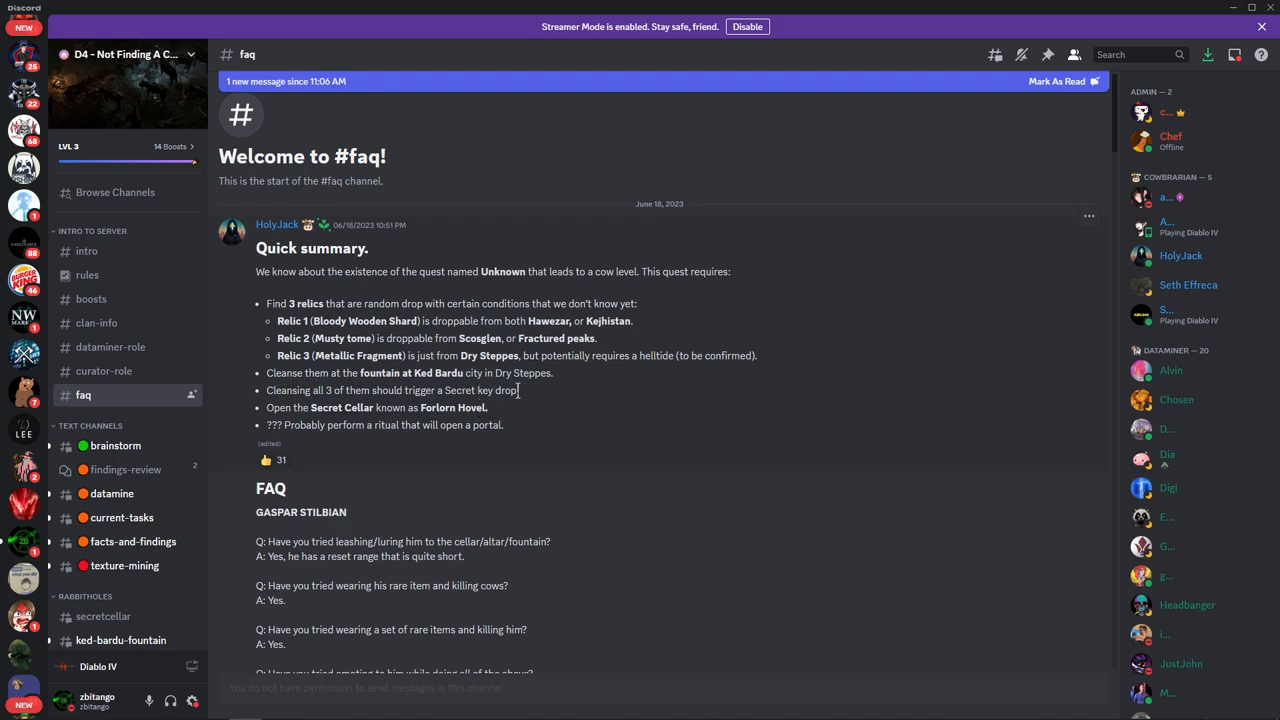
double_click(480, 390)
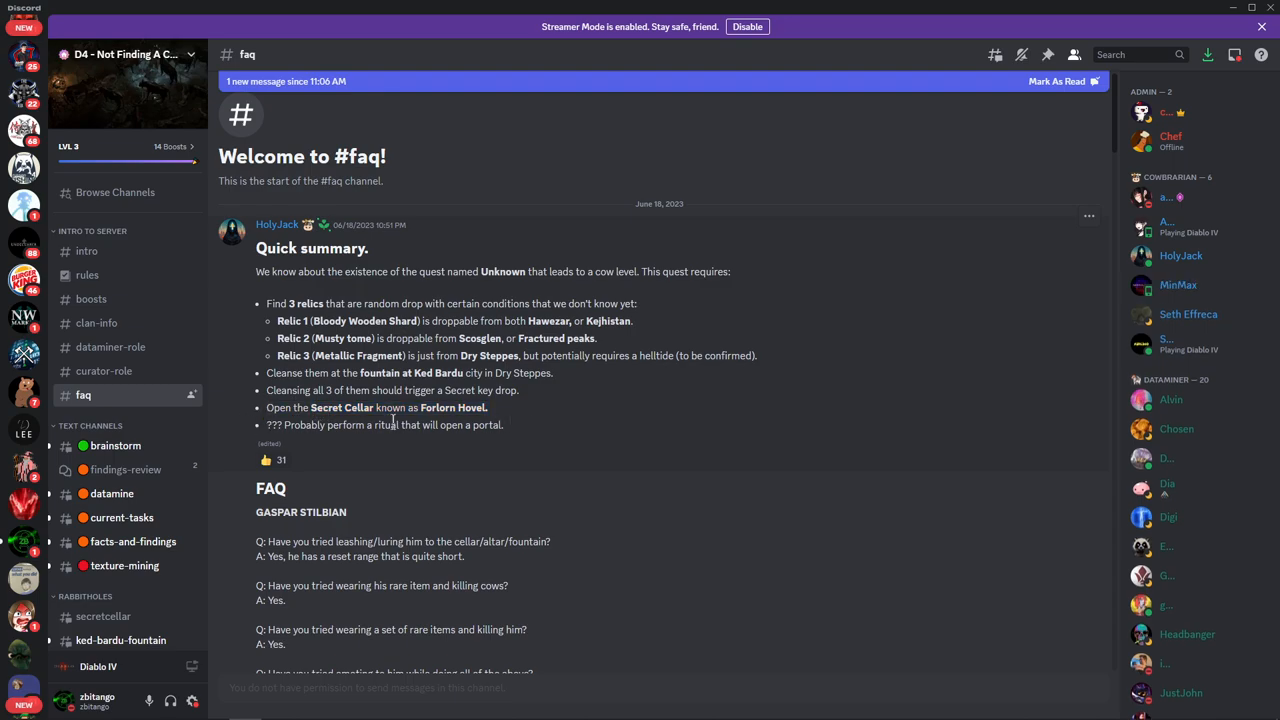
double_click(268, 425)
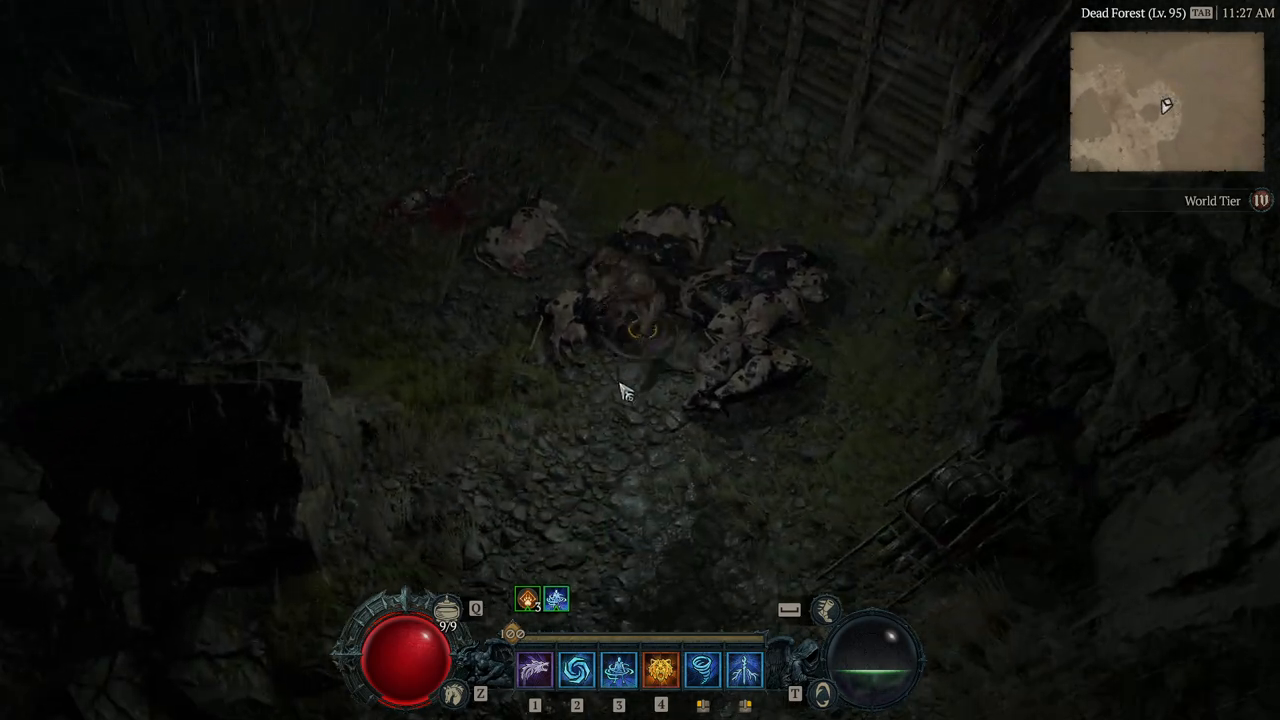
key(Tab)
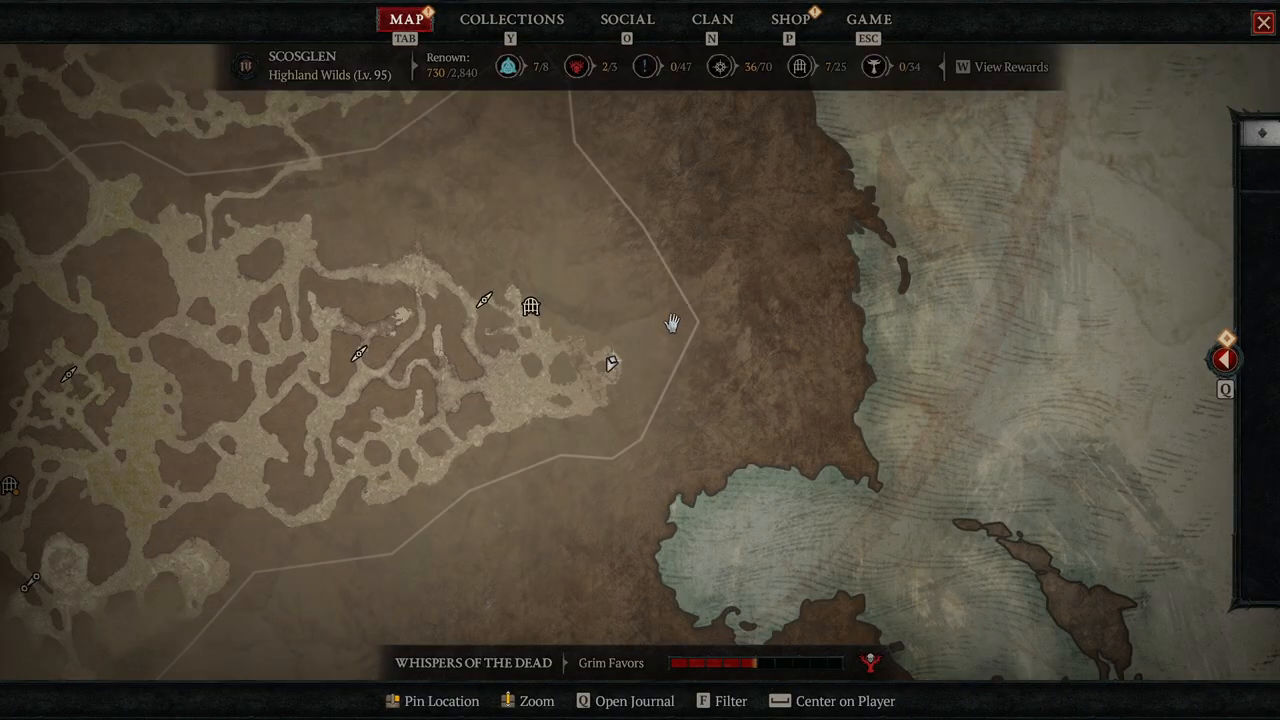
drag(672, 323, 572, 383)
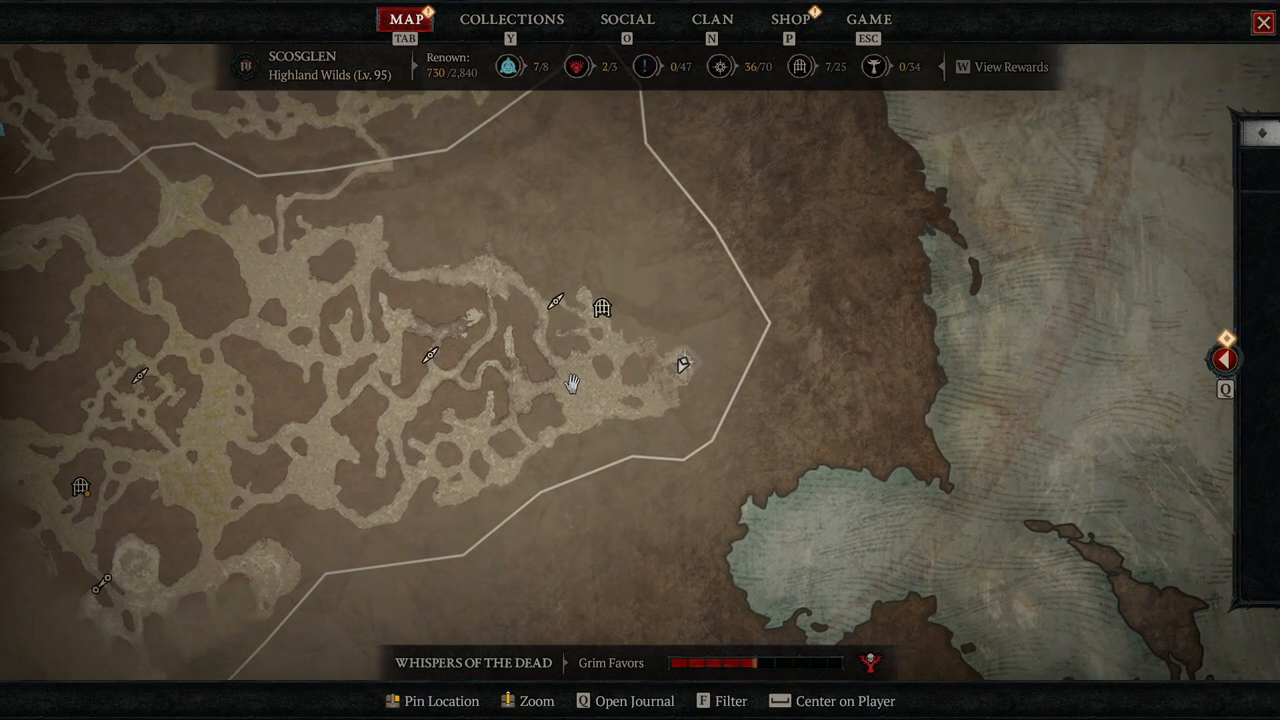
mouse_move(553, 449)
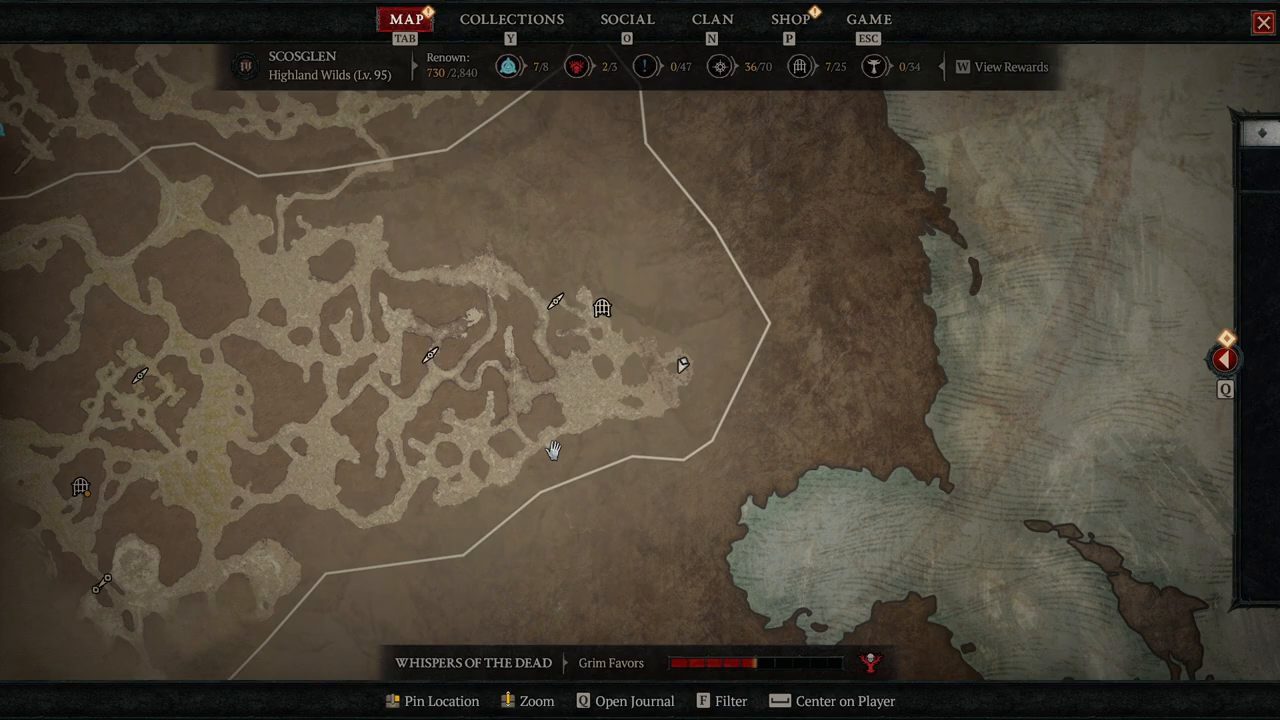
mouse_move(612, 473)
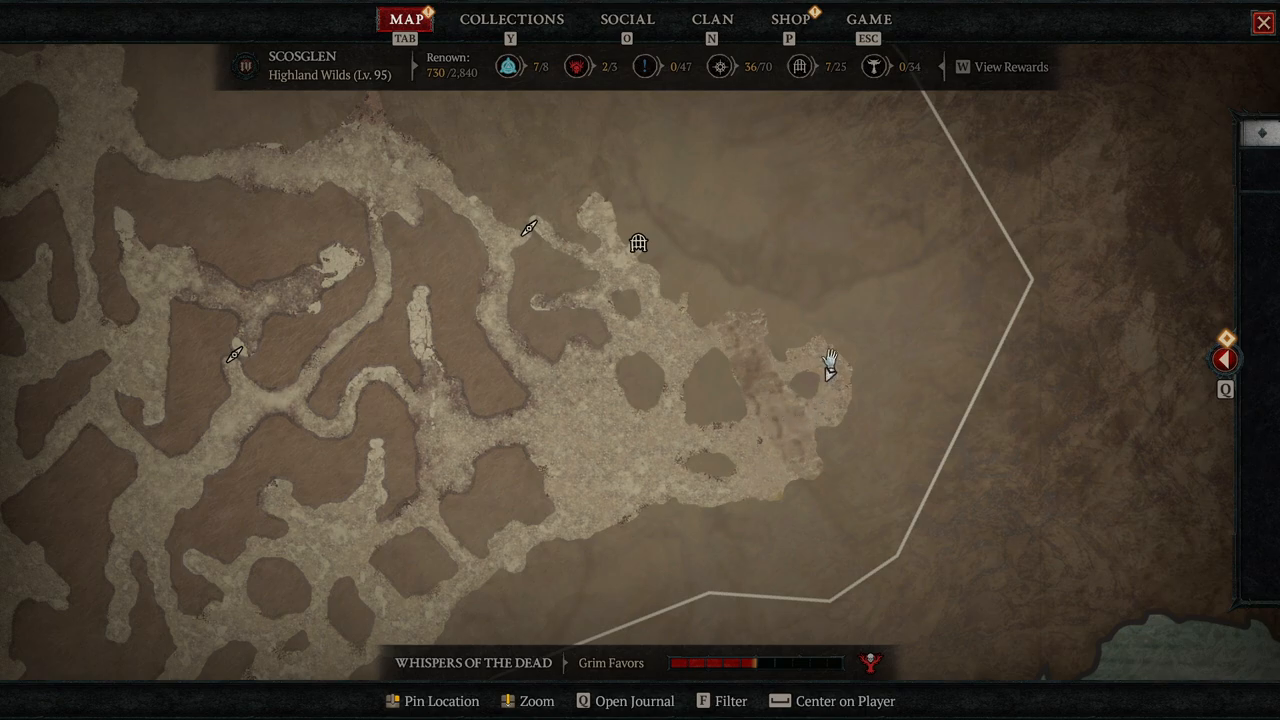
mouse_move(830, 365)
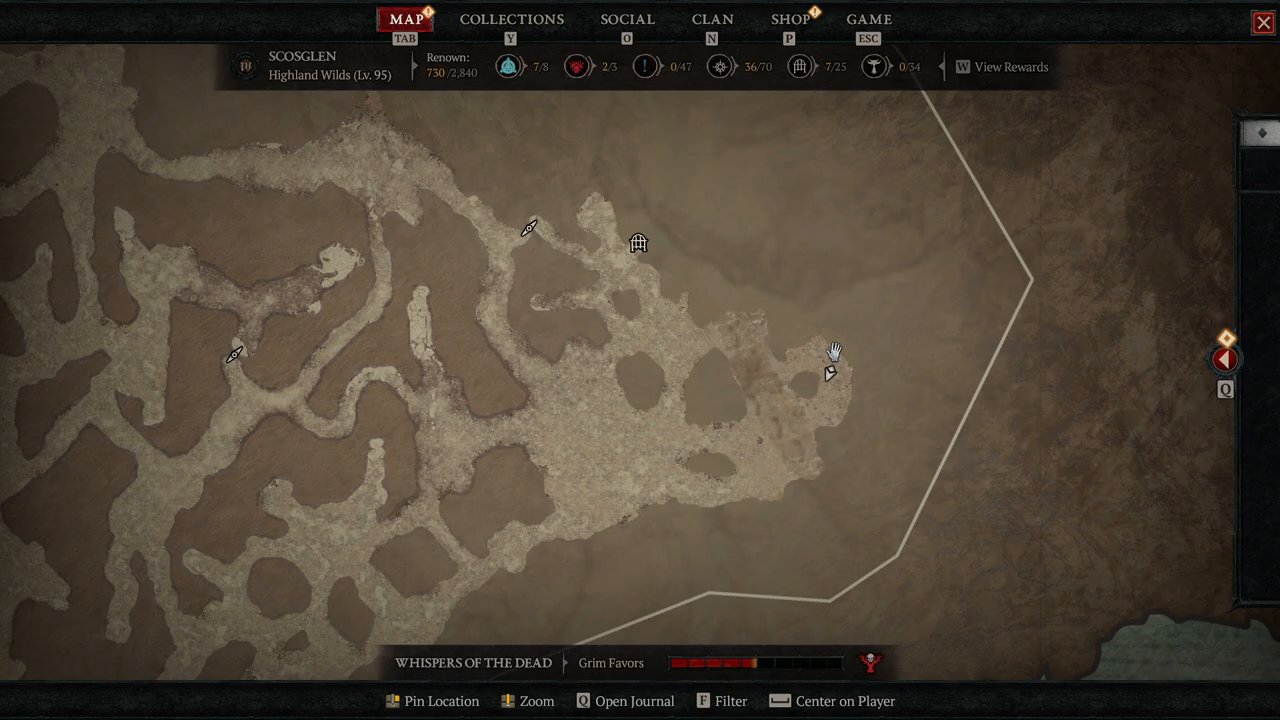
scroll(down, 3)
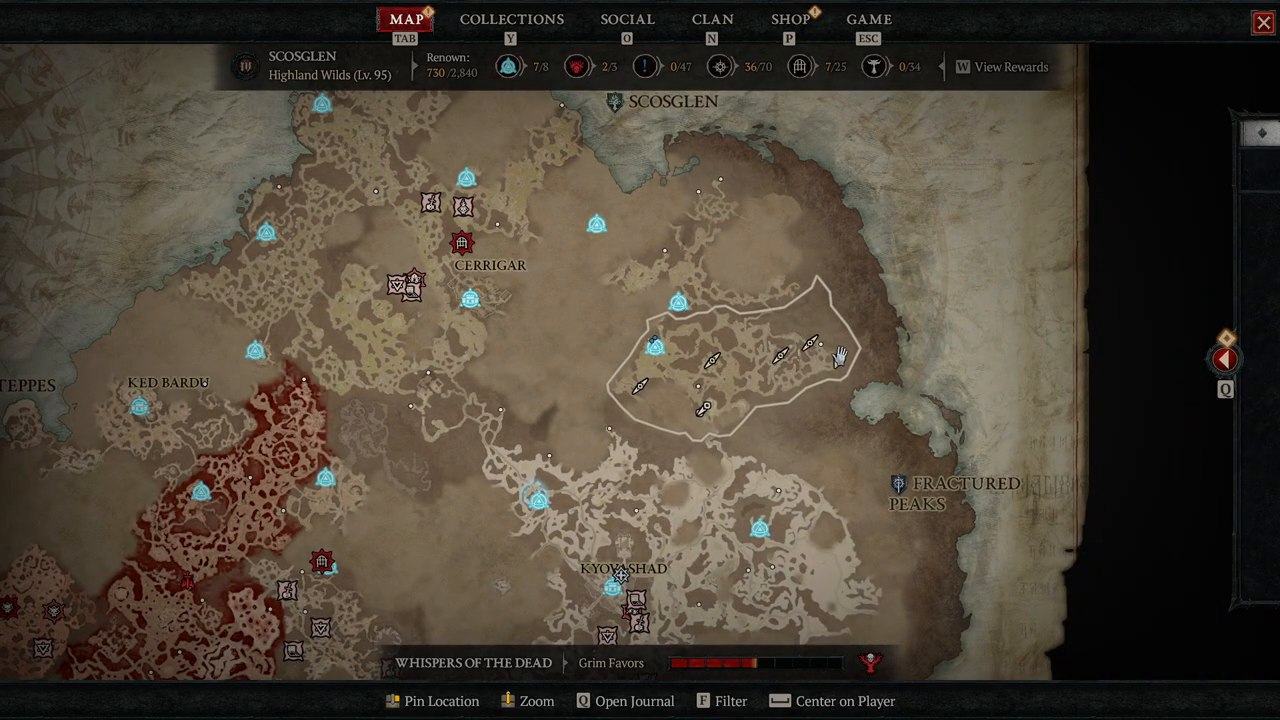
mouse_move(835, 360)
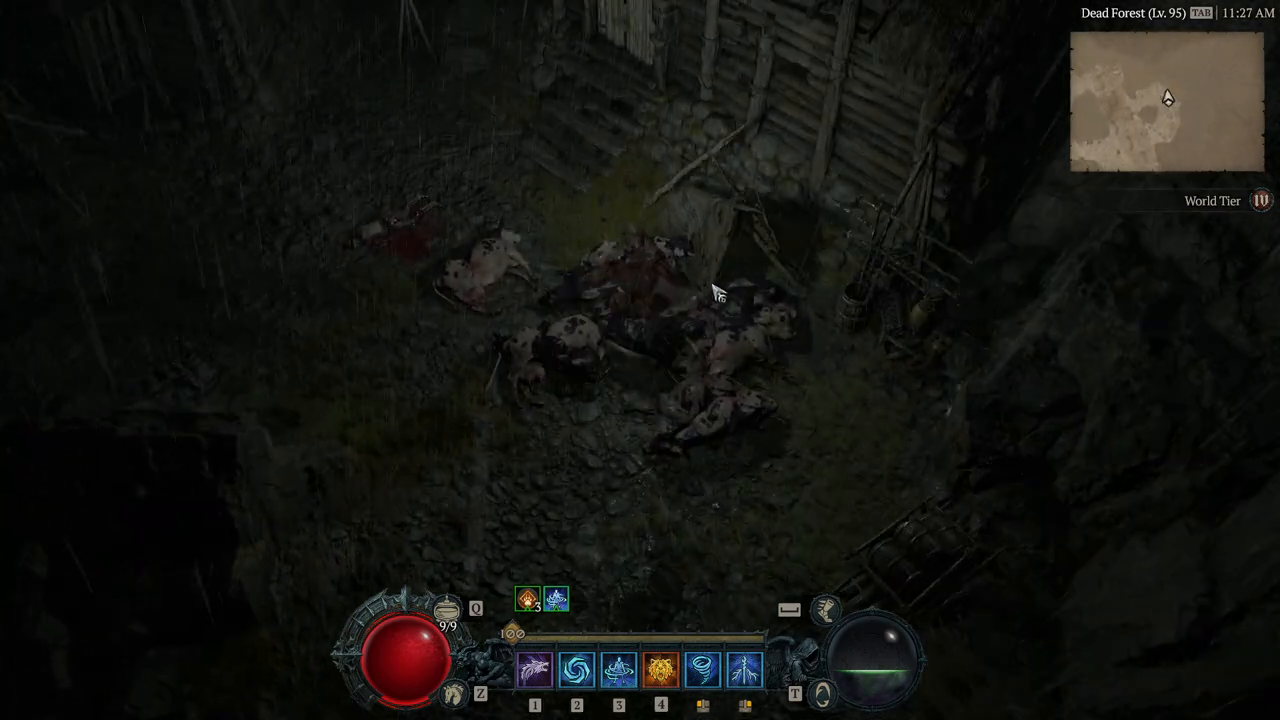
Scroll the #faq message to the Gaspar Stilbian section and highlight its heading
click(620, 440)
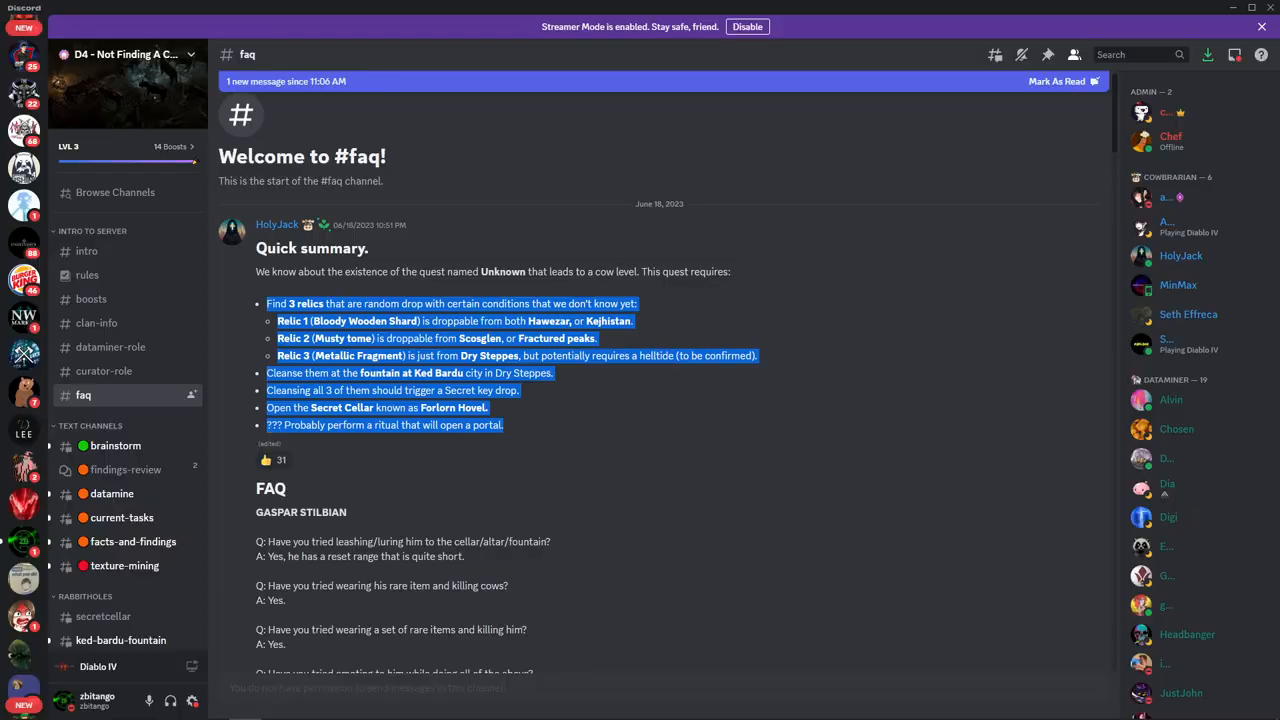
scroll(down, 3)
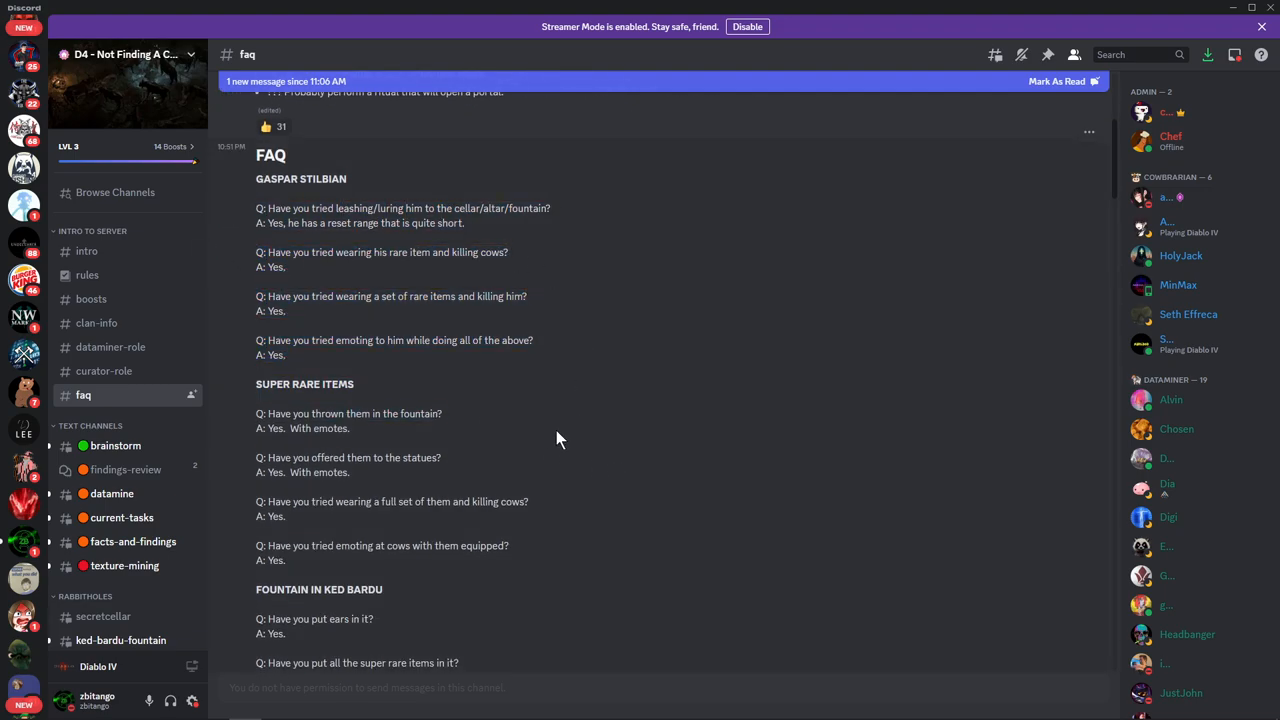
double_click(300, 179)
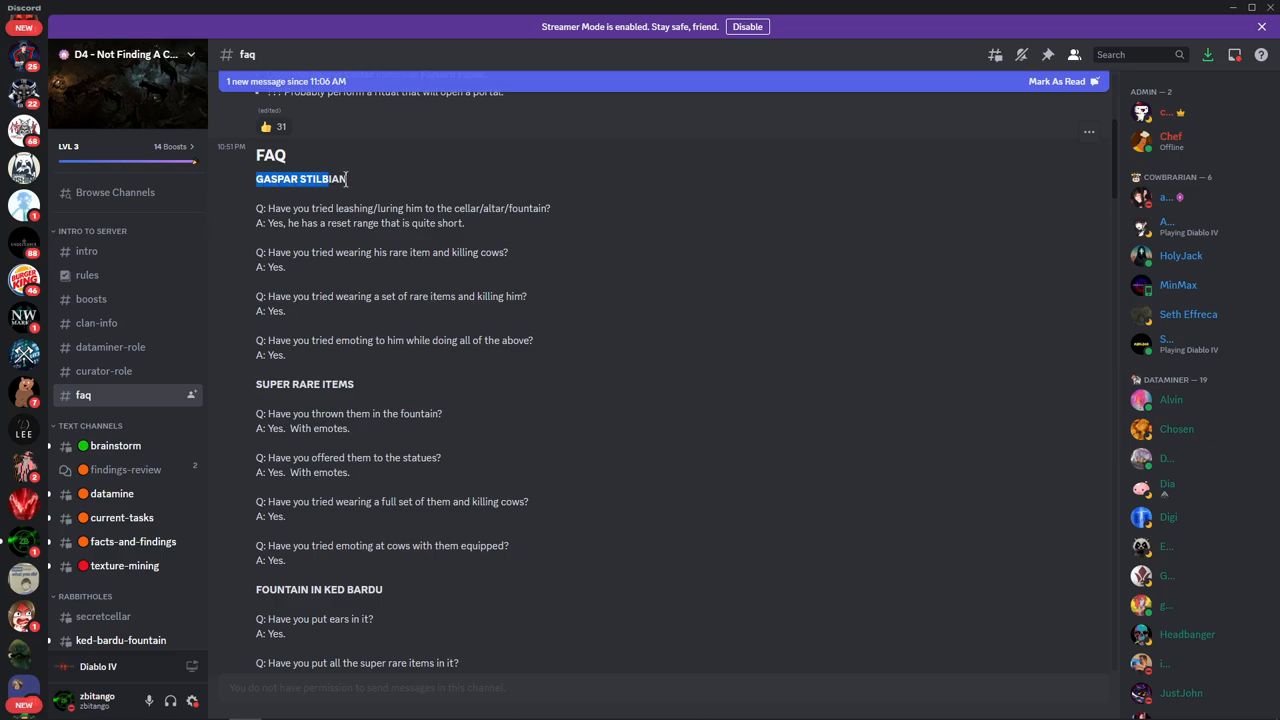
mouse_move(370, 185)
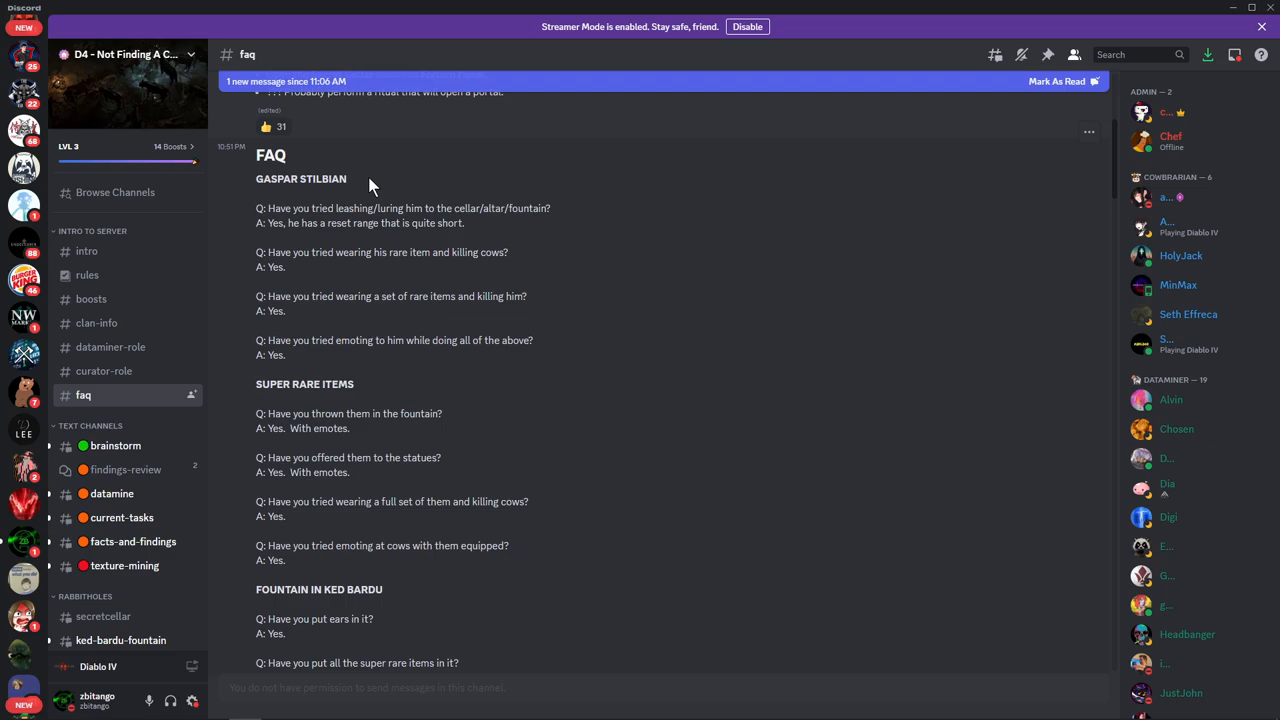
mouse_move(256, 213)
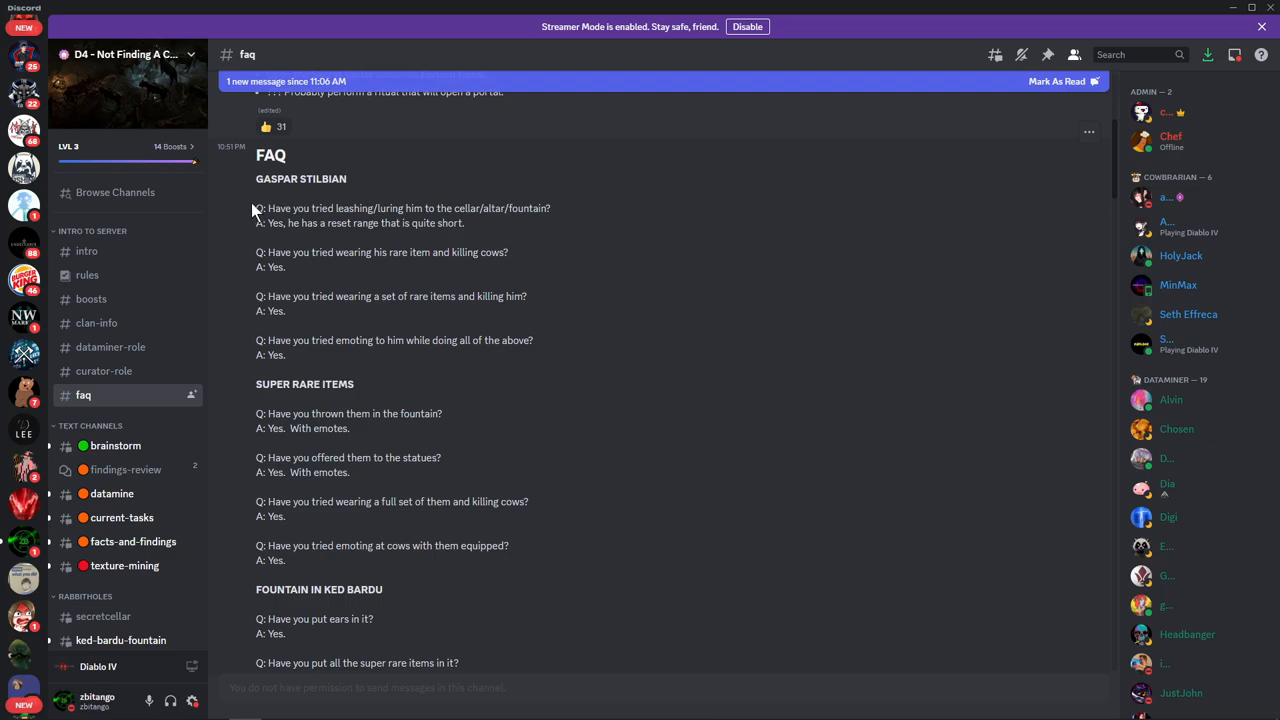
mouse_move(575, 360)
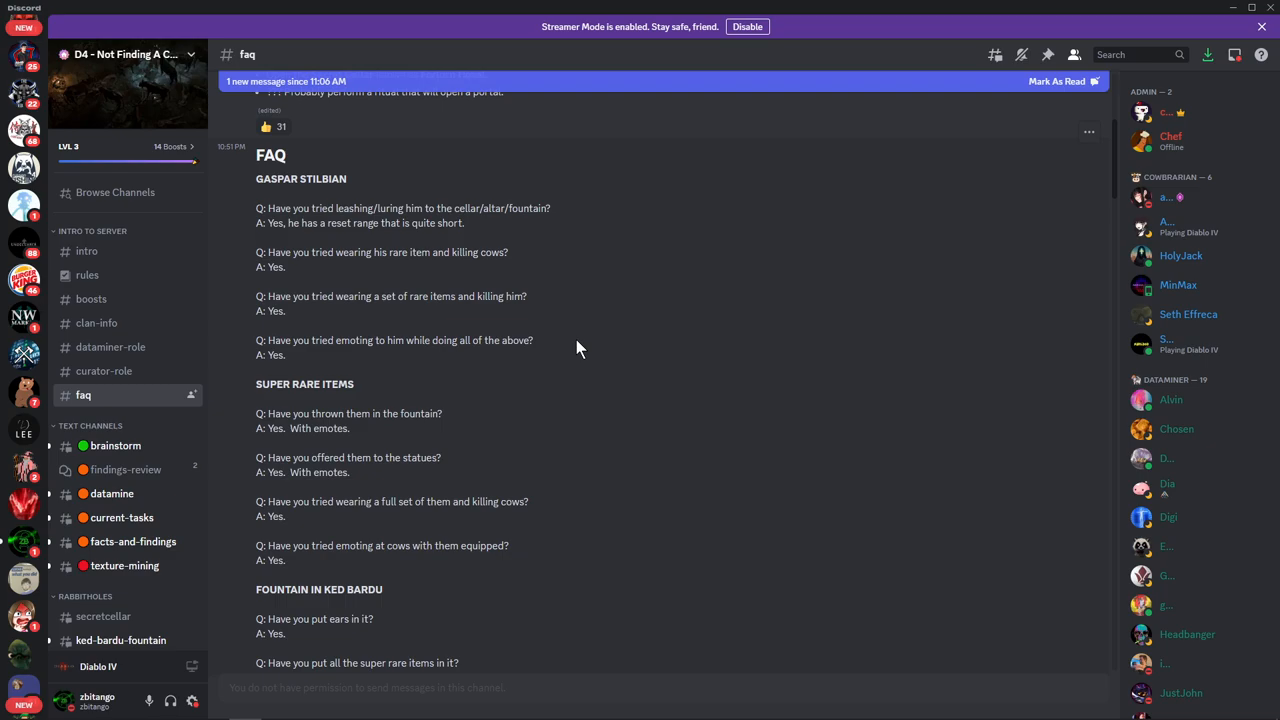
scroll(down, 3)
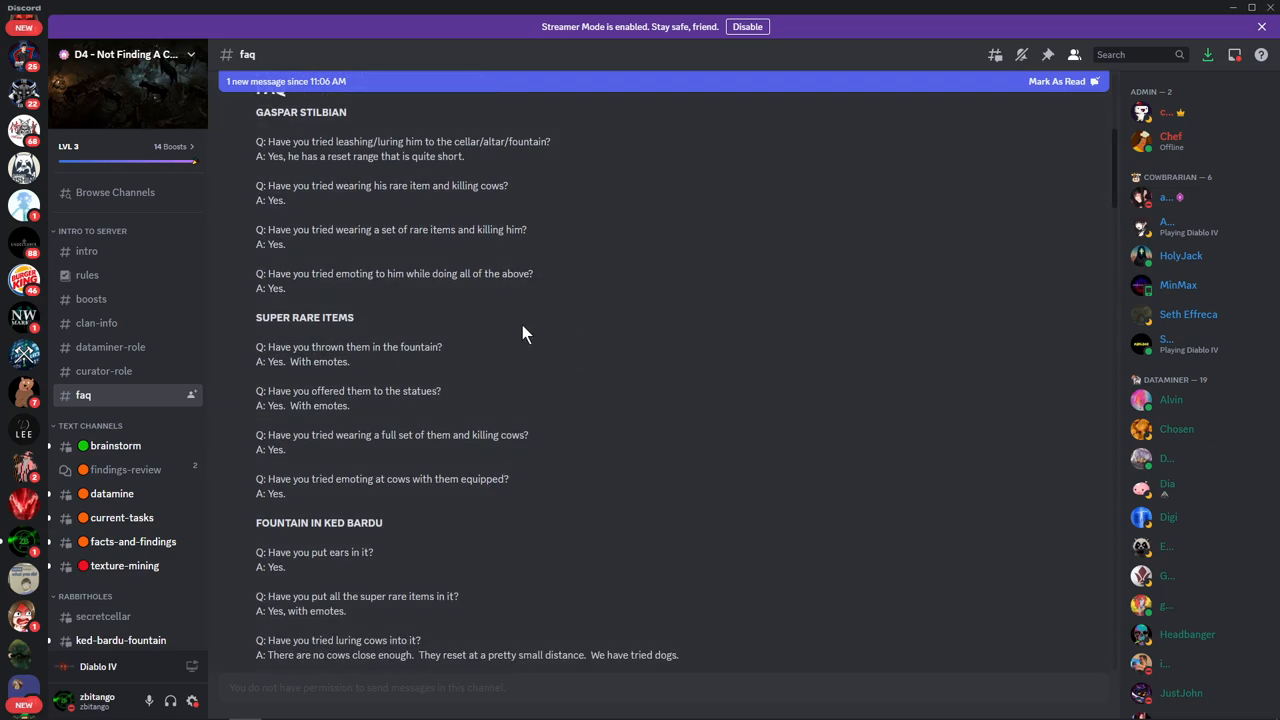
mouse_move(361, 373)
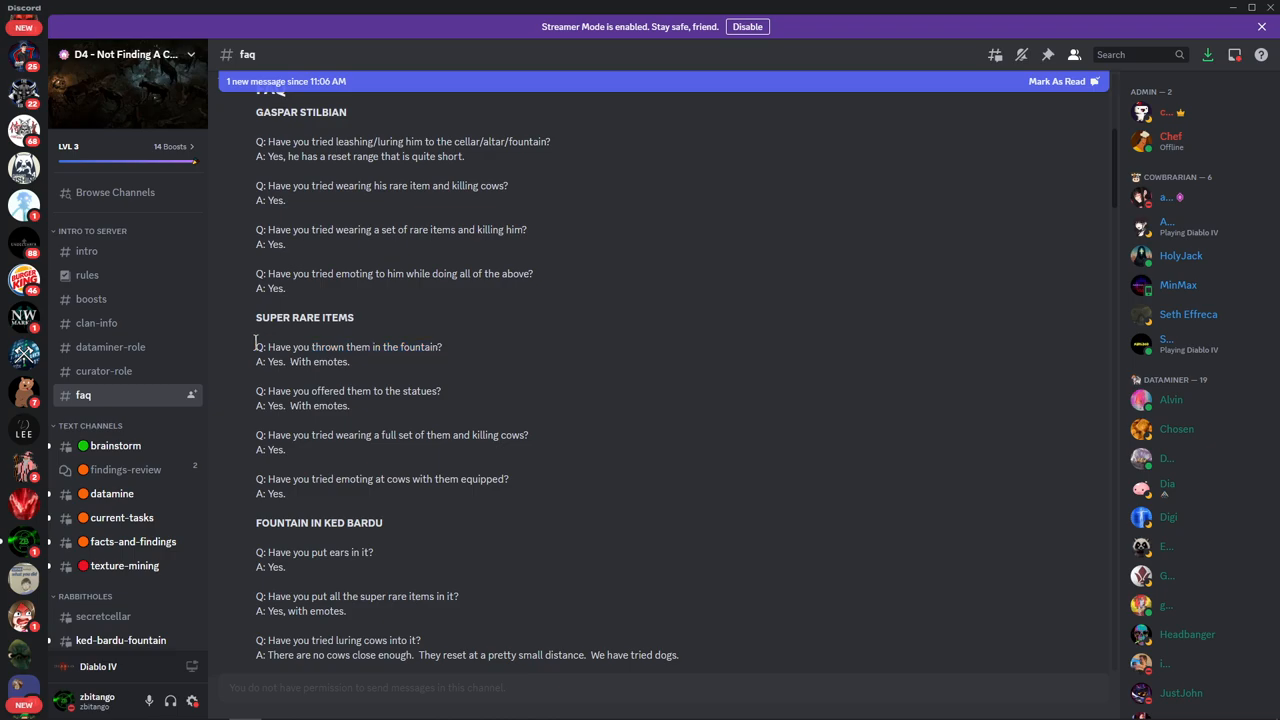
mouse_move(414, 375)
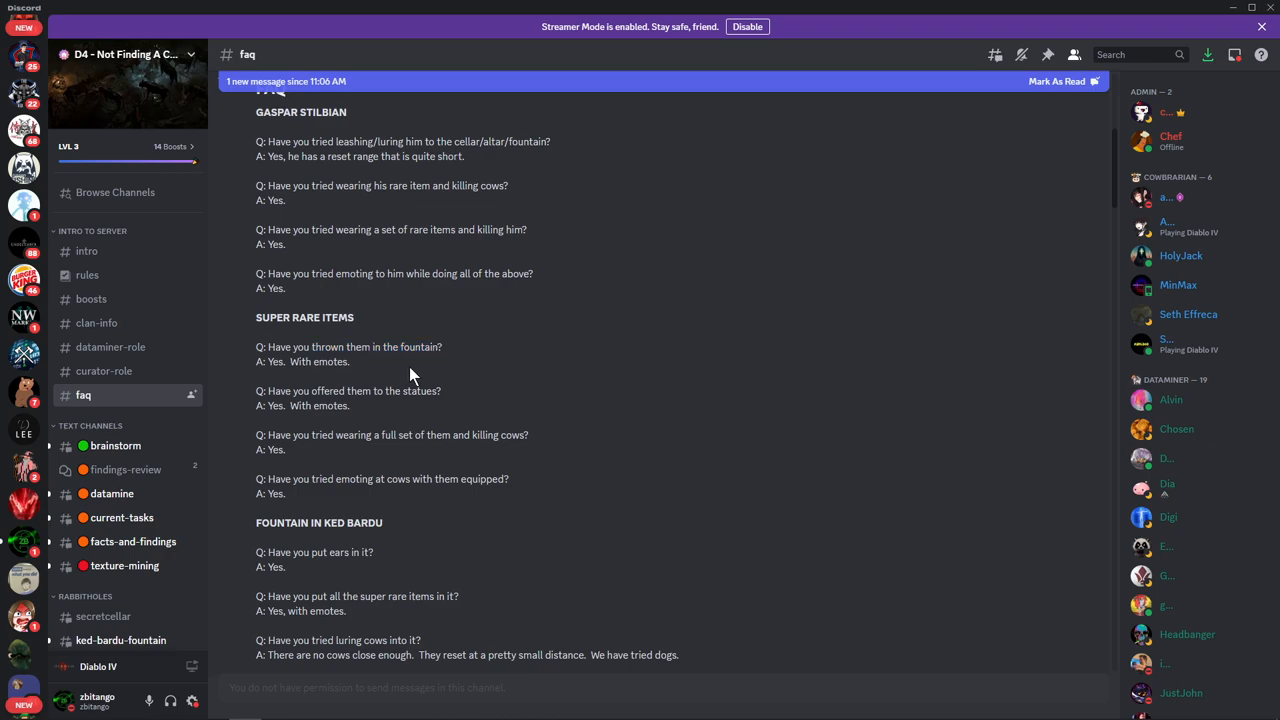
mouse_move(367, 412)
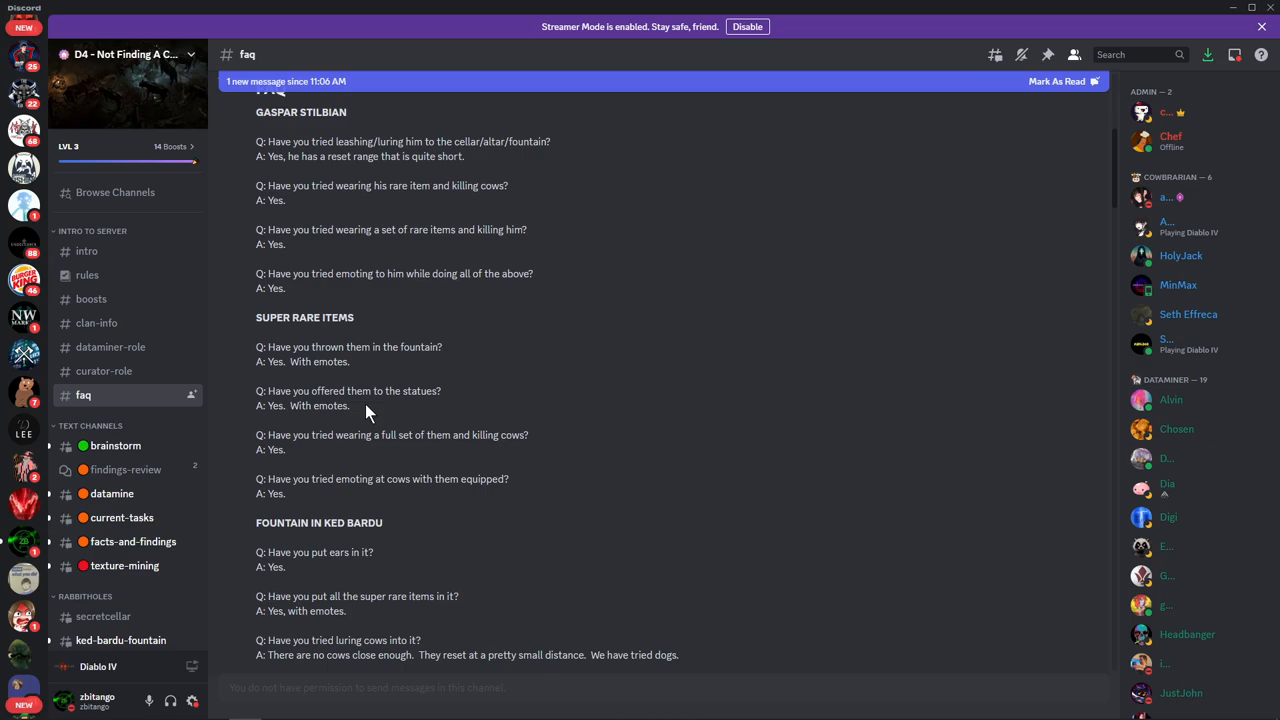
Read on through the Super Rare Items and Fountain in Ked Bardu answers
scroll(down, 3)
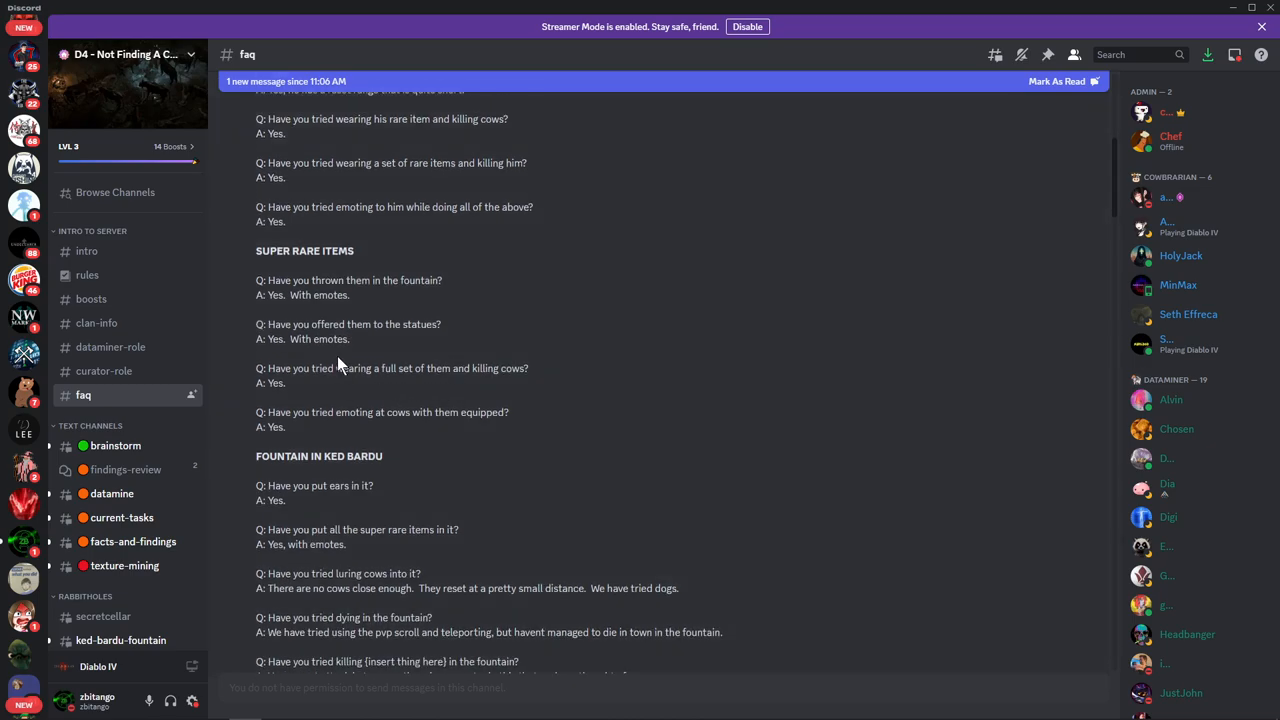
mouse_move(335, 363)
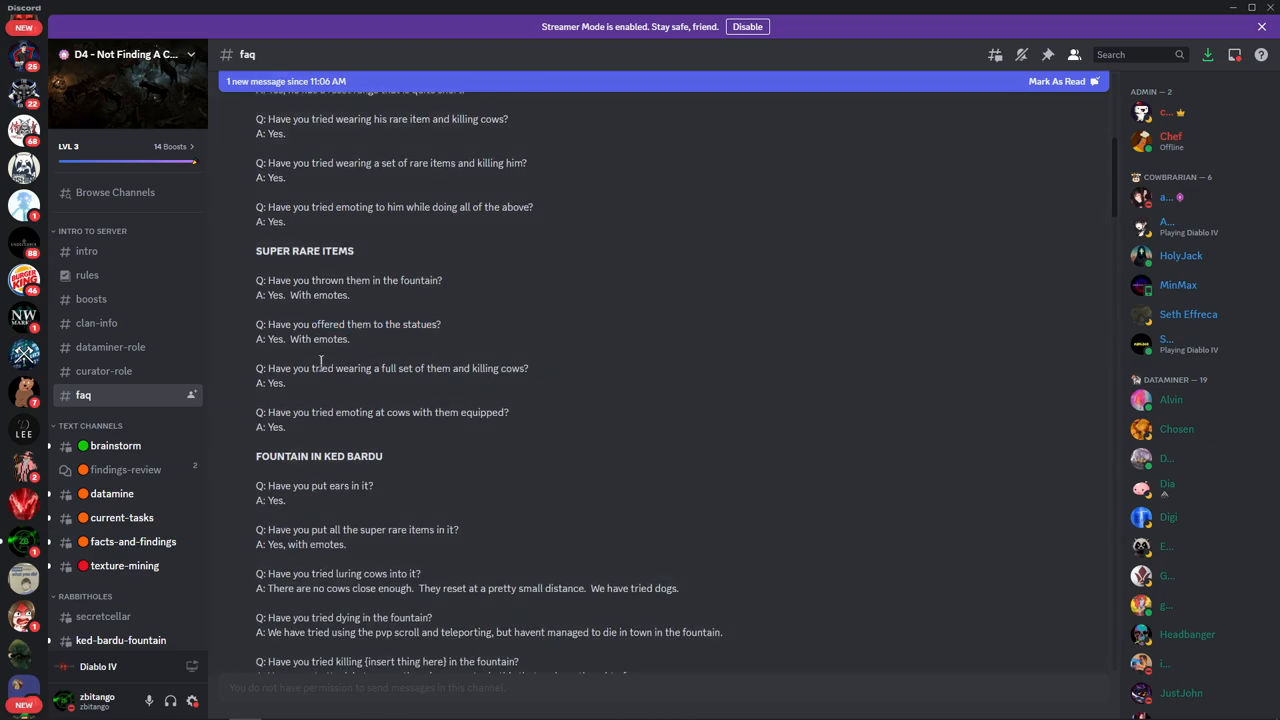
double_click(375, 368)
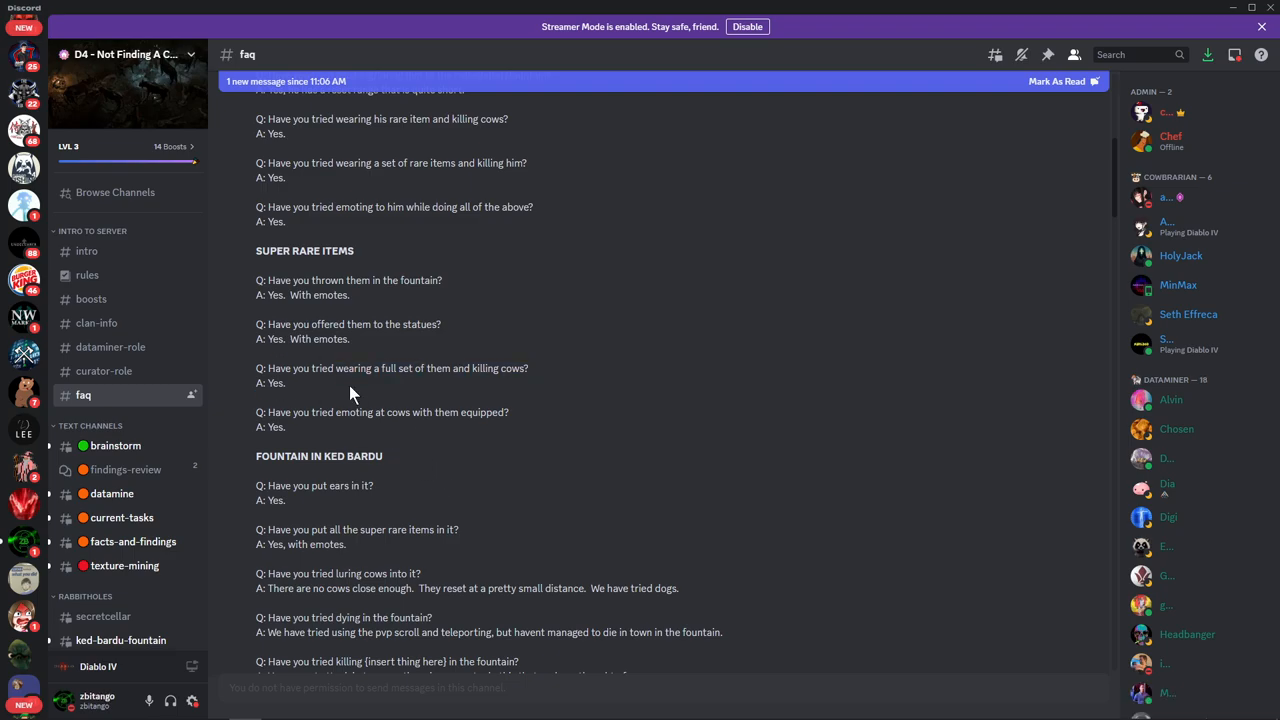
scroll(down, 3)
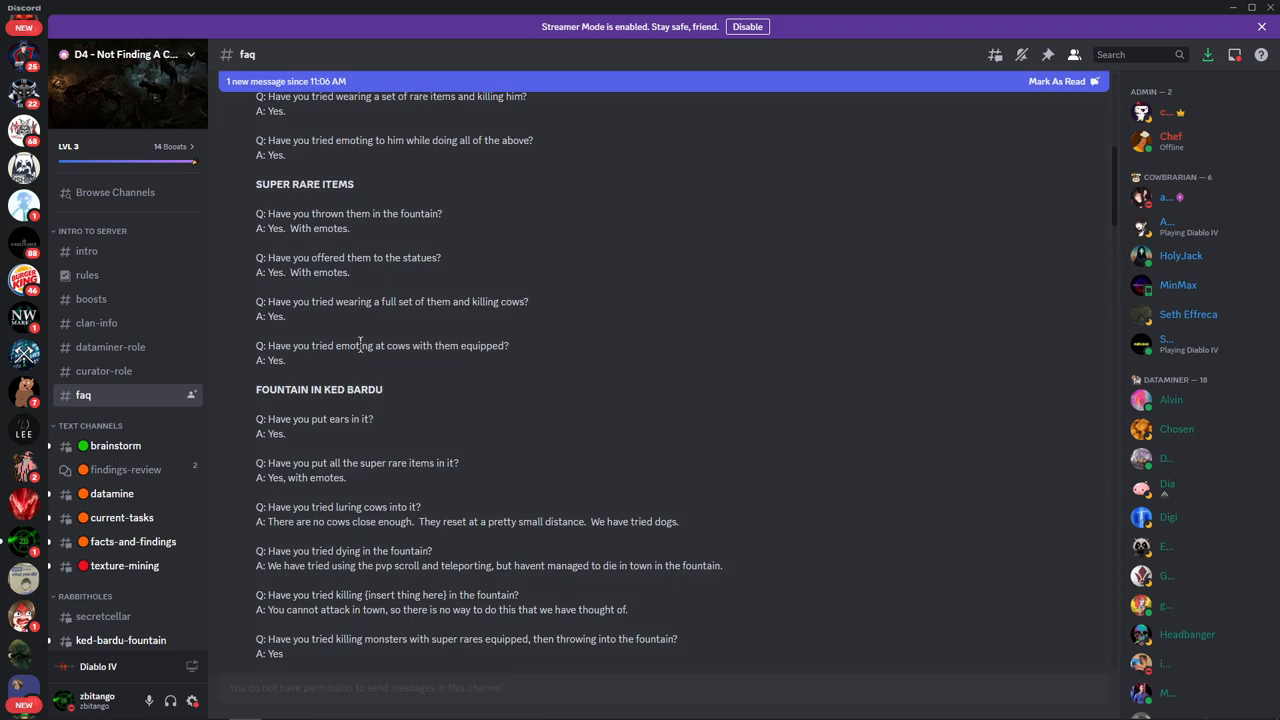
mouse_move(294, 367)
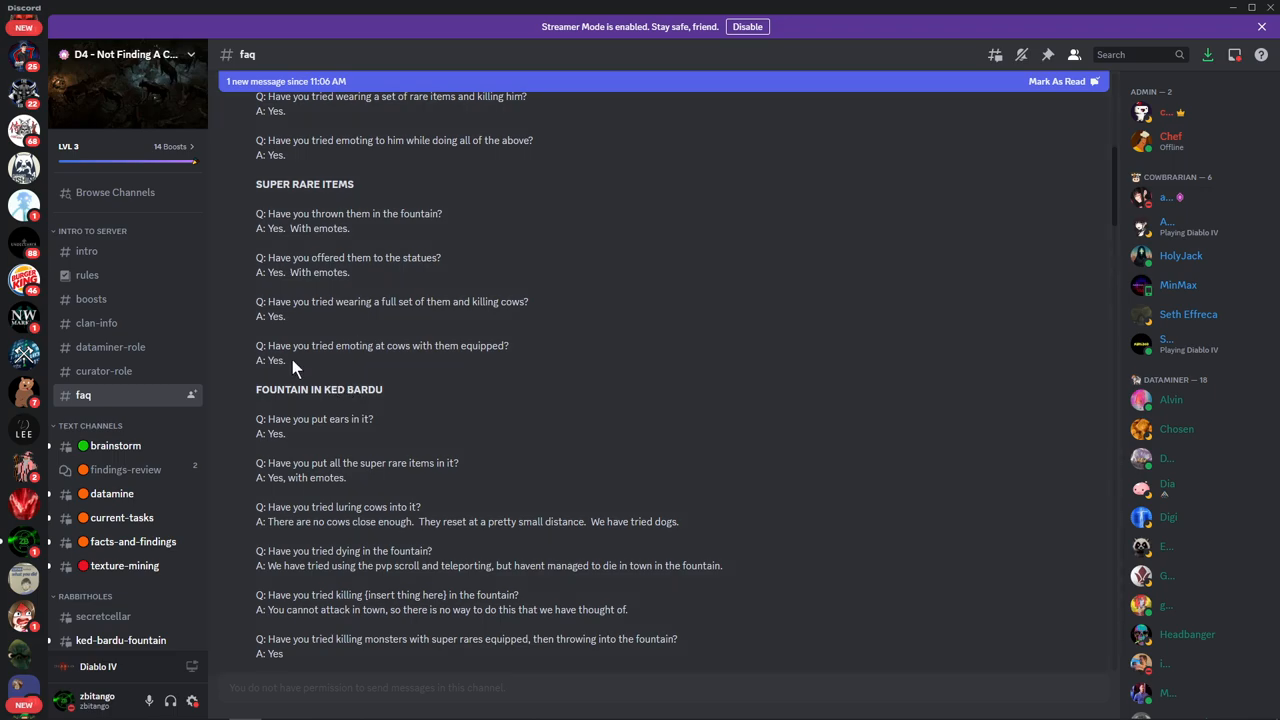
scroll(down, 3)
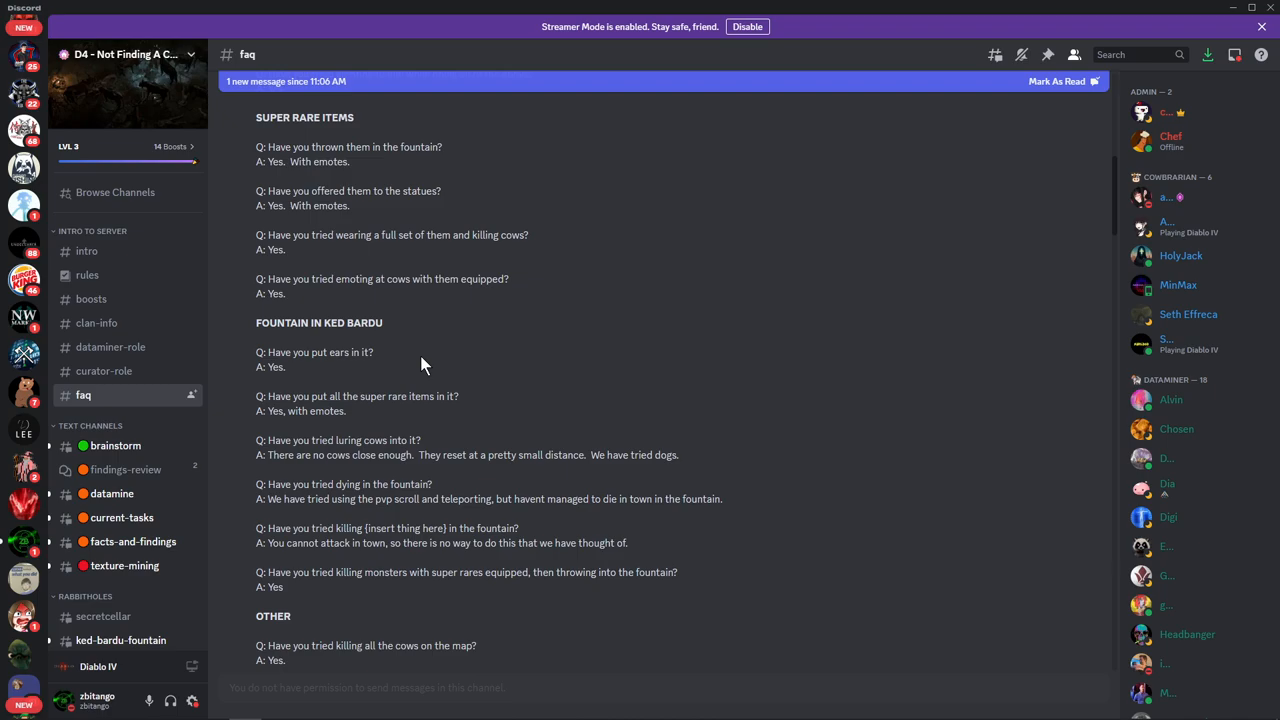
double_click(319, 322)
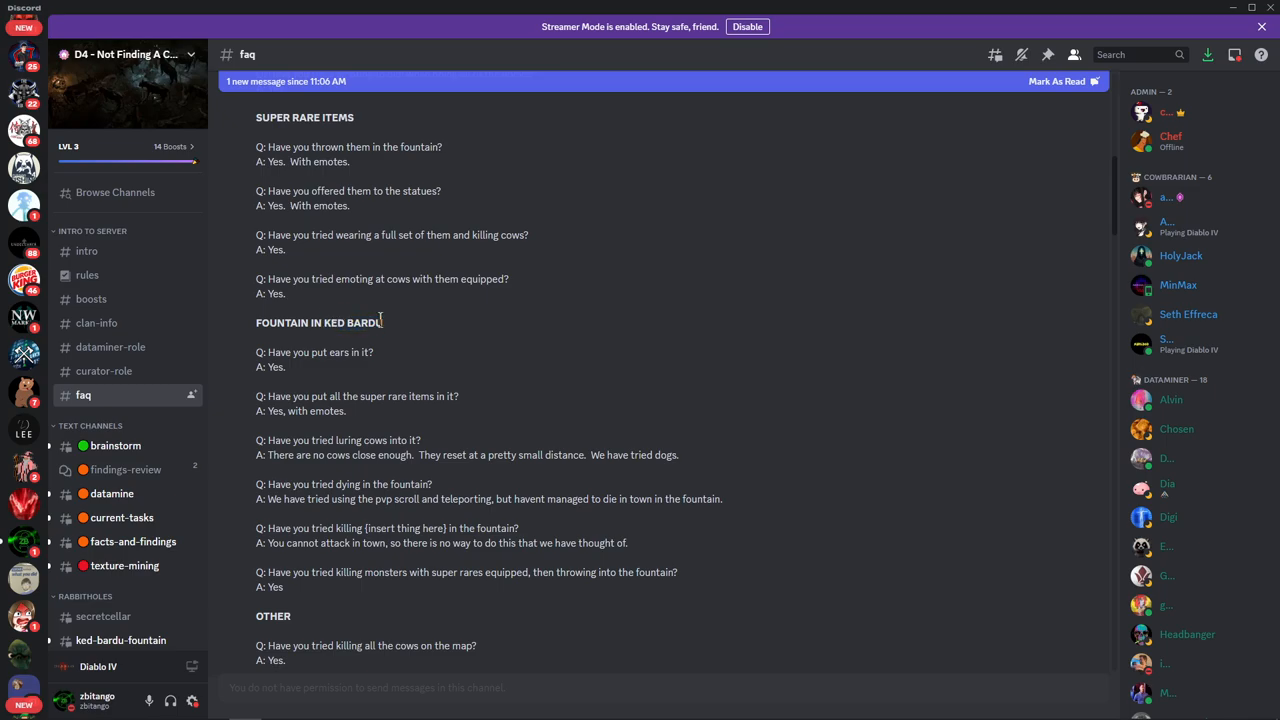
mouse_move(258, 365)
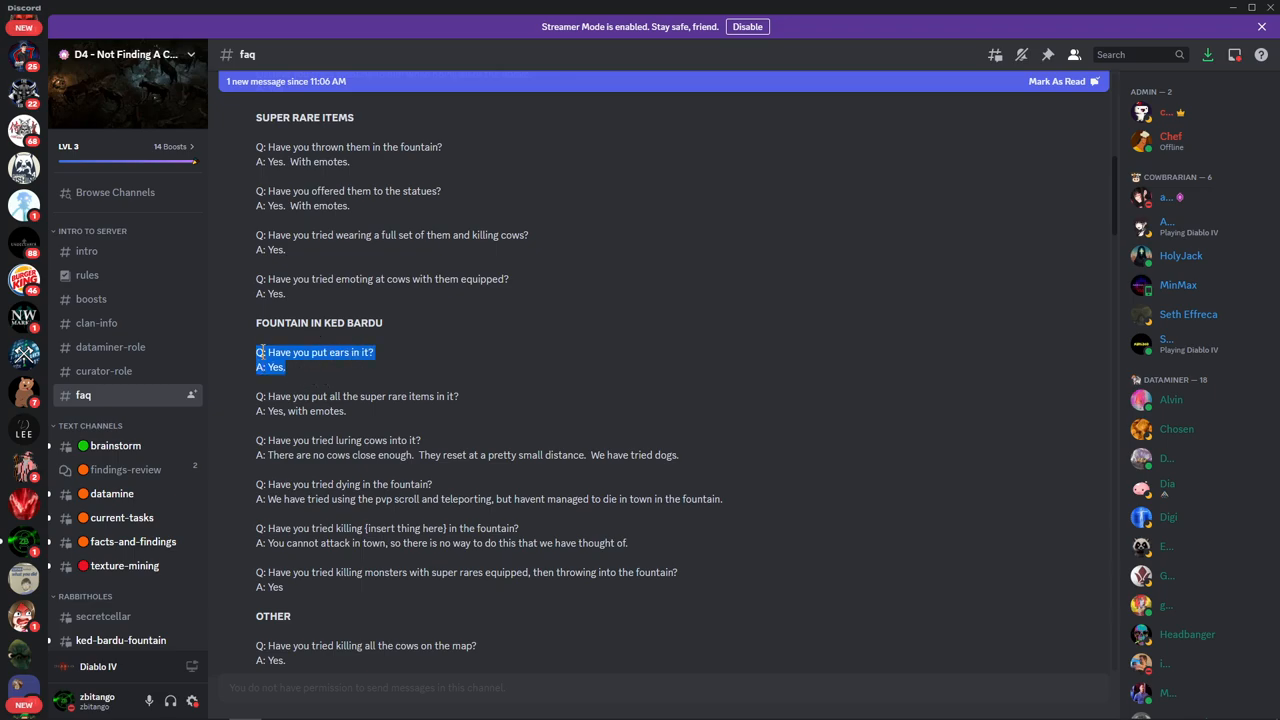
click(336, 396)
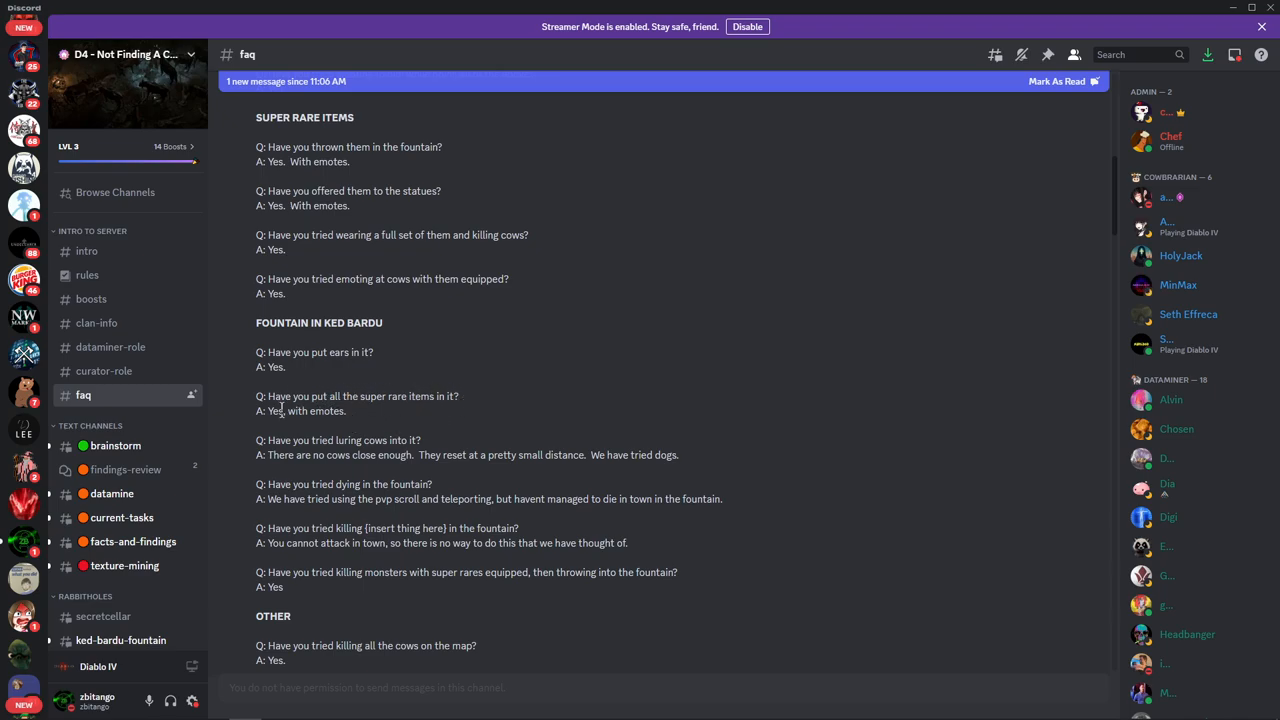
mouse_move(325, 393)
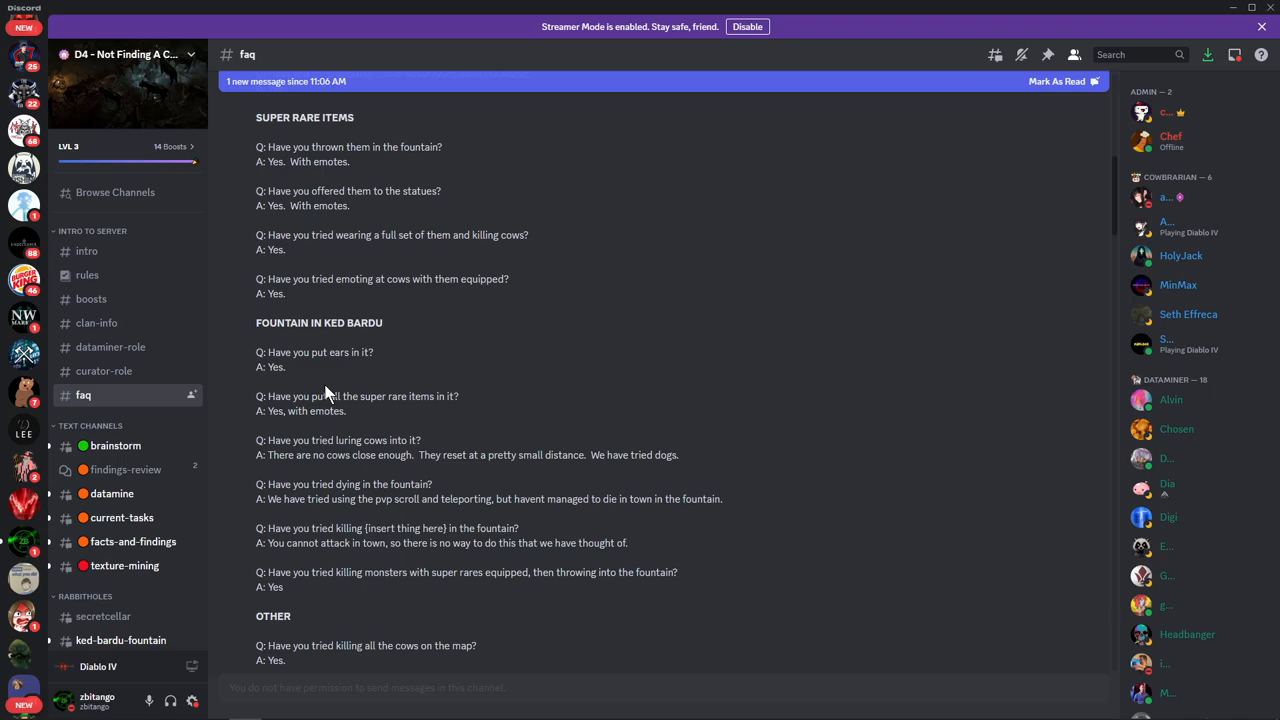
scroll(down, 3)
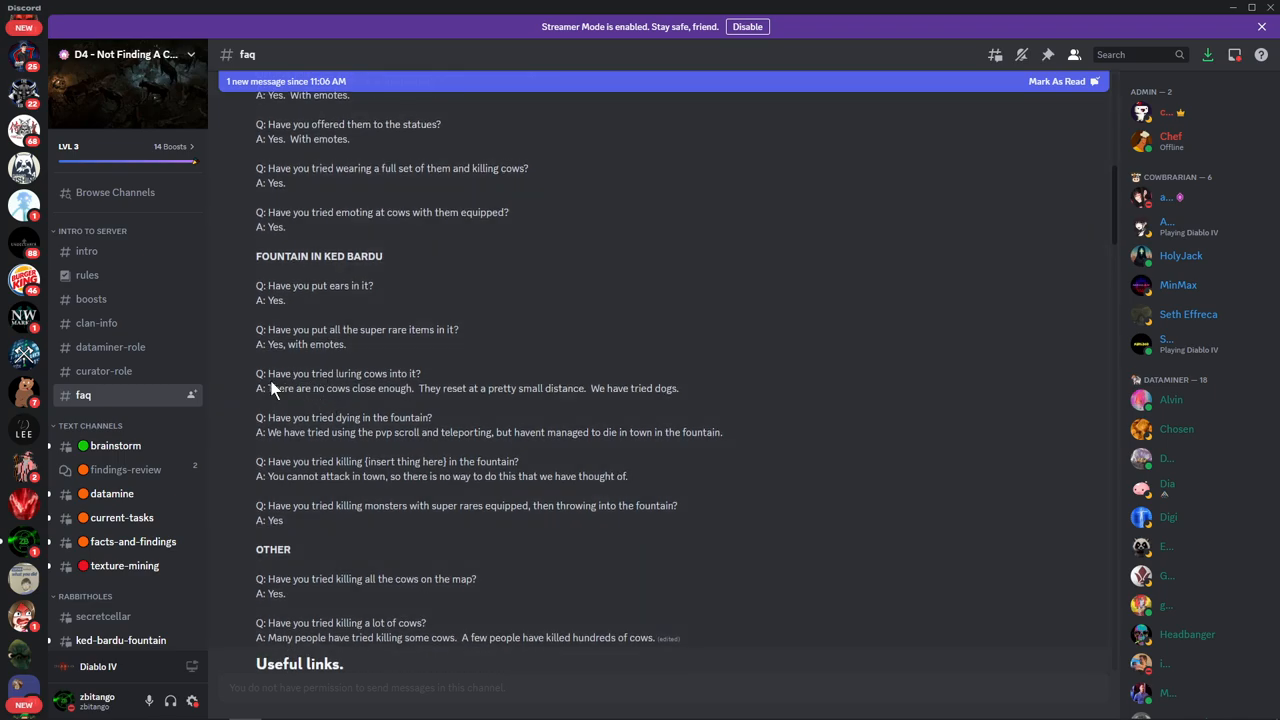
mouse_move(405, 394)
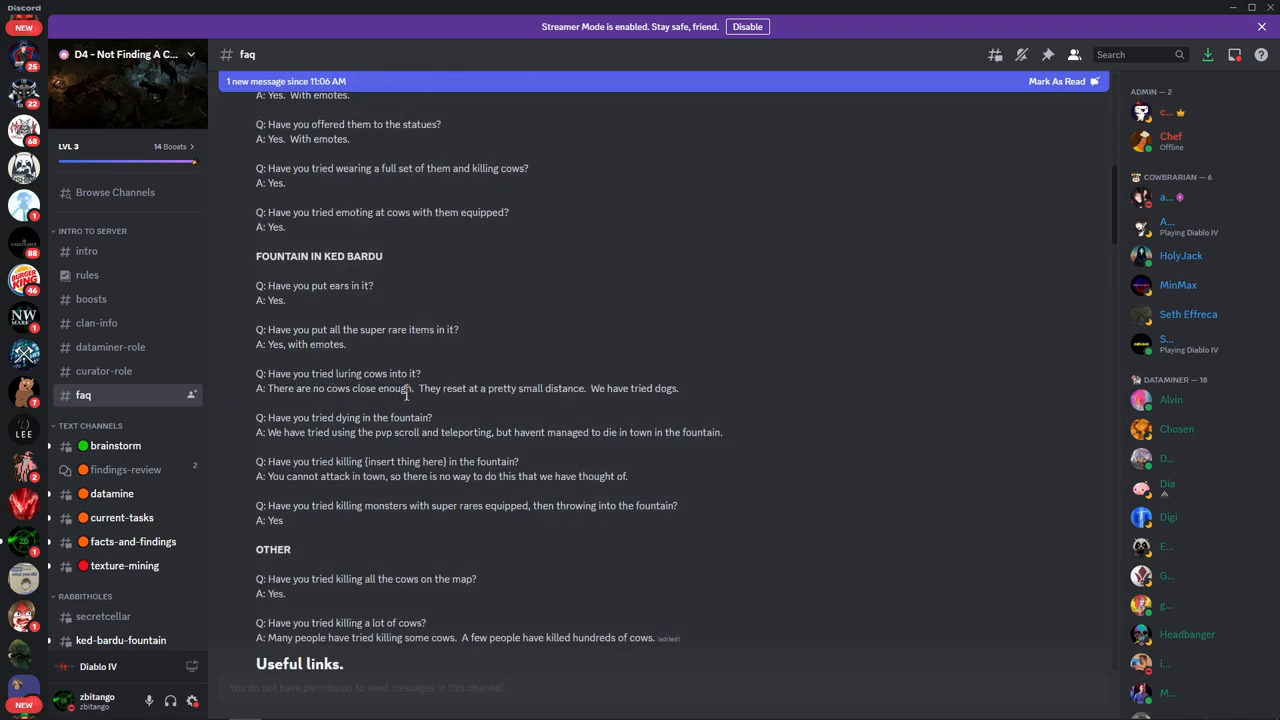
mouse_move(690, 405)
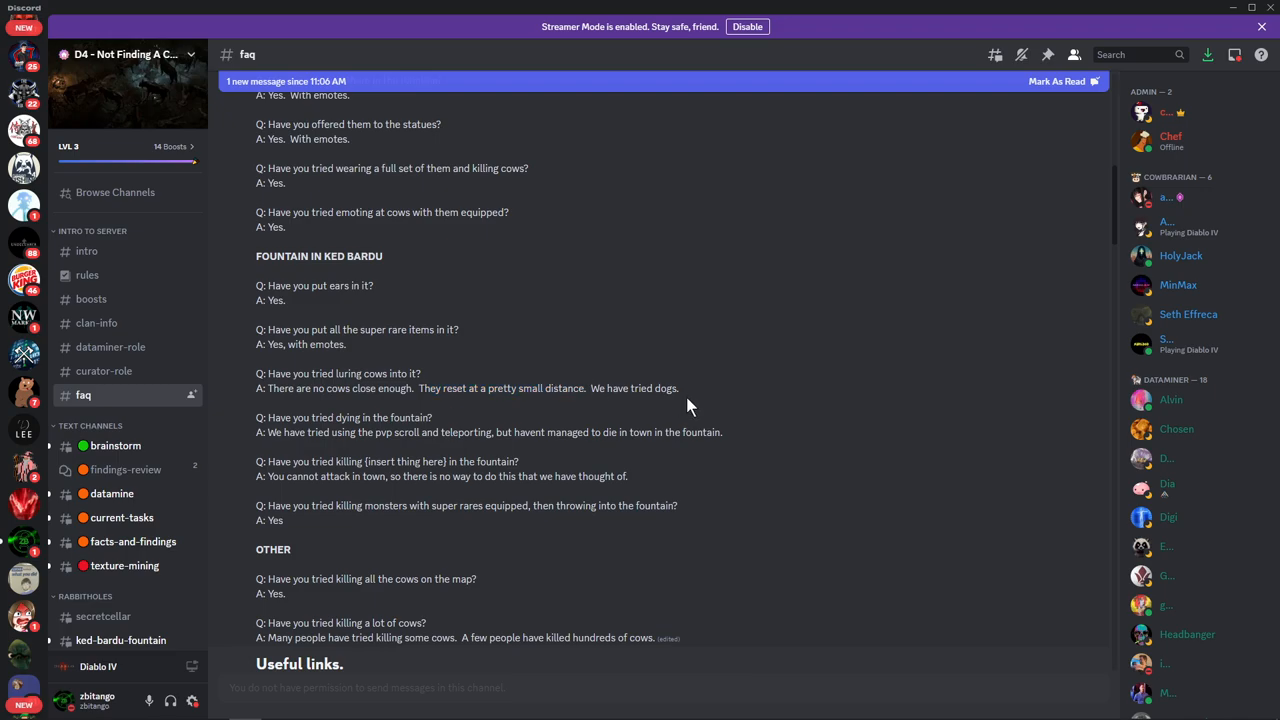
scroll(down, 3)
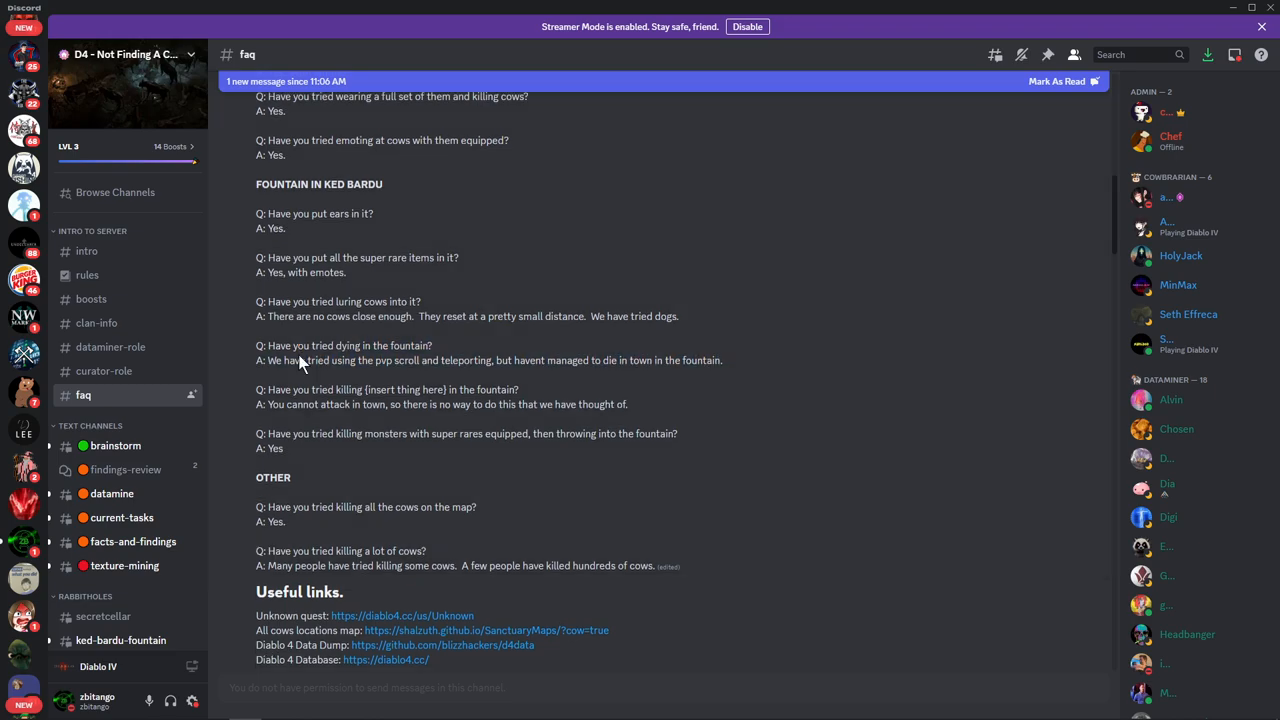
scroll(down, 3)
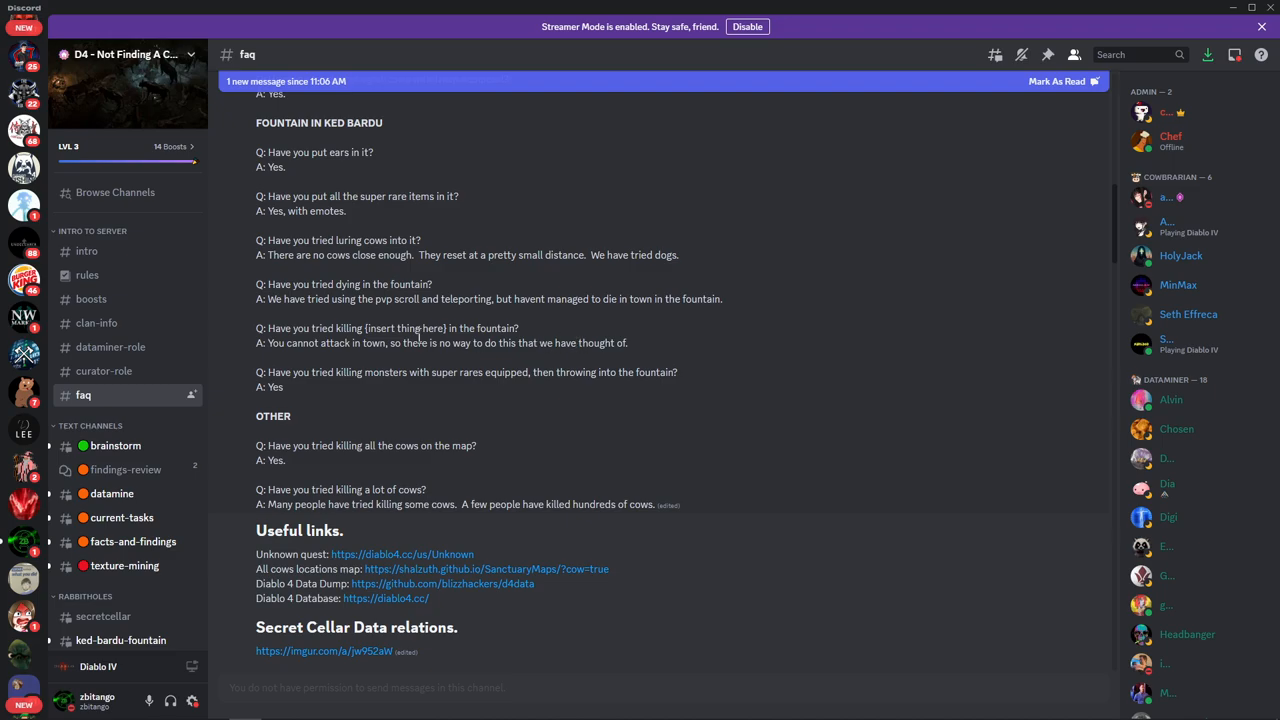
mouse_move(458, 375)
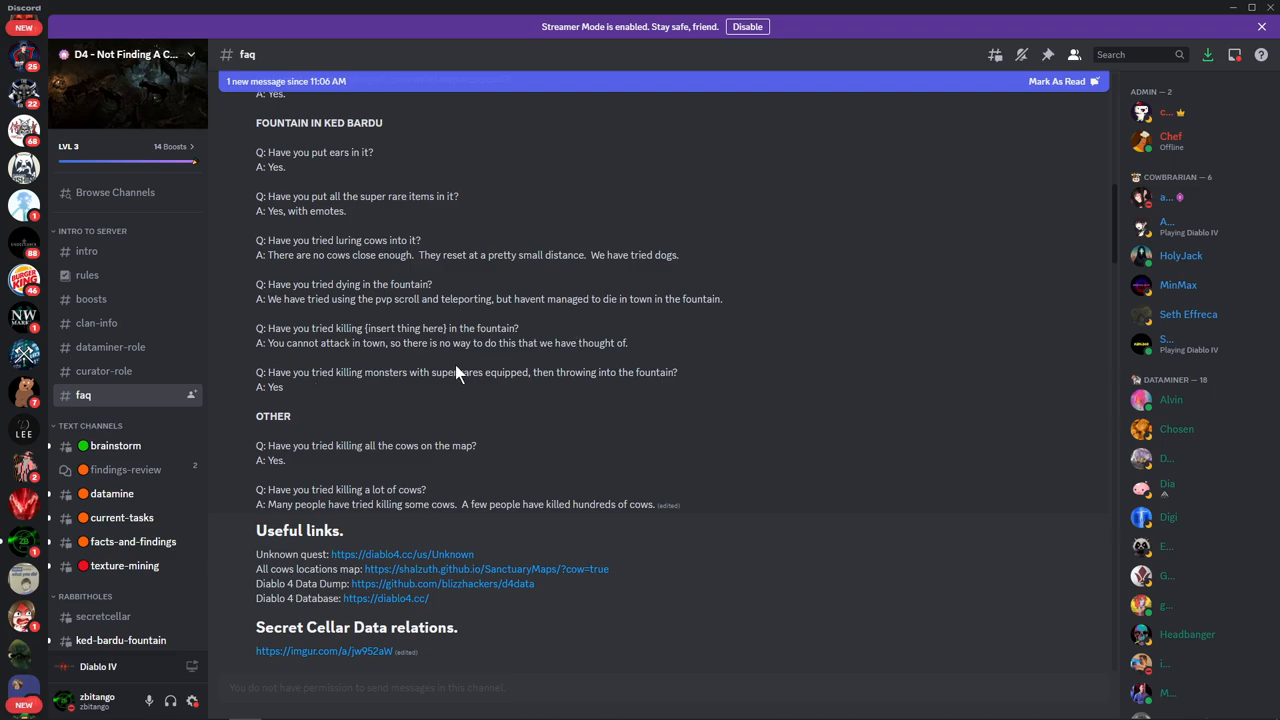
mouse_move(480, 371)
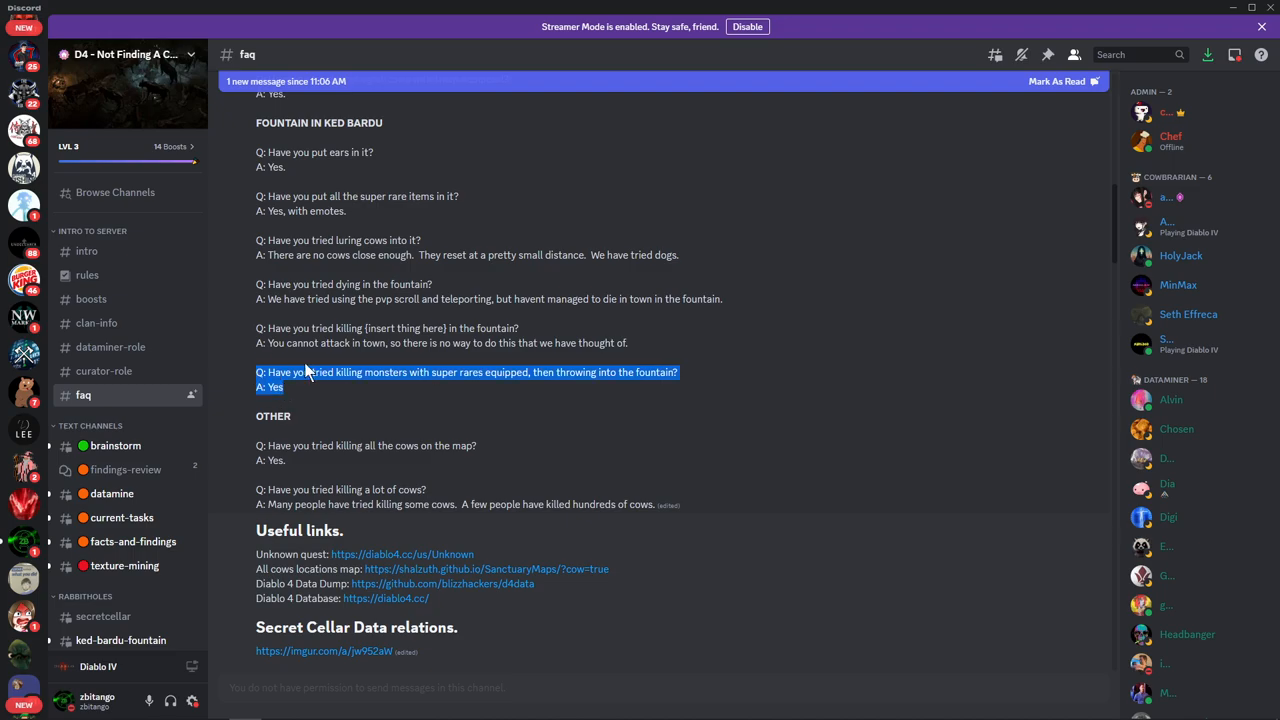
scroll(down, 3)
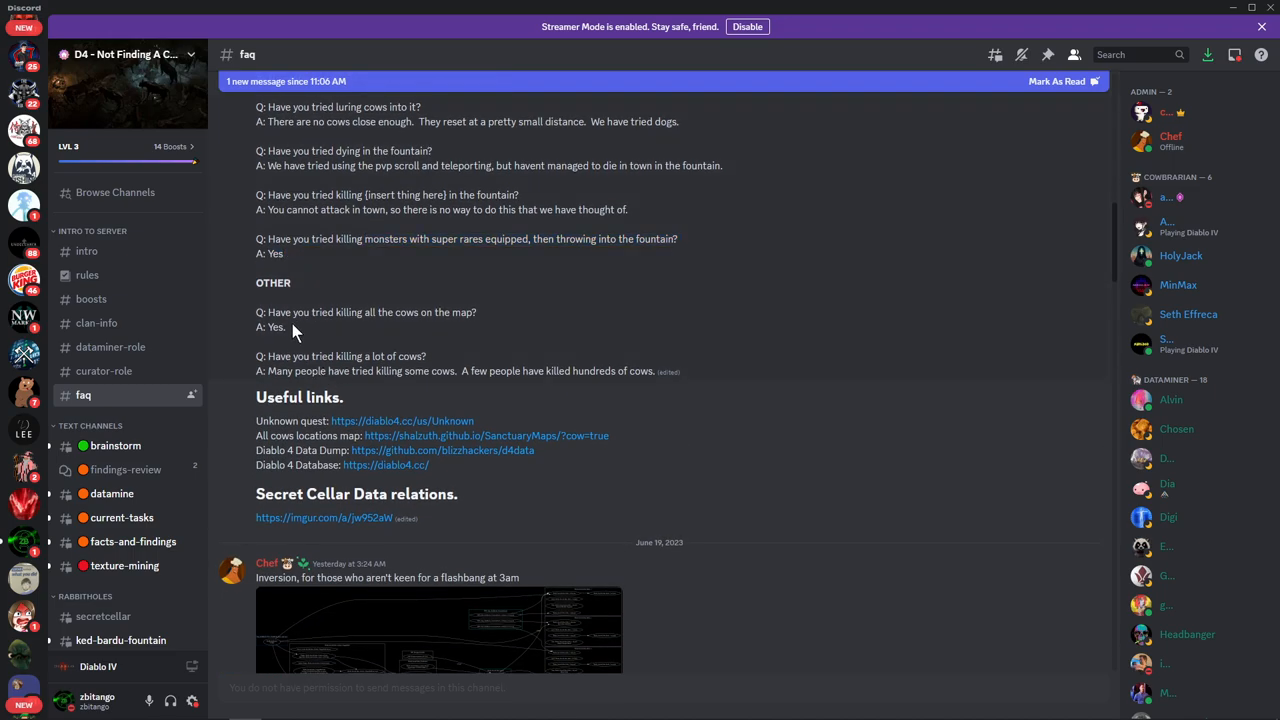
mouse_move(308, 336)
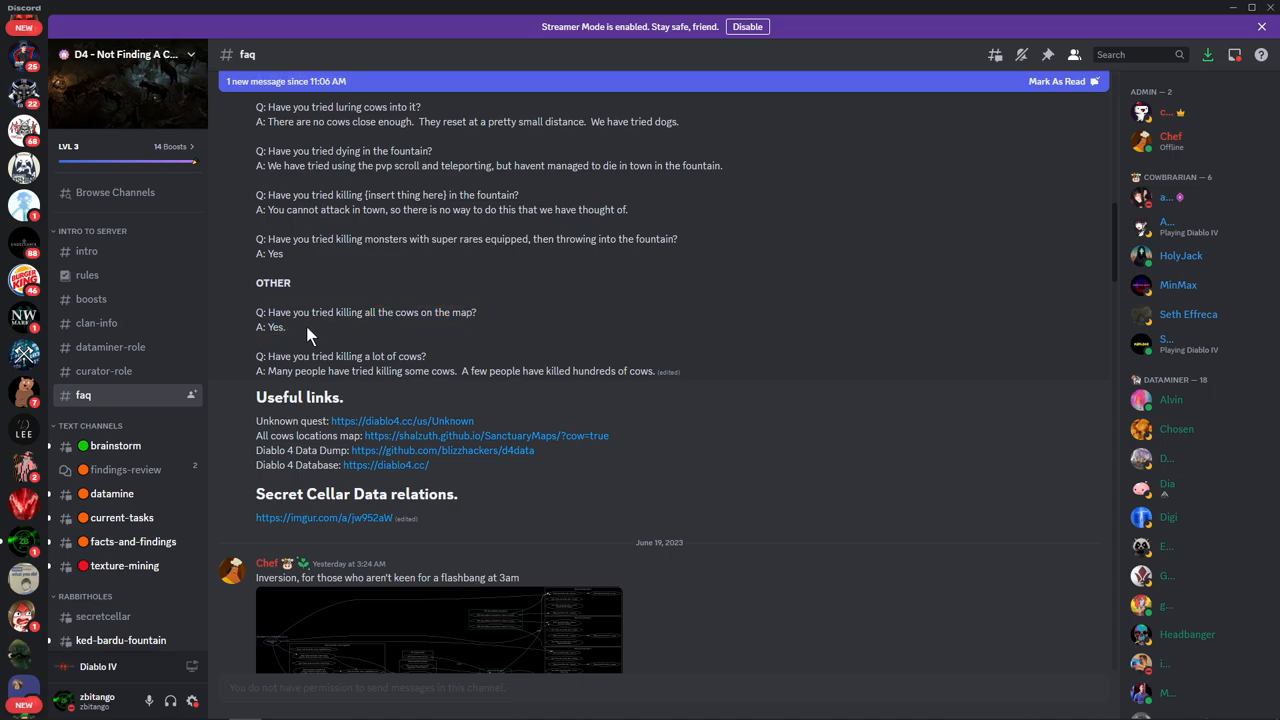
mouse_move(262, 357)
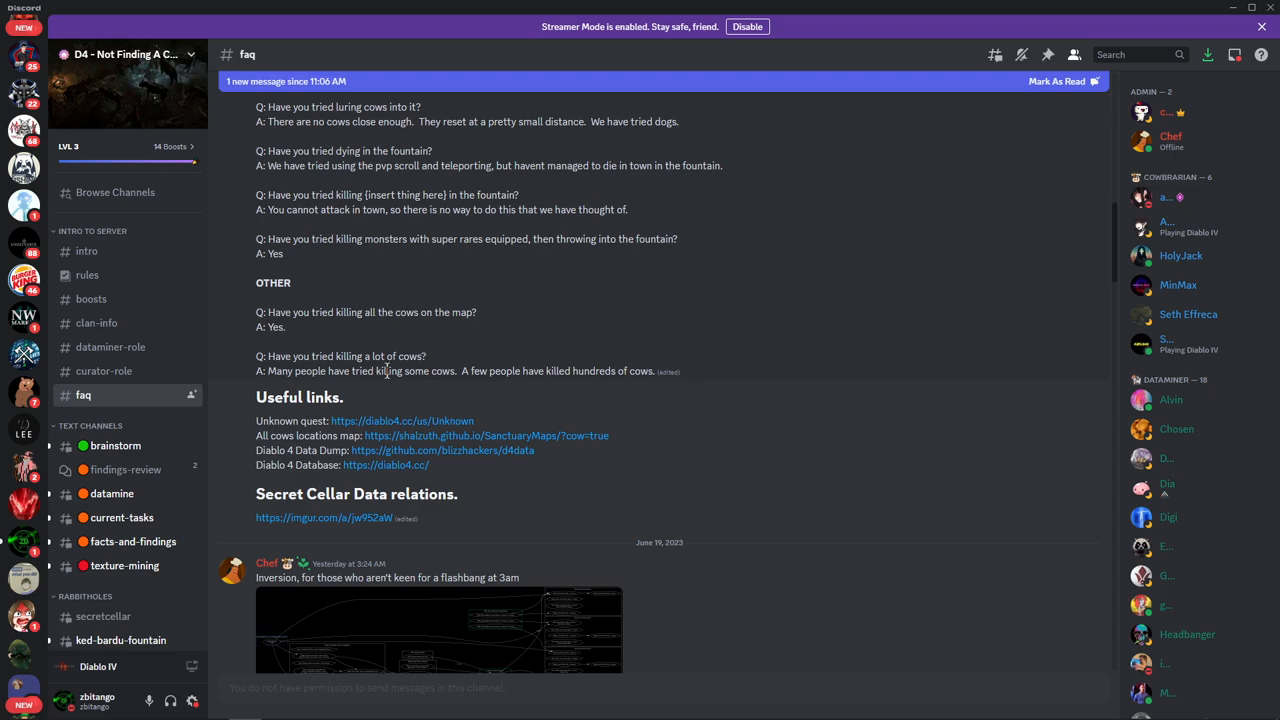
mouse_move(460, 371)
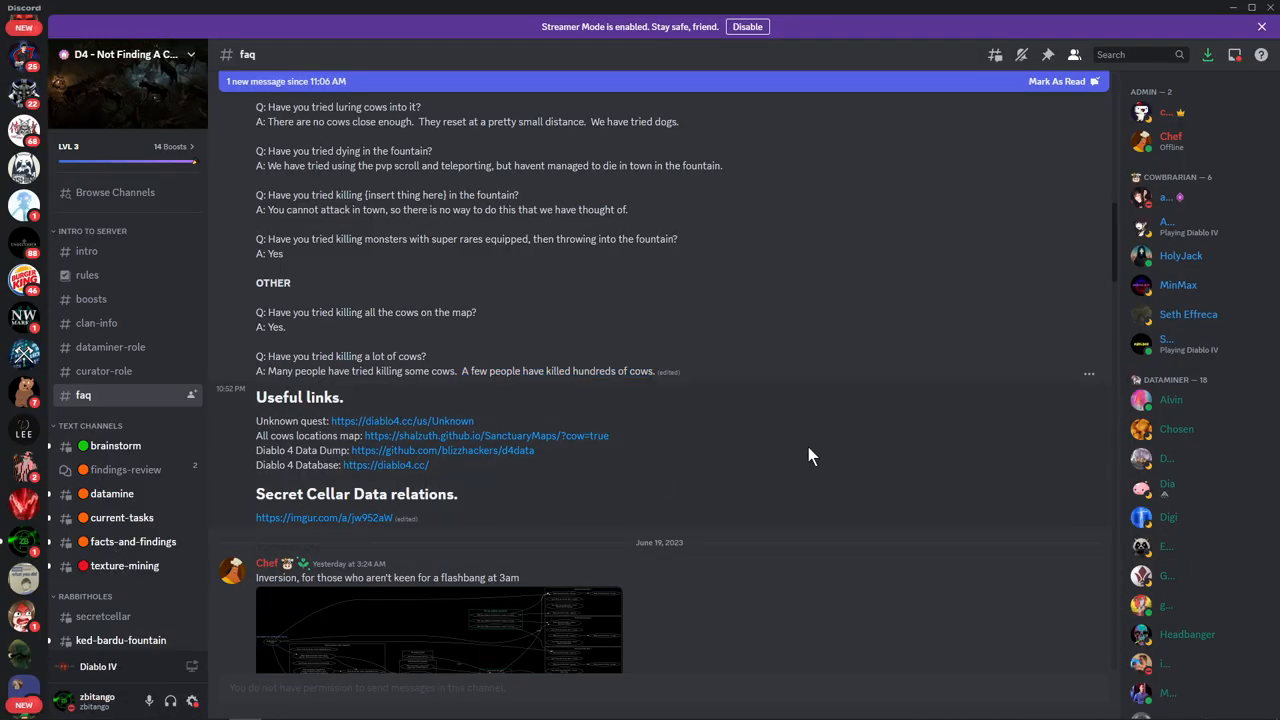
scroll(down, 3)
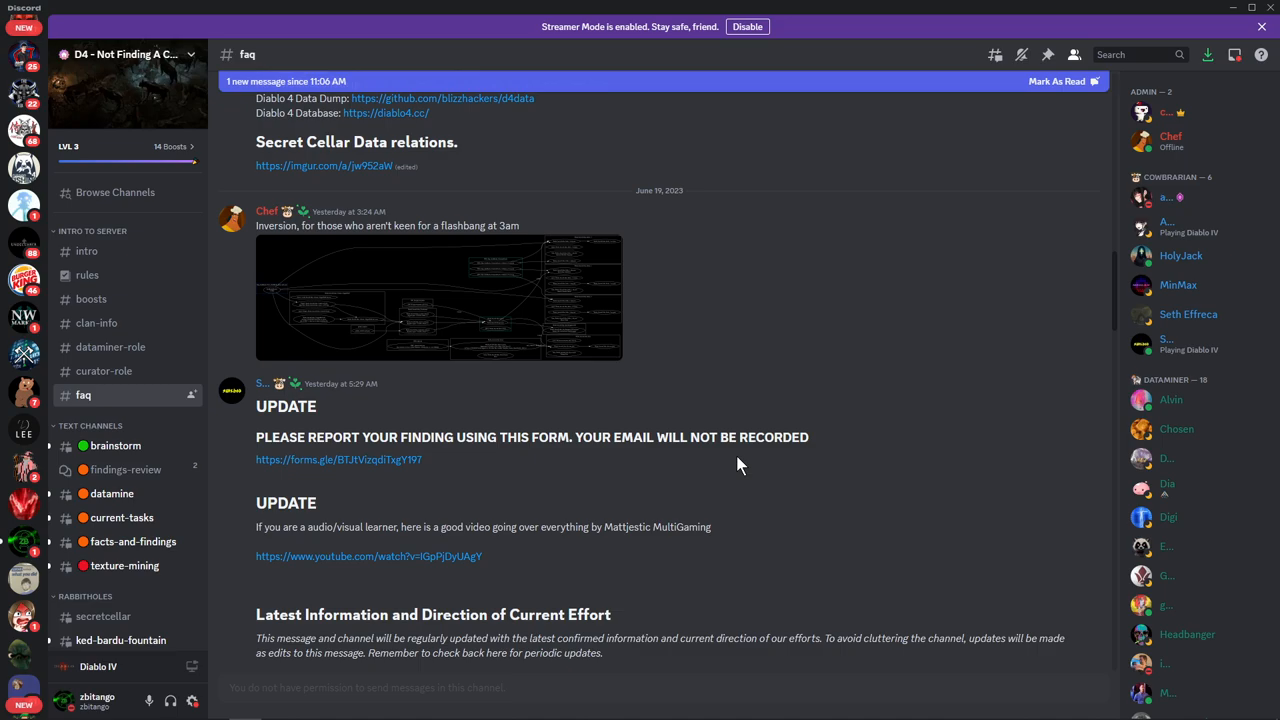
scroll(down, 3)
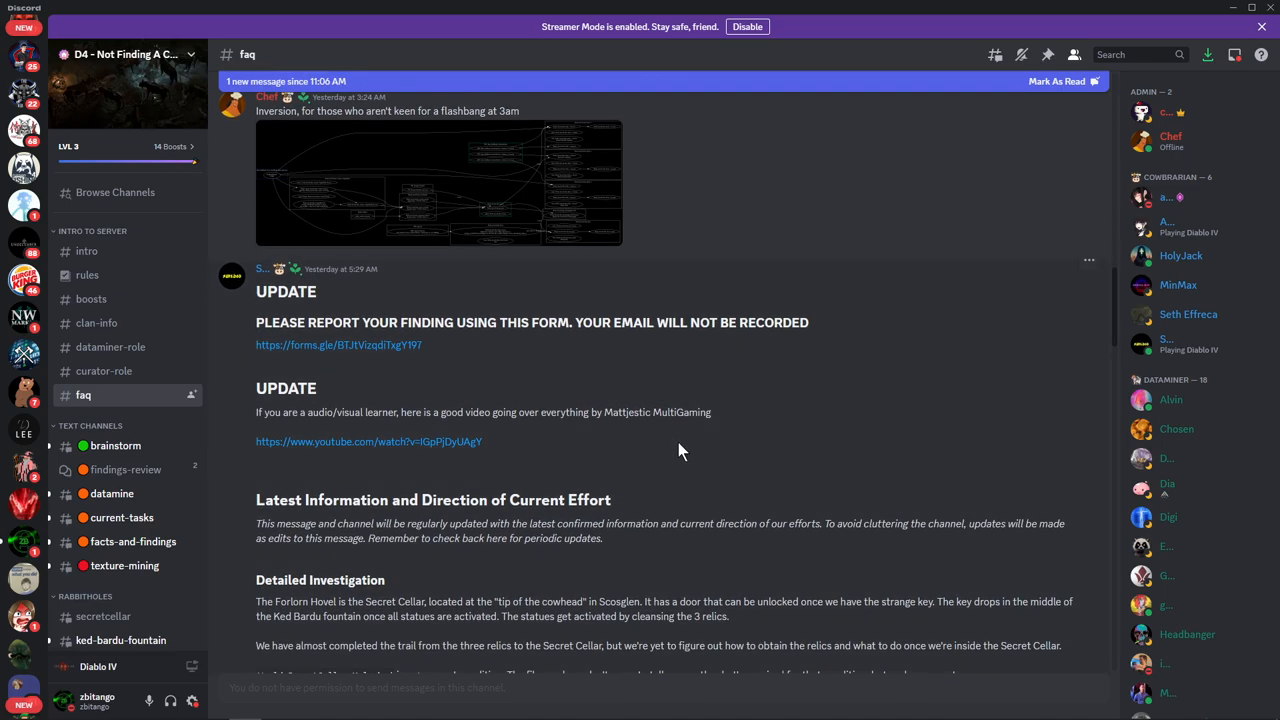
scroll(down, 3)
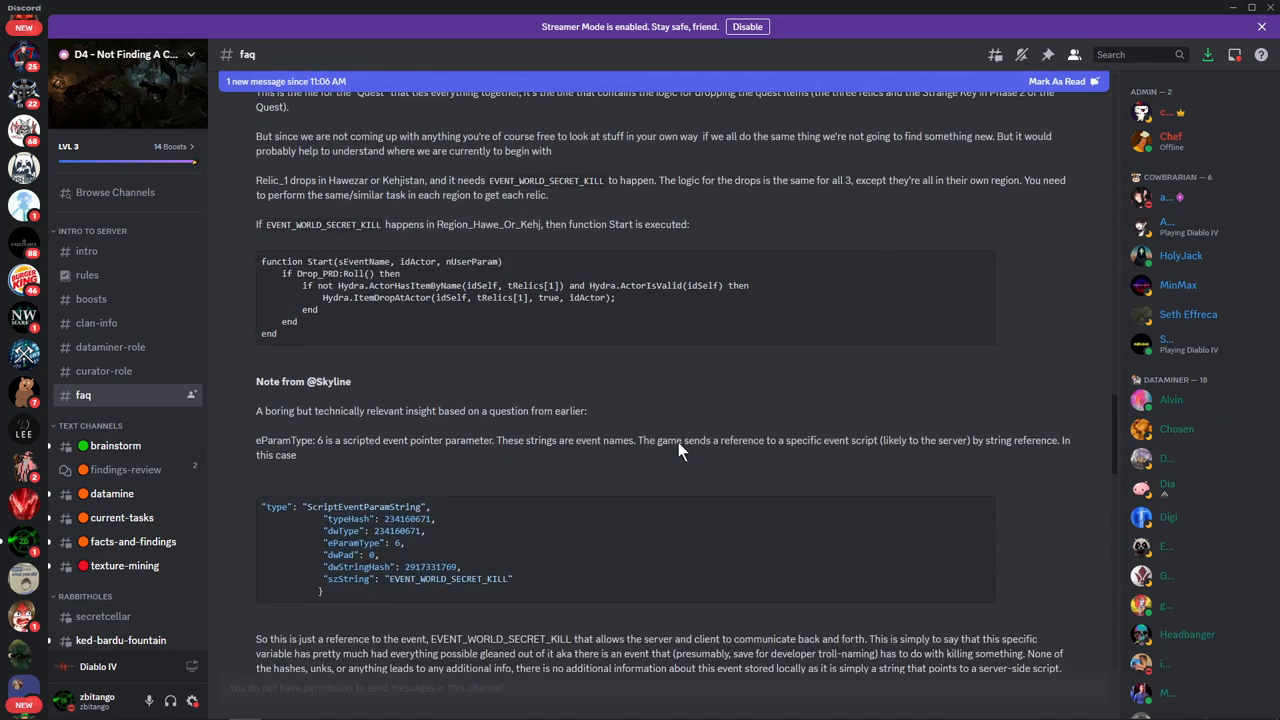
scroll(down, 3)
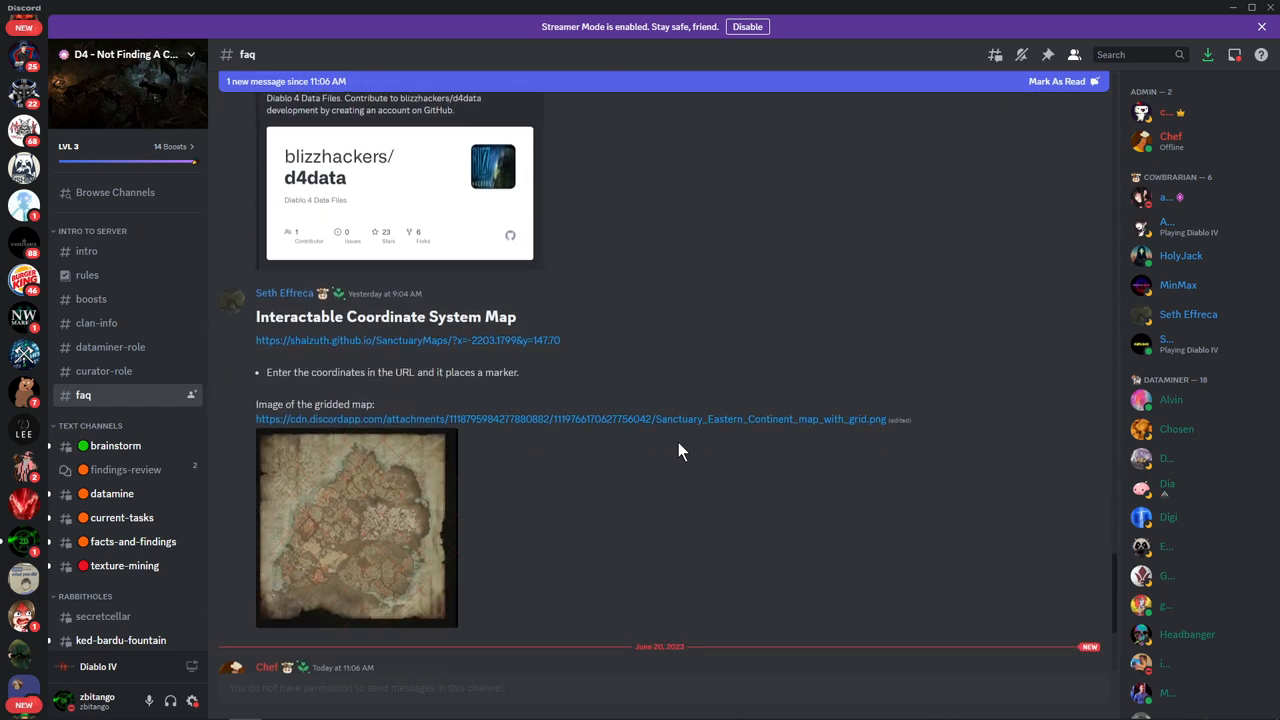
scroll(down, 3)
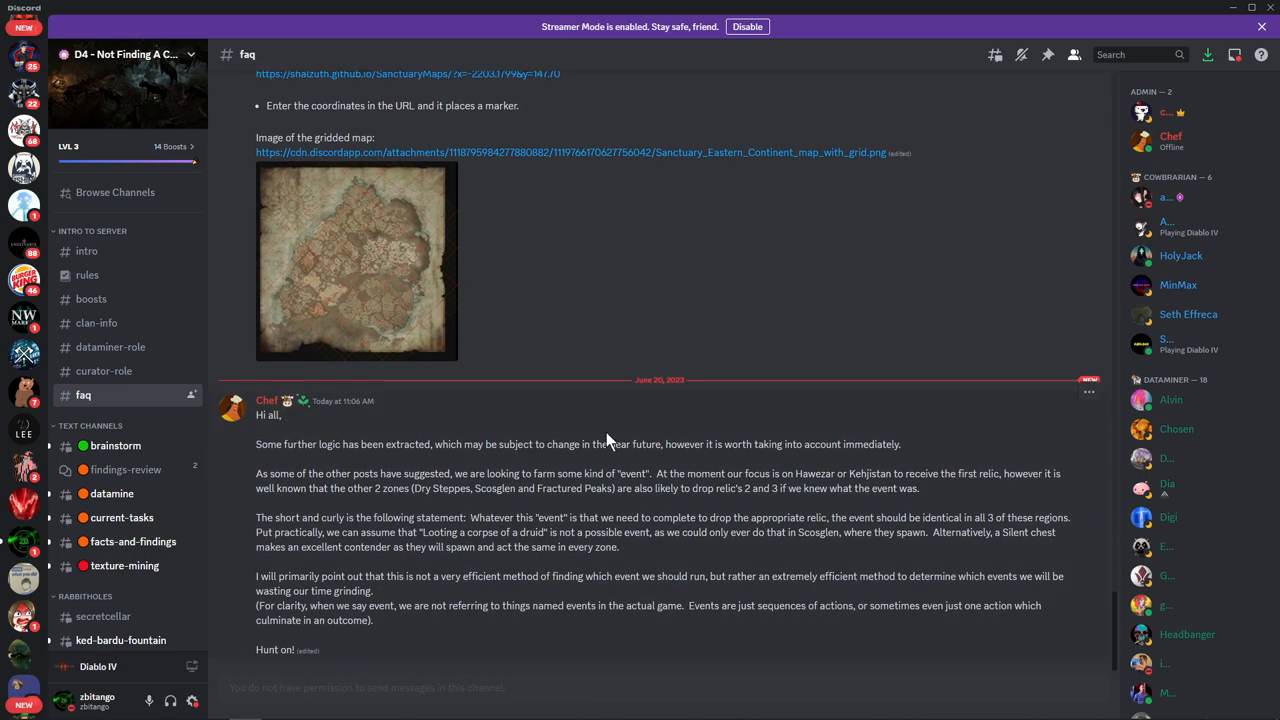
mouse_move(570, 425)
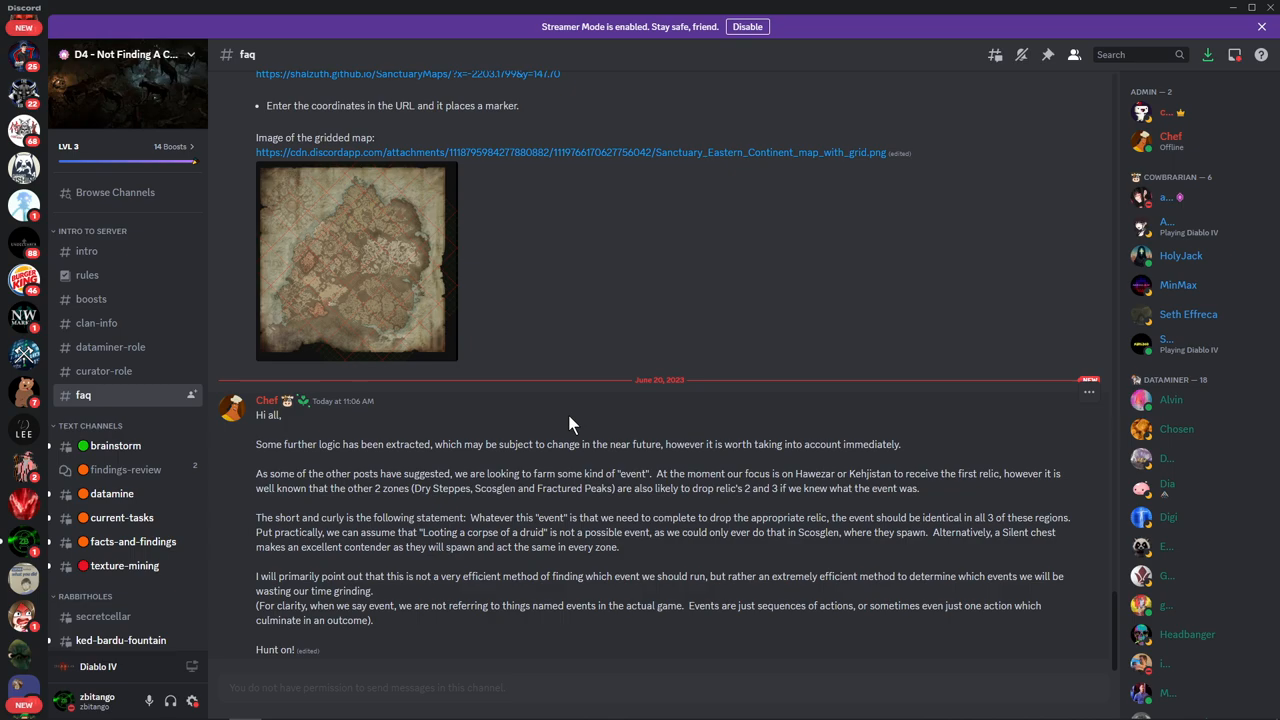
mouse_move(965, 245)
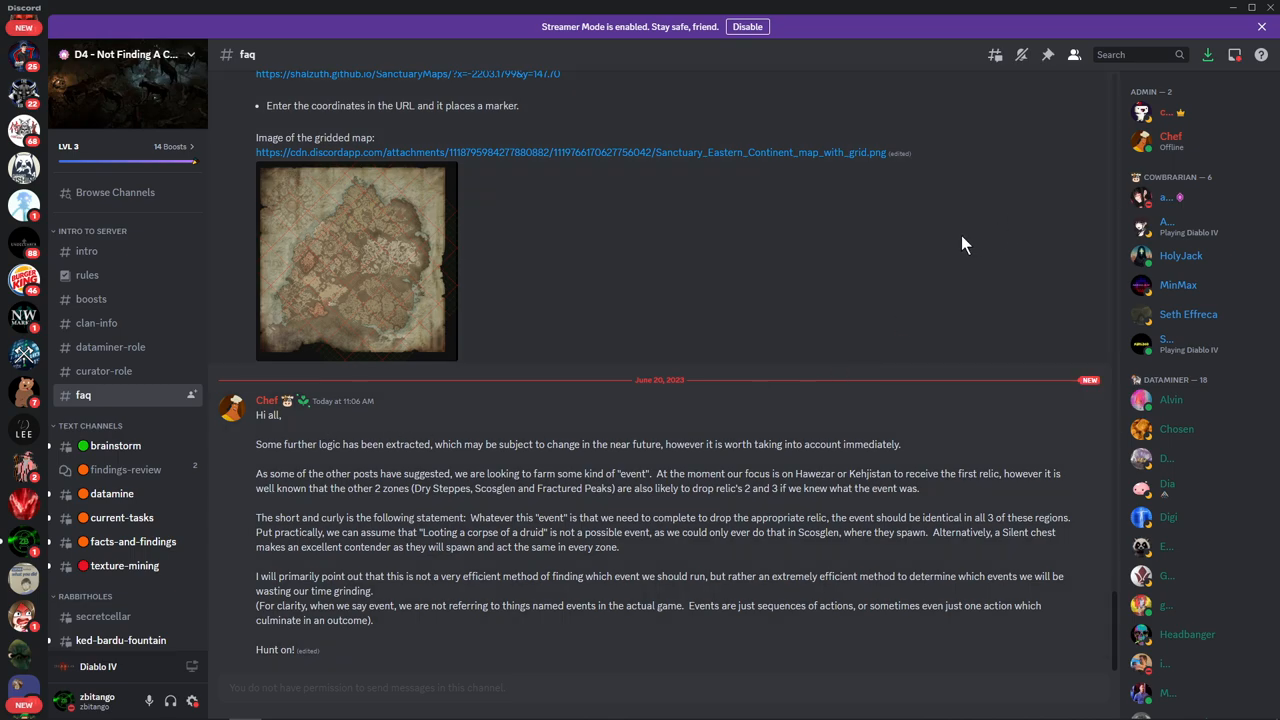
mouse_move(950, 246)
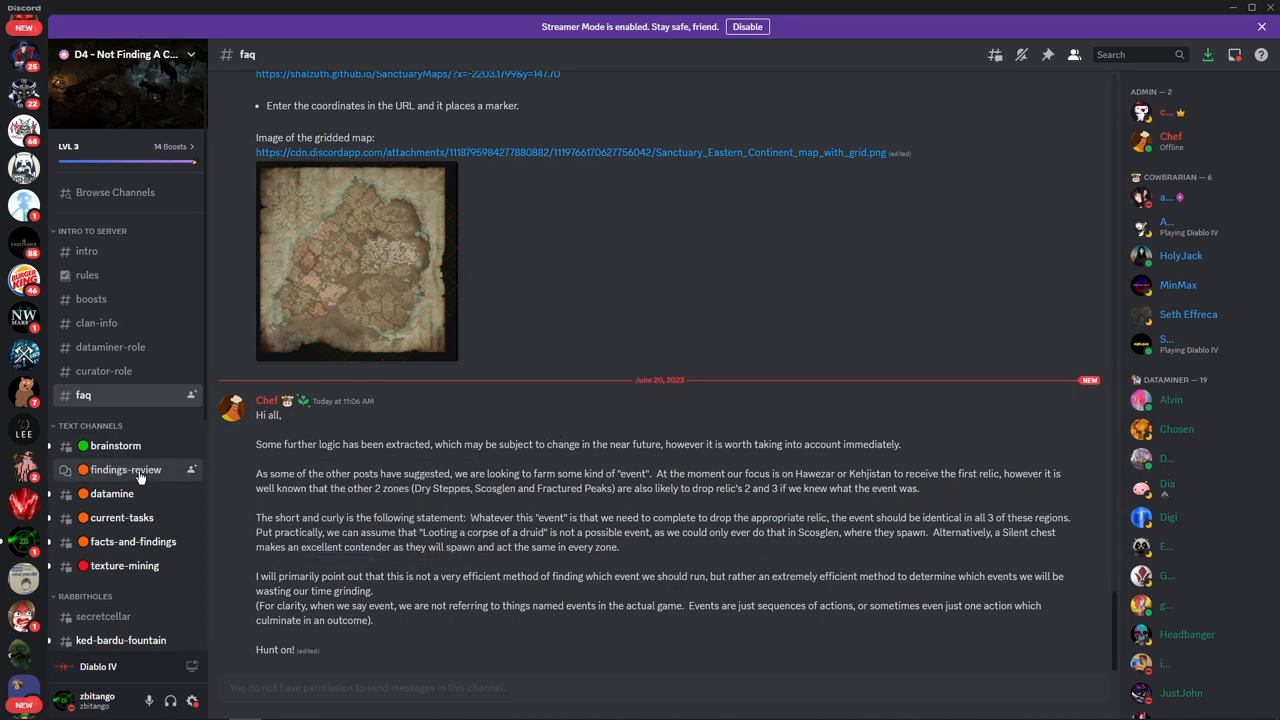
In #findings-review, open the Possible Anagram post and enlarge its dungeon and lava screenshots
click(125, 470)
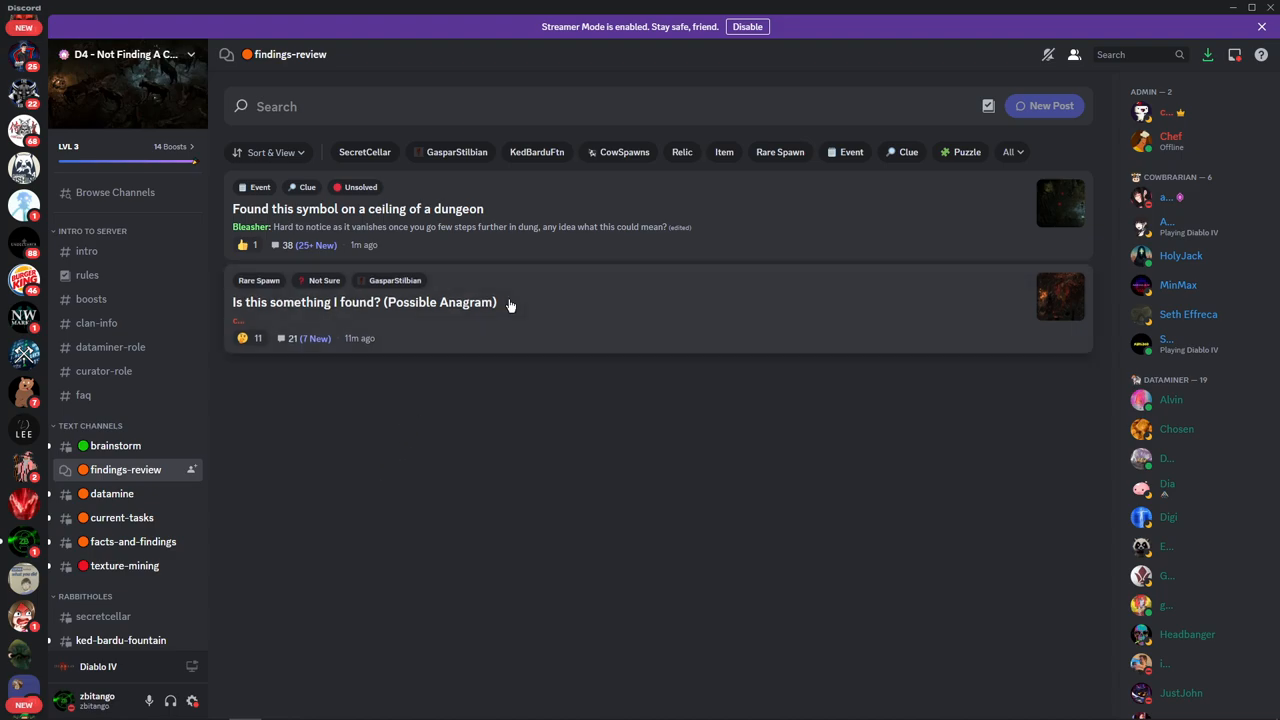
click(364, 302)
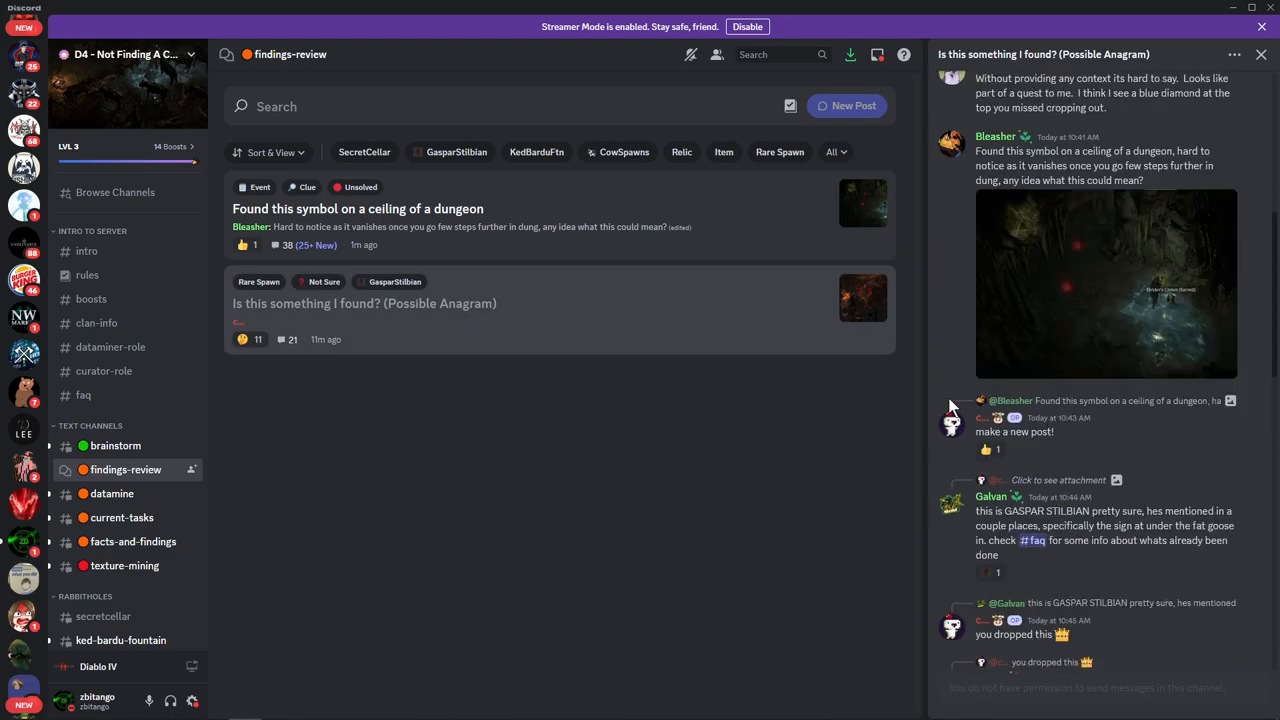
click(1106, 283)
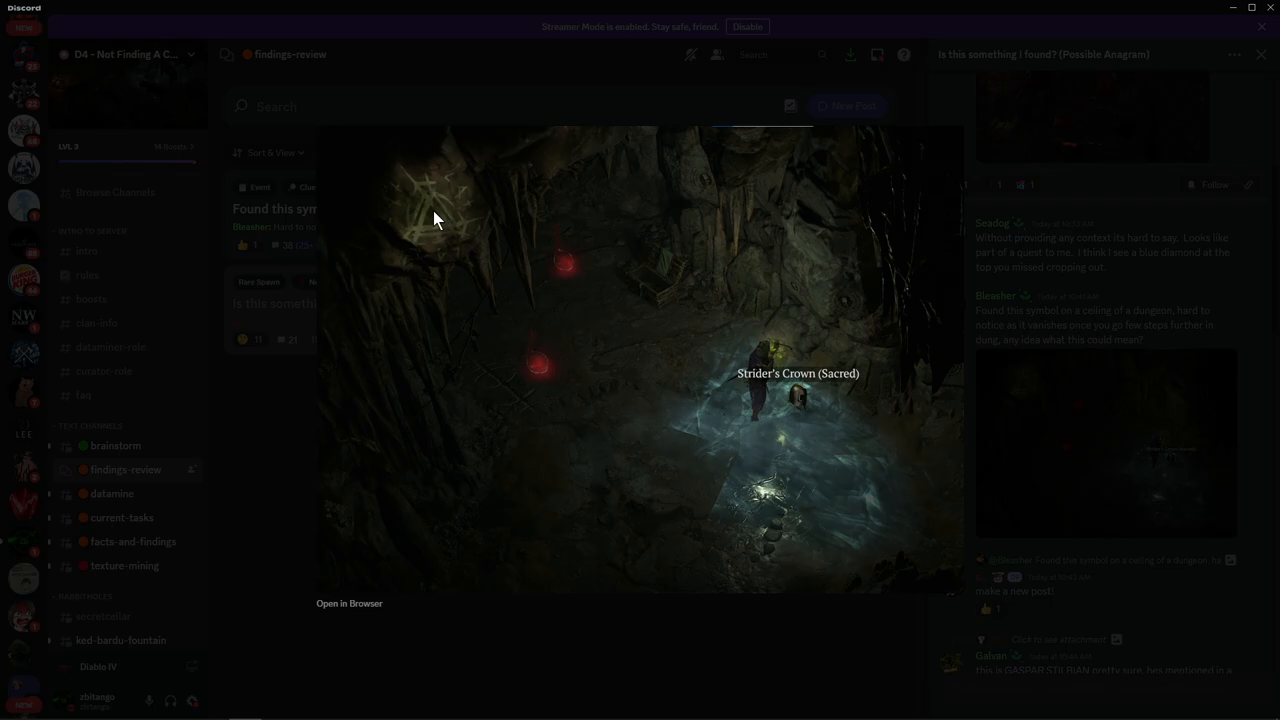
mouse_move(1010, 370)
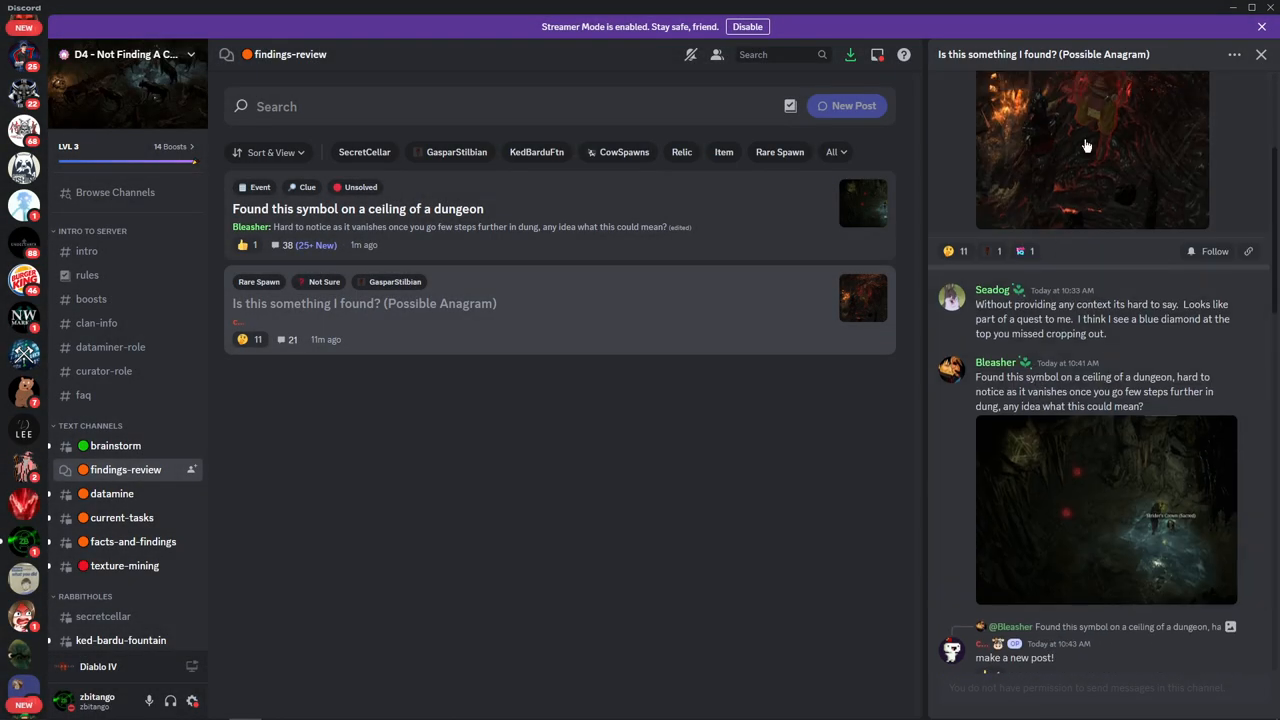
click(1091, 148)
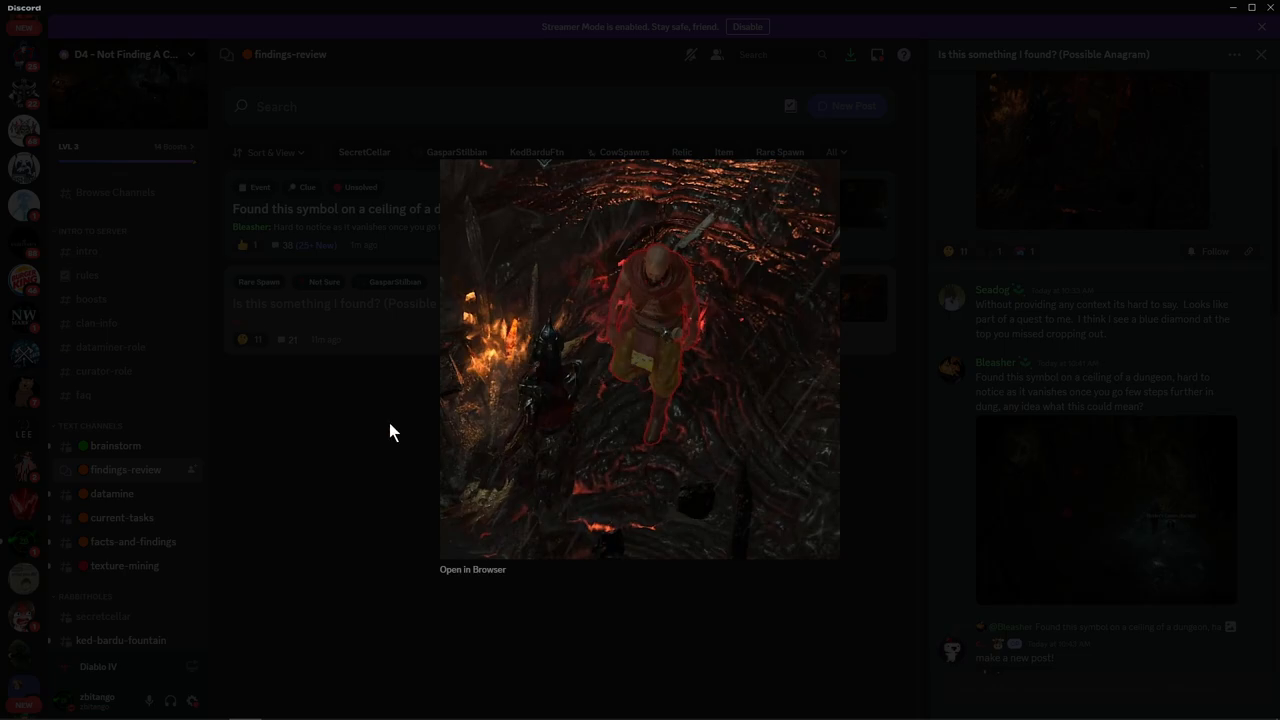
Open the dungeon ceiling symbol post and read its replies about Calibel's Mine
click(390, 430)
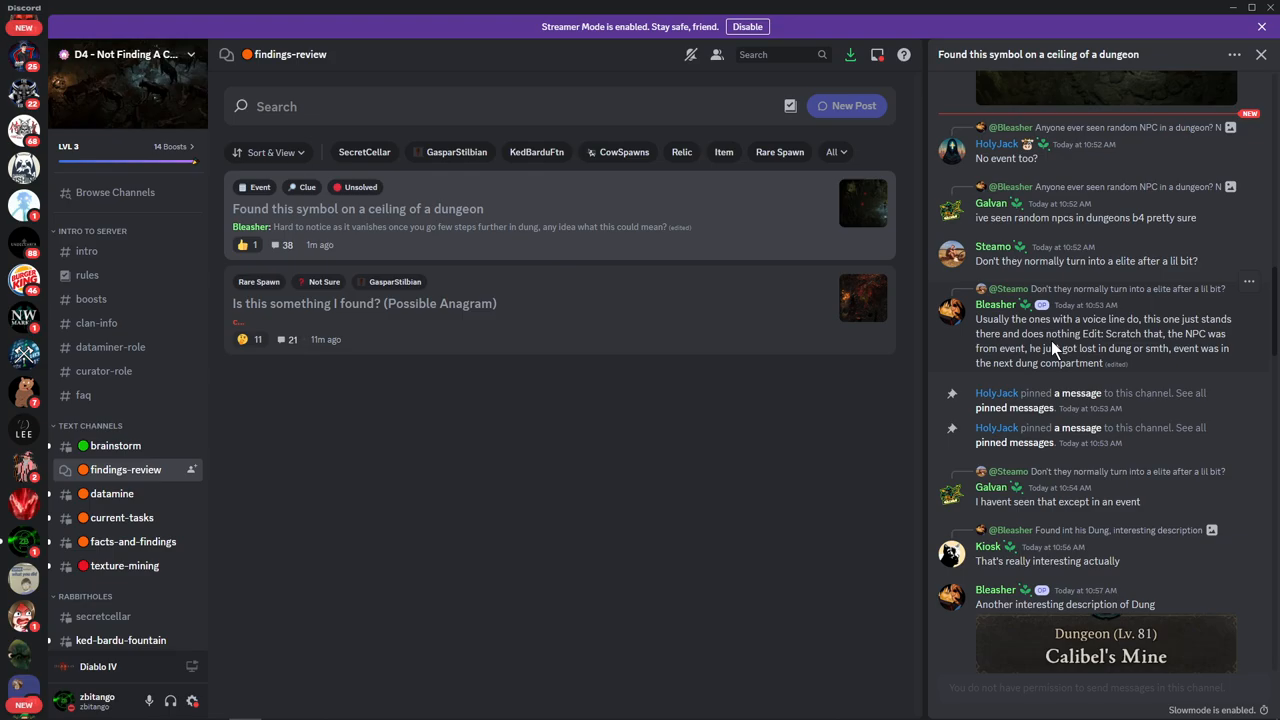
scroll(up, 3)
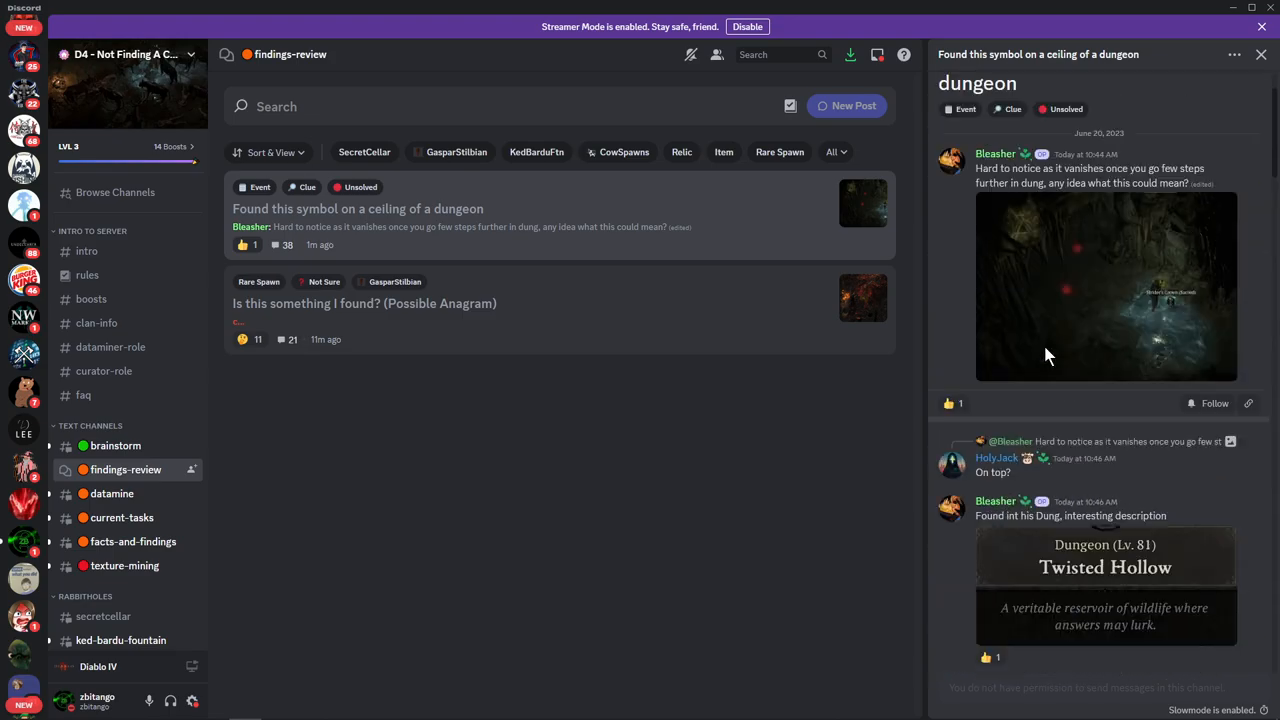
scroll(down, 3)
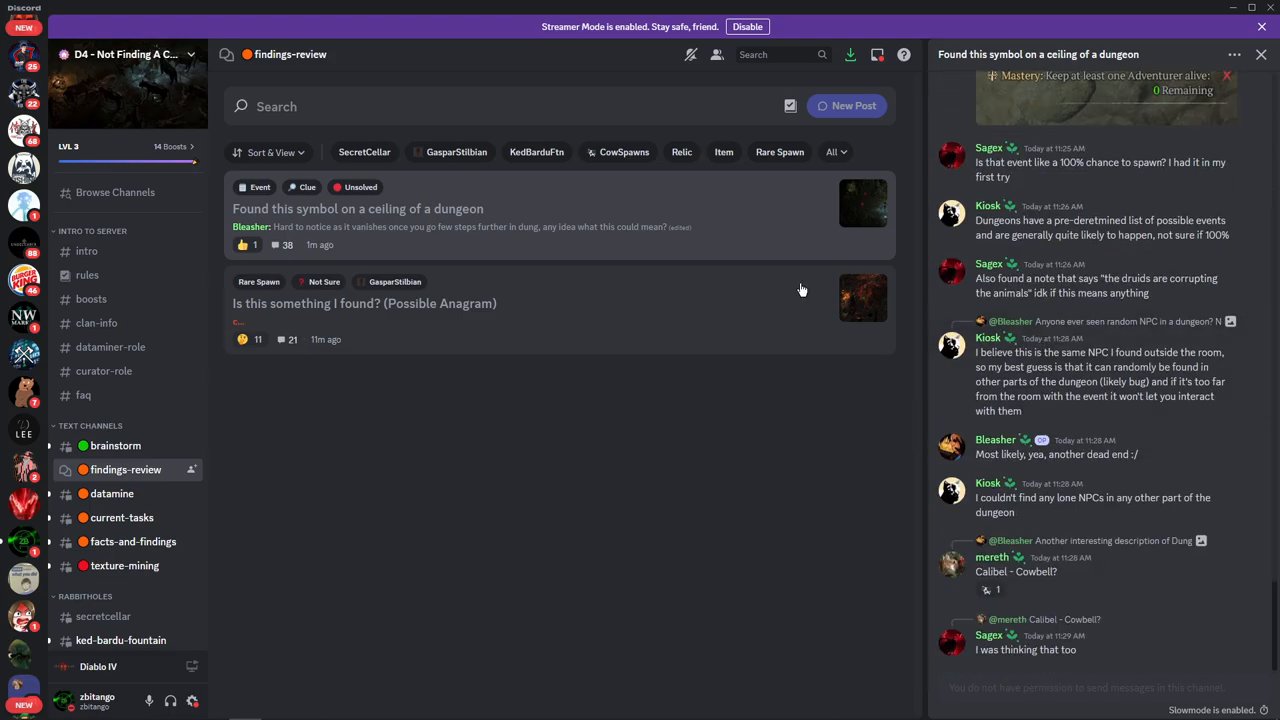
mouse_move(83, 394)
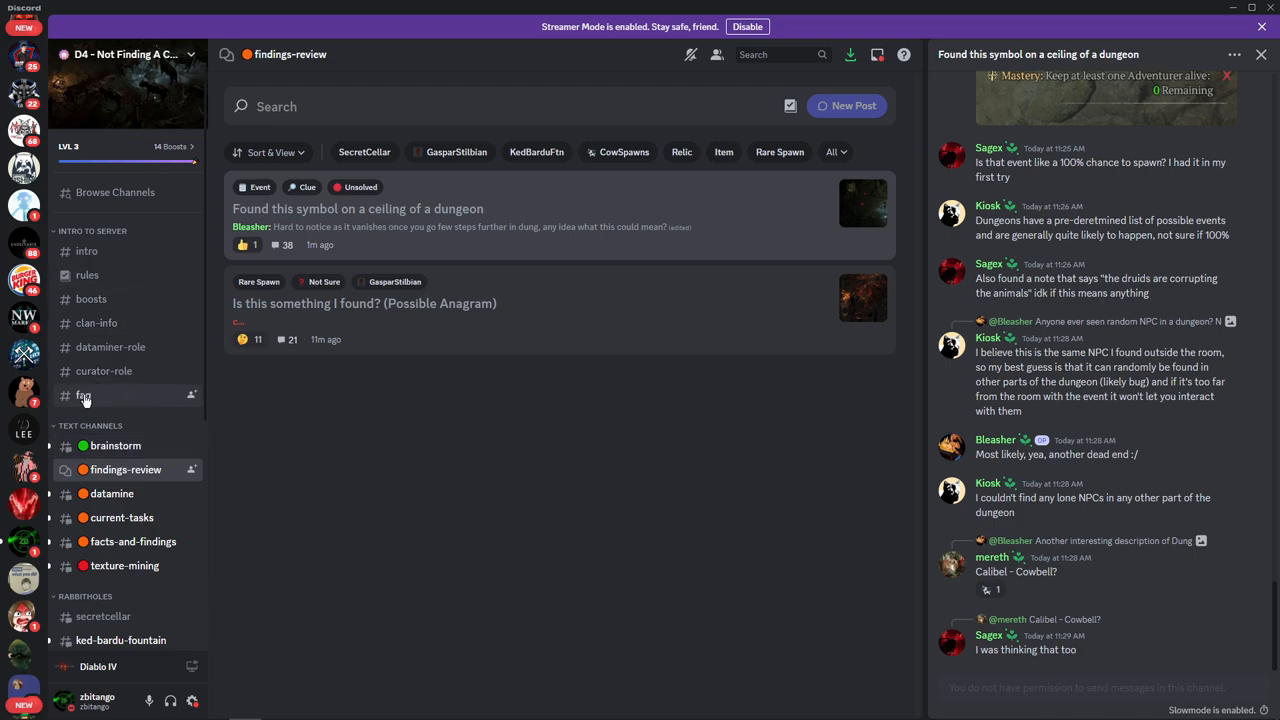
click(83, 395)
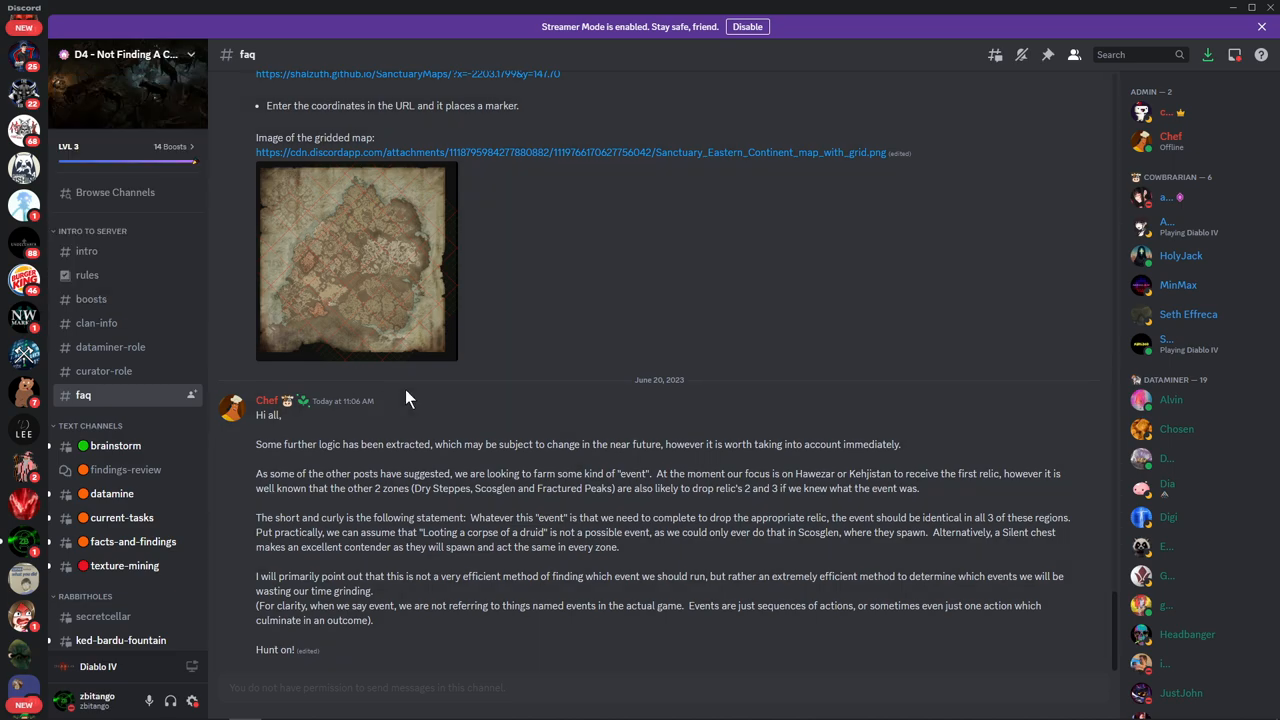
mouse_move(596, 446)
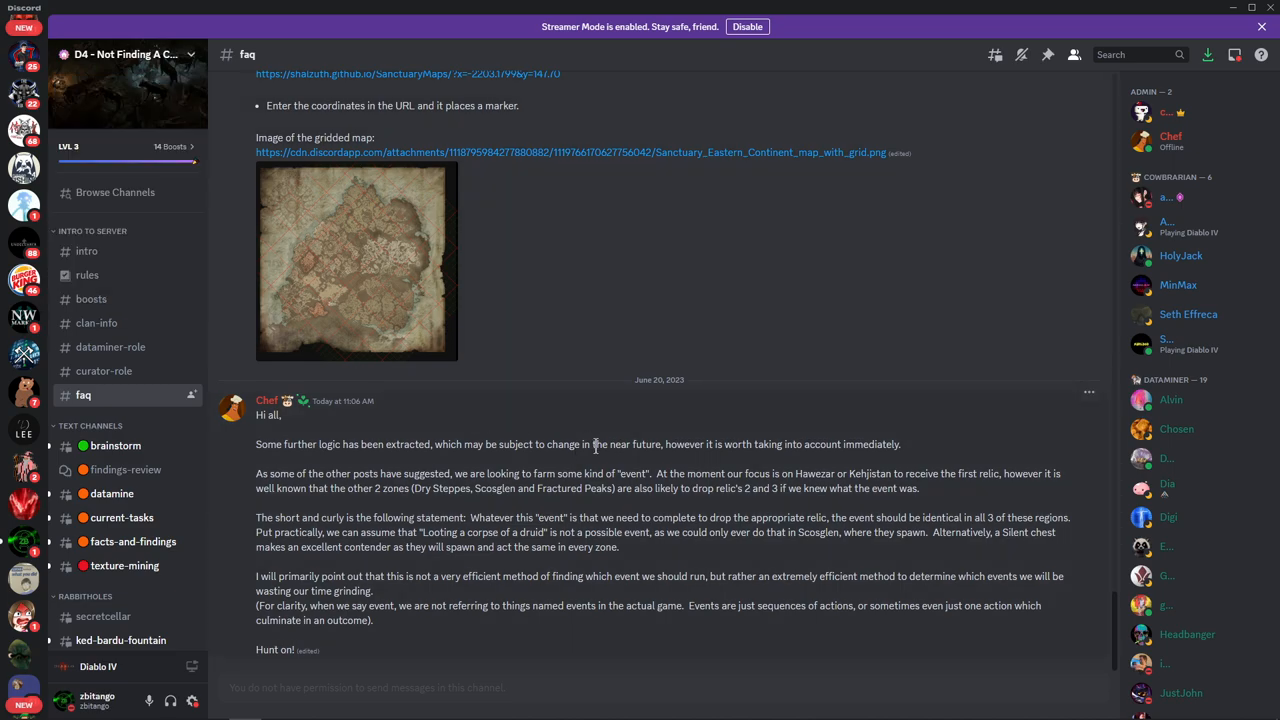
mouse_move(543, 468)
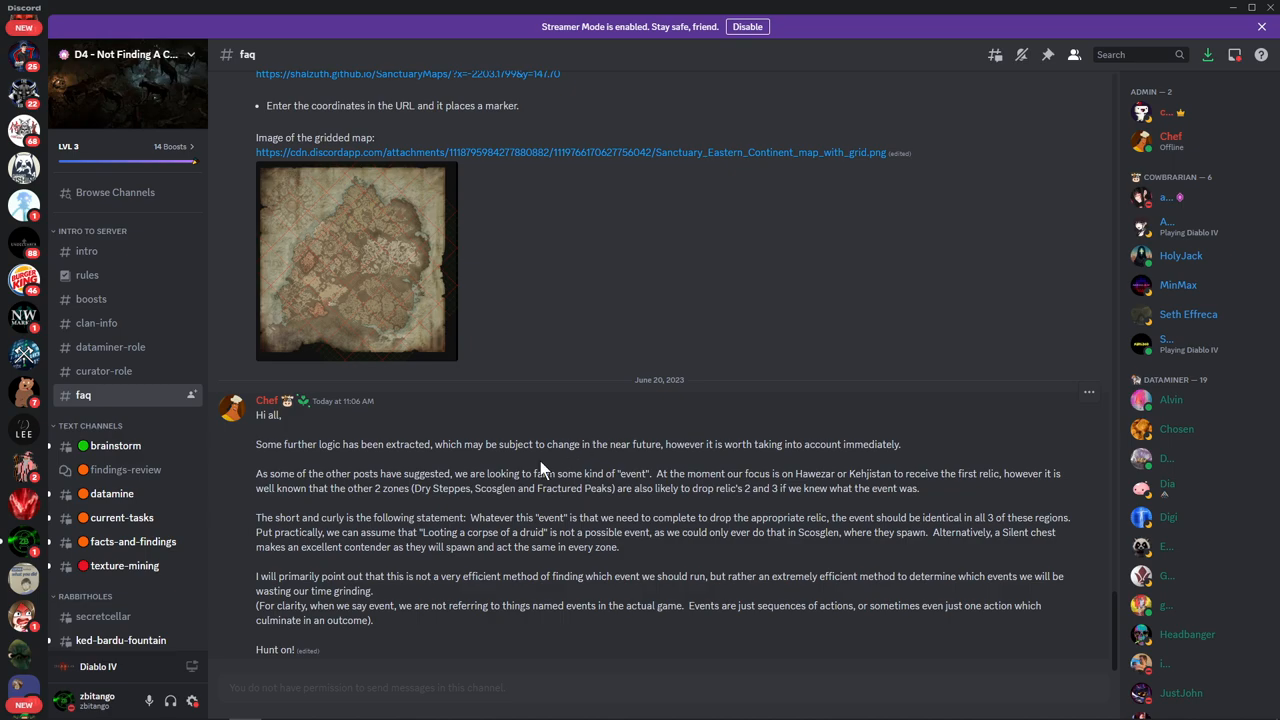
mouse_move(508, 473)
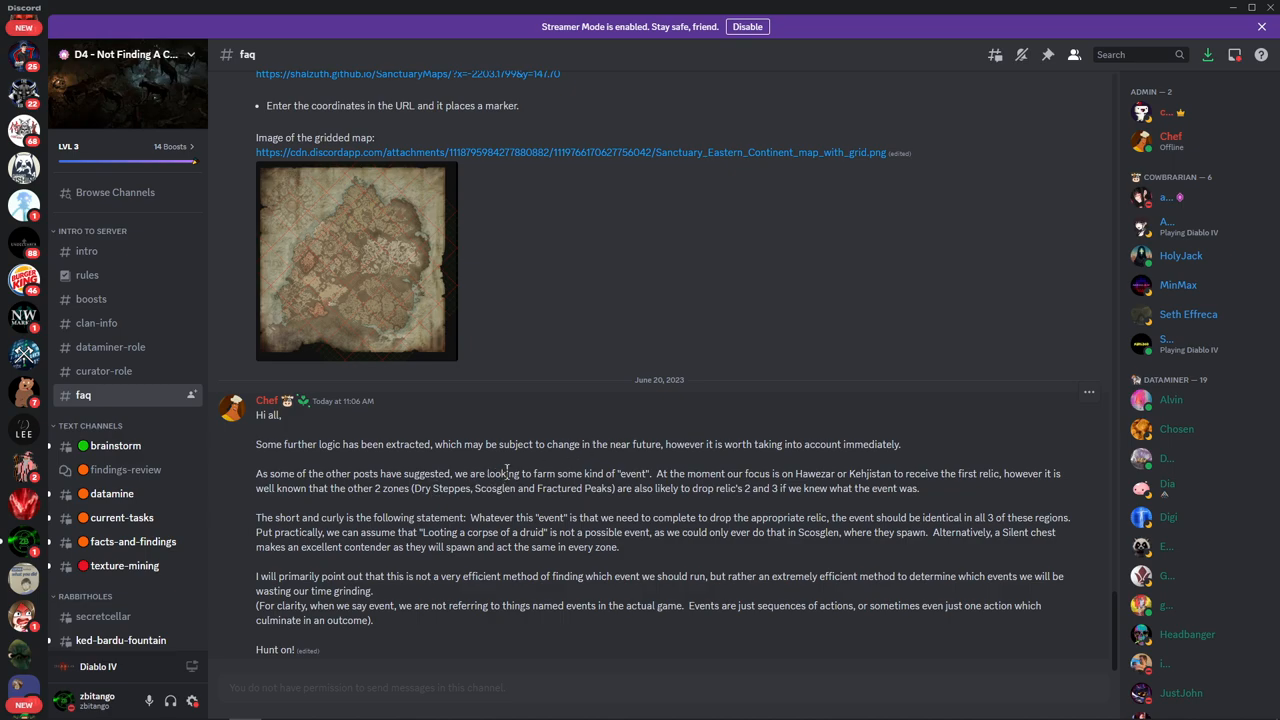
mouse_move(680, 476)
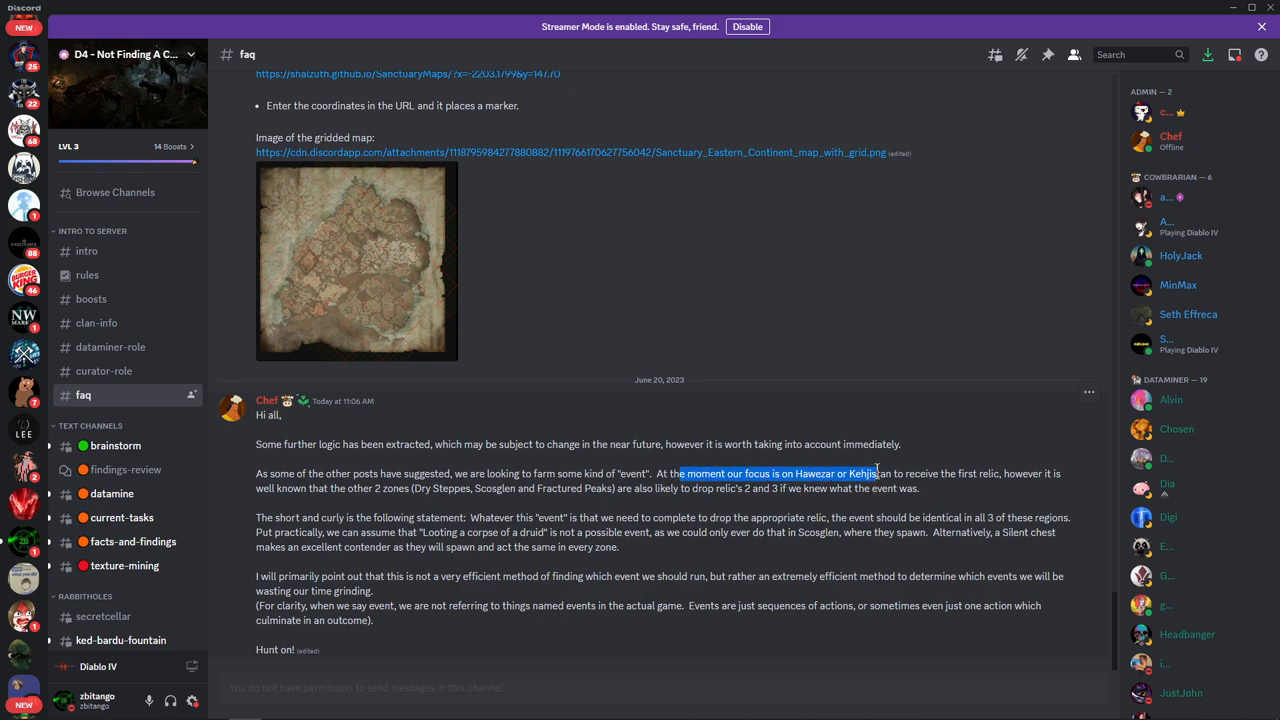
mouse_move(847, 465)
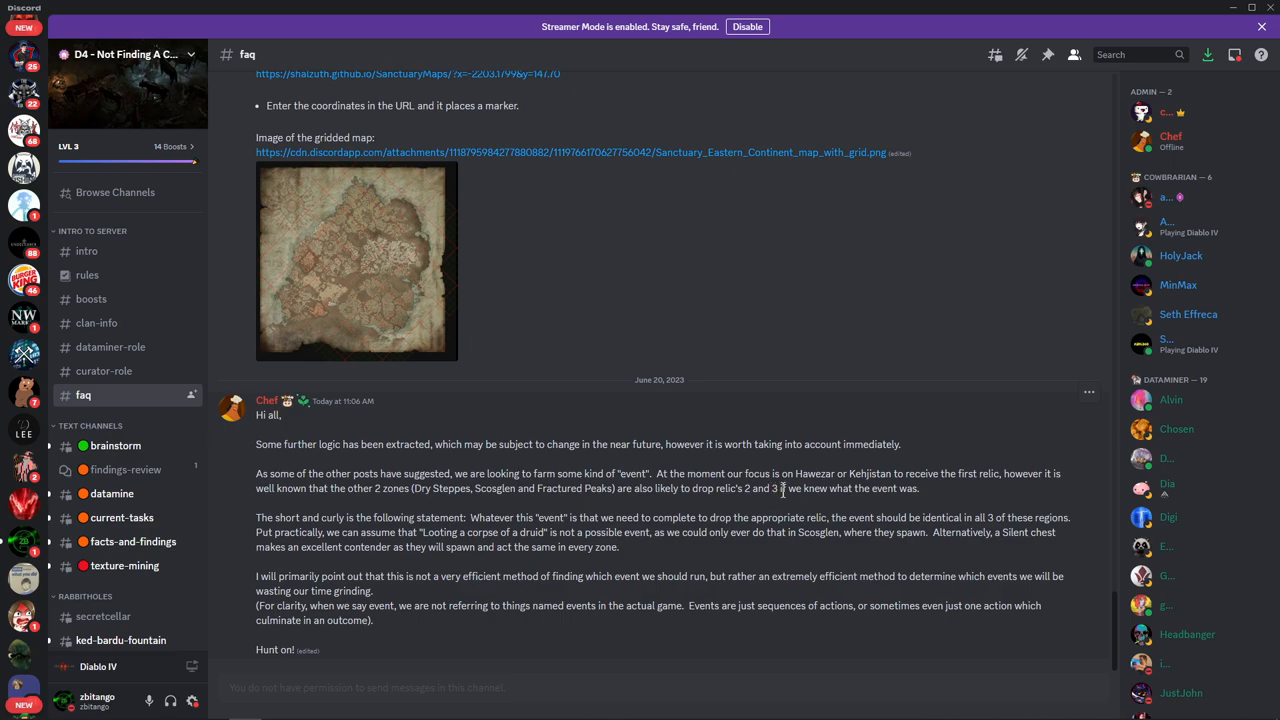
drag(746, 488, 918, 488)
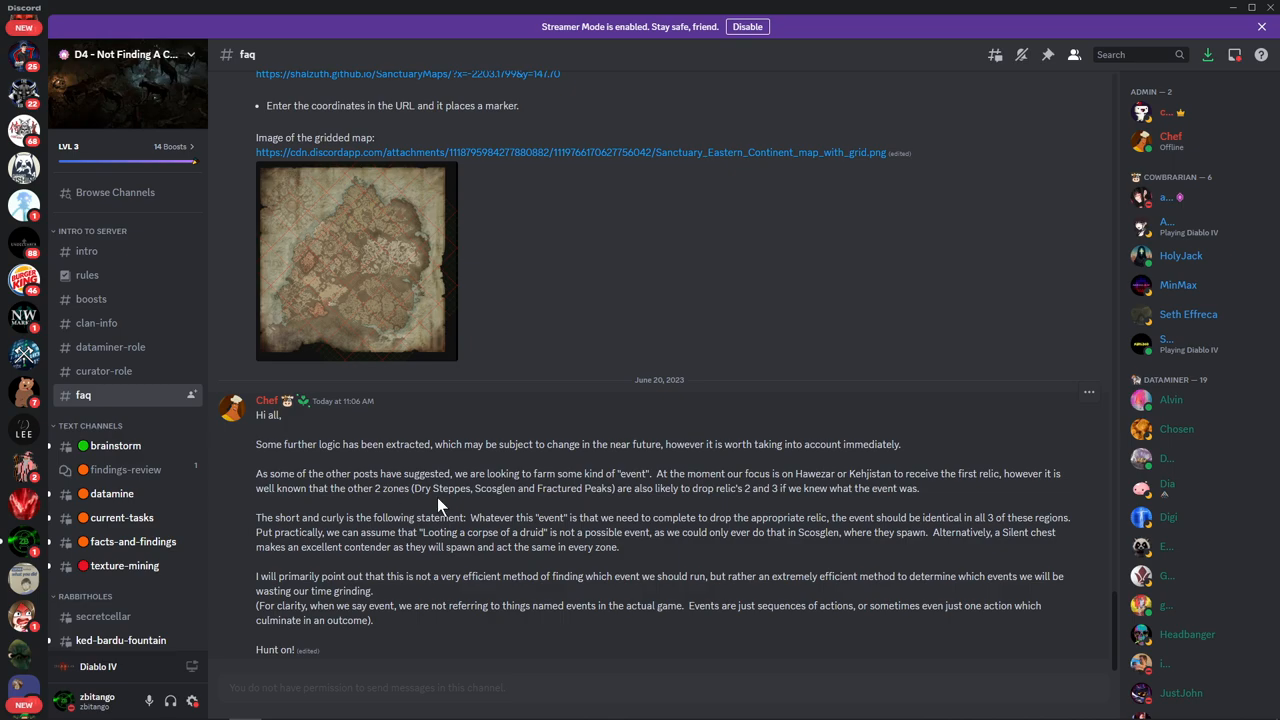
mouse_move(568, 514)
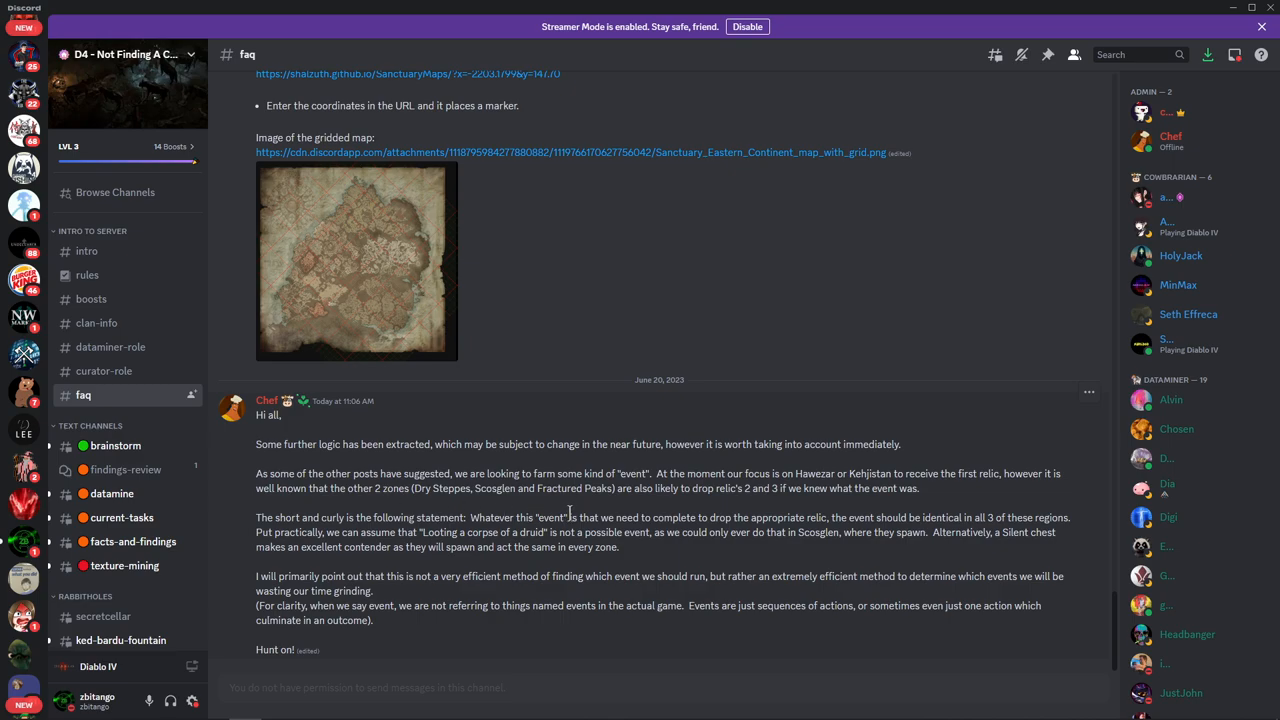
mouse_move(760, 516)
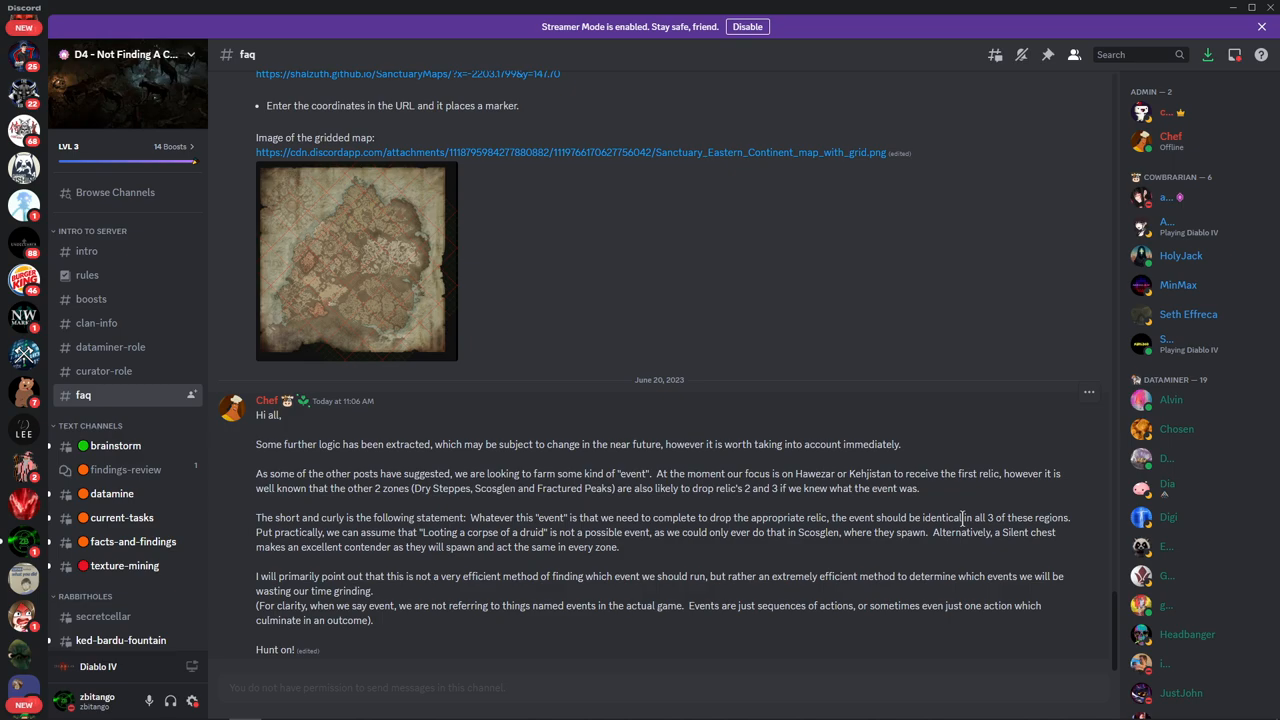
mouse_move(307, 517)
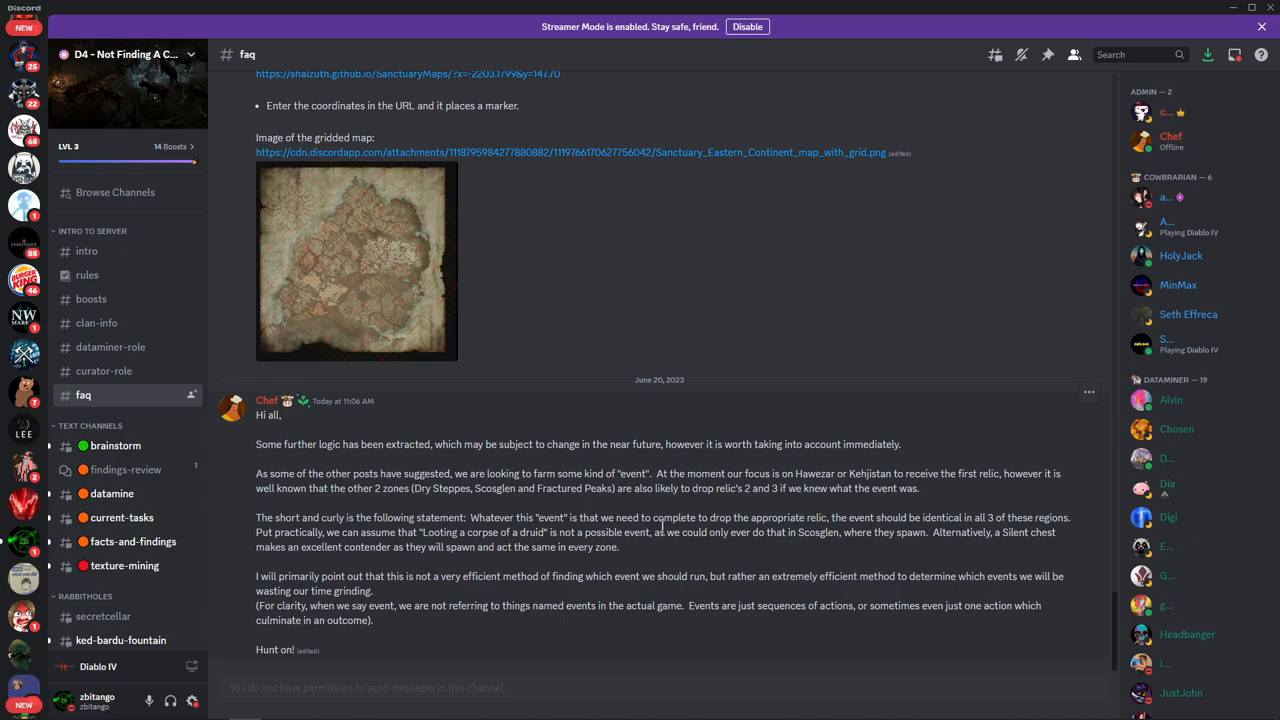
mouse_move(797, 550)
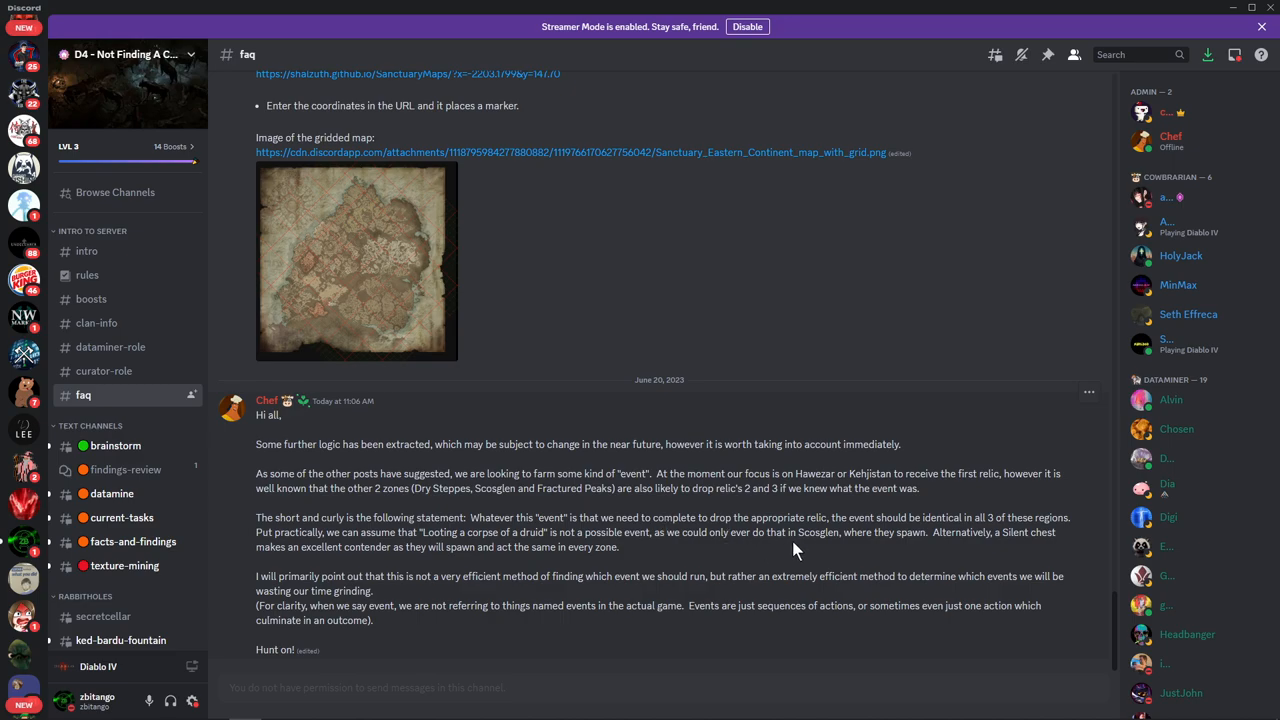
mouse_move(944, 534)
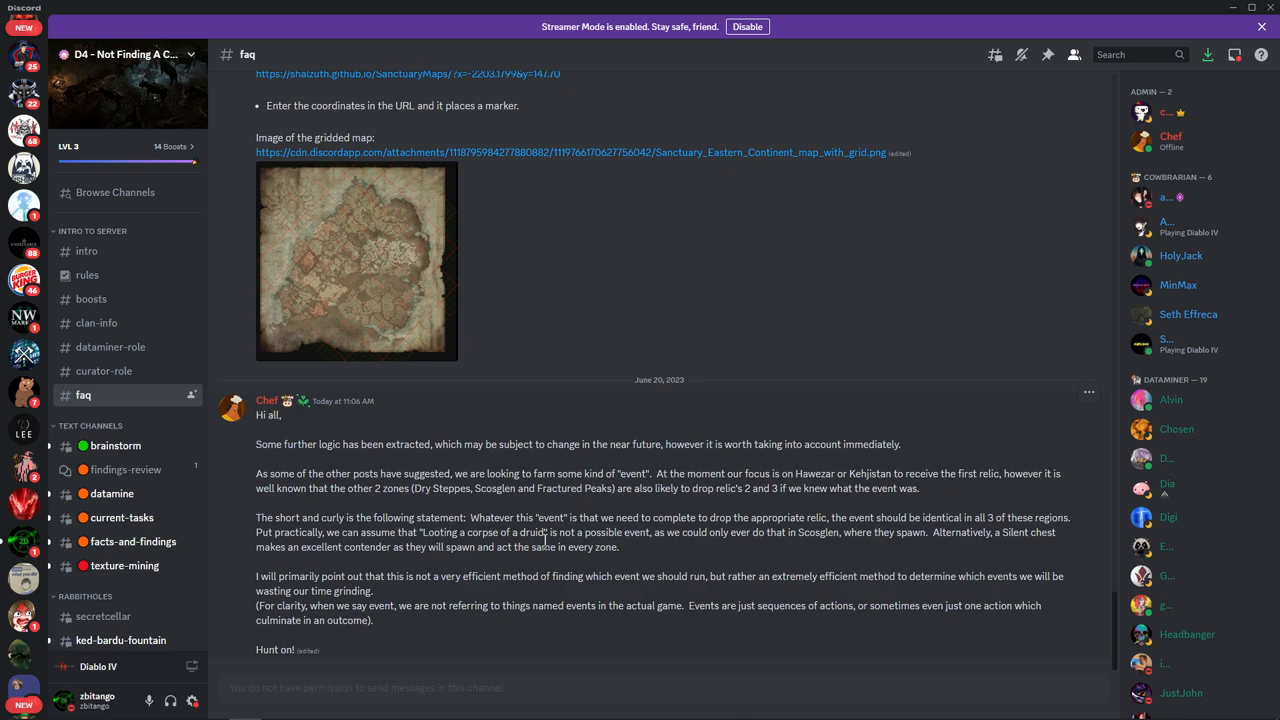
mouse_move(640, 559)
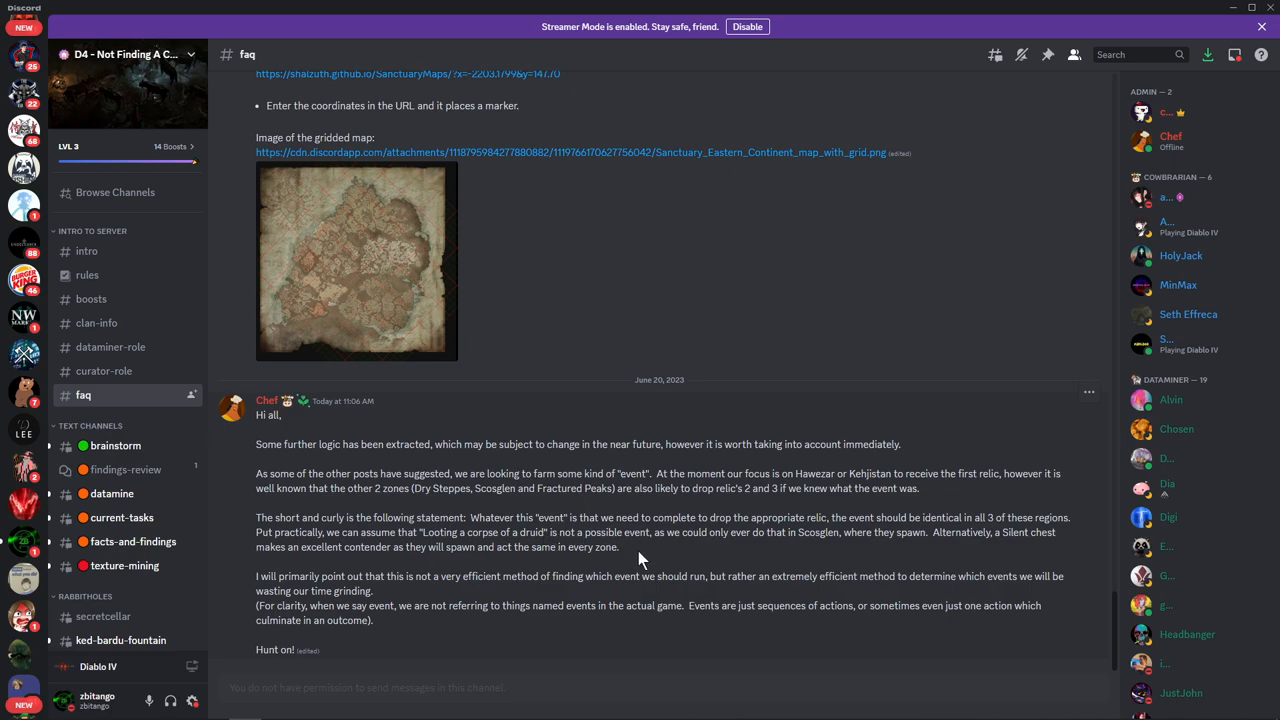
mouse_move(597, 535)
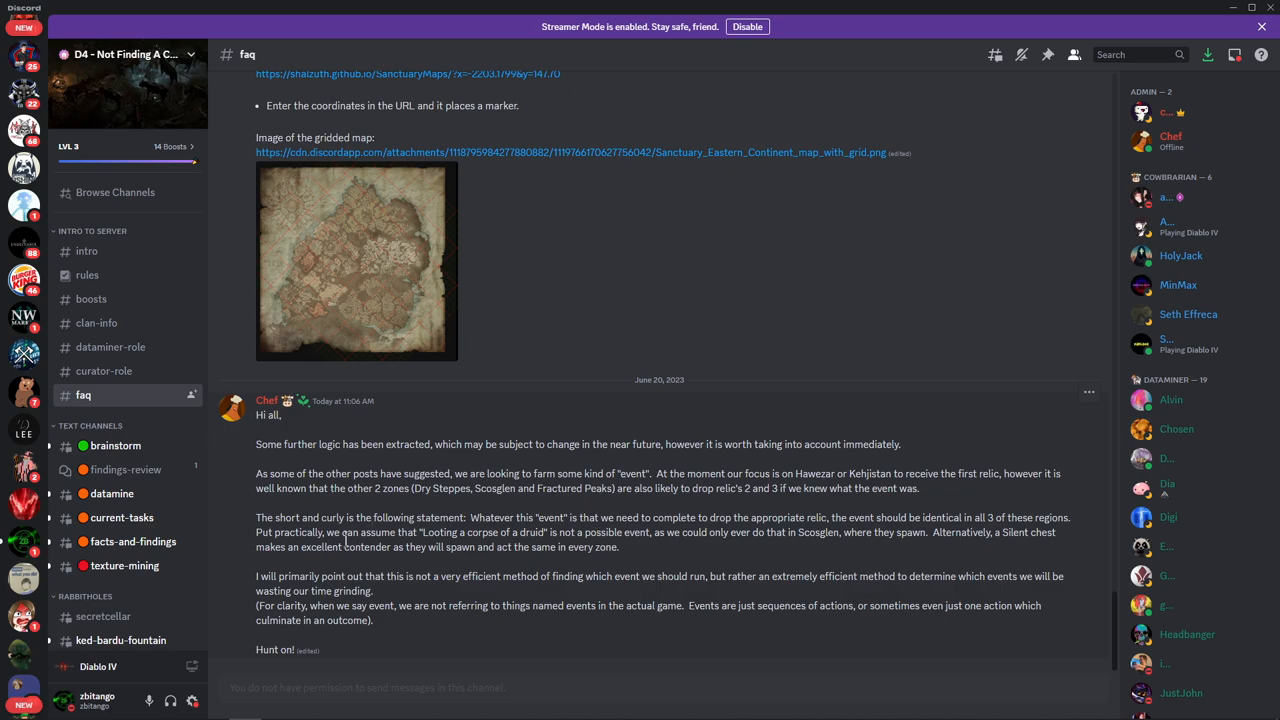
mouse_move(379, 575)
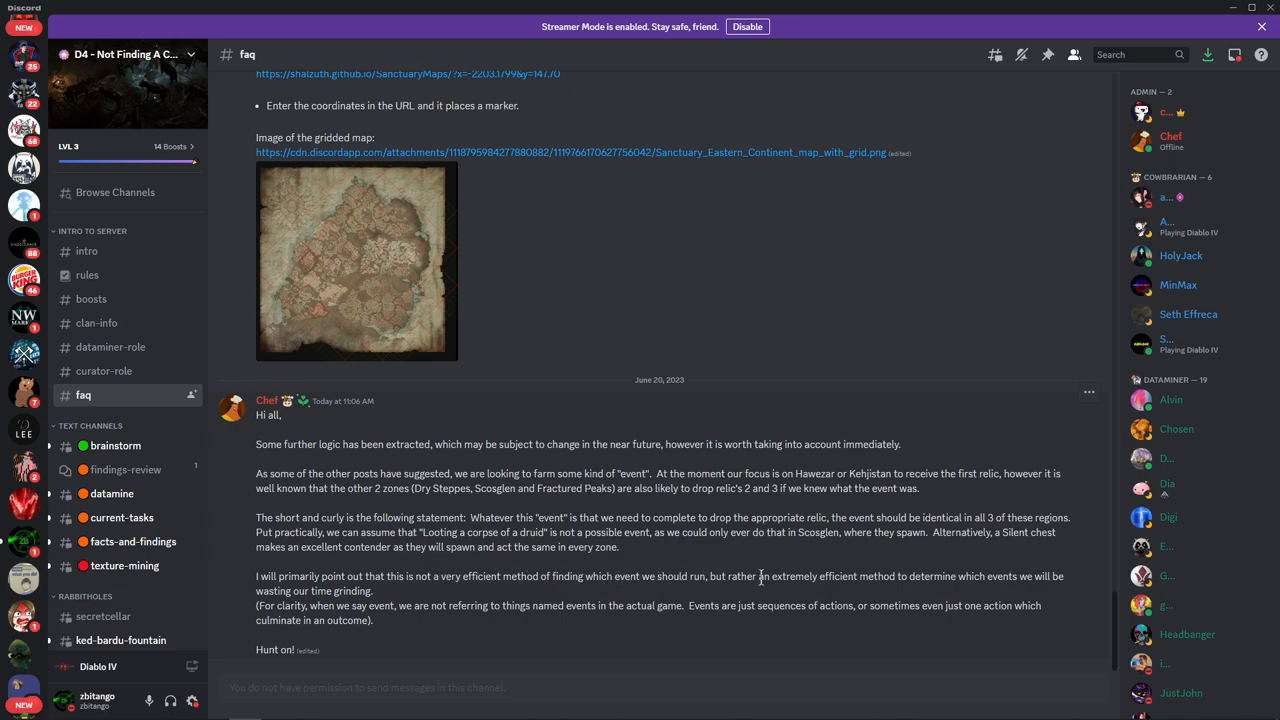
mouse_move(965, 580)
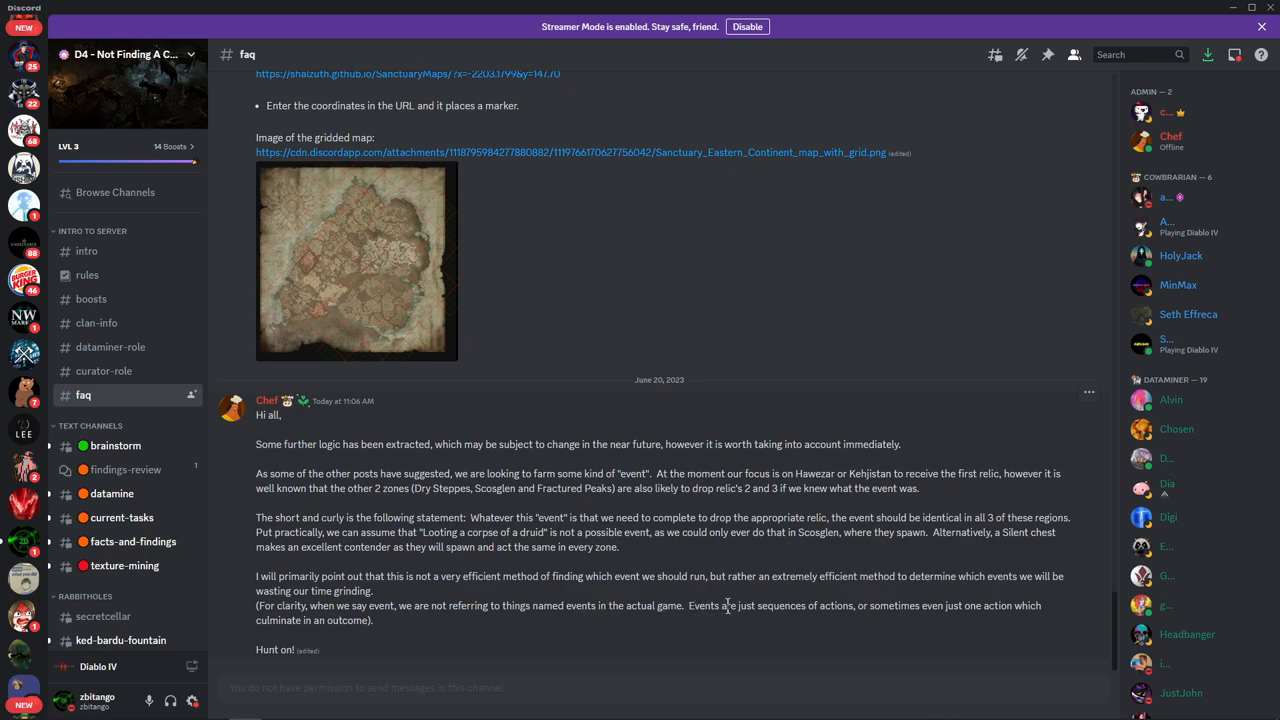
mouse_move(877, 607)
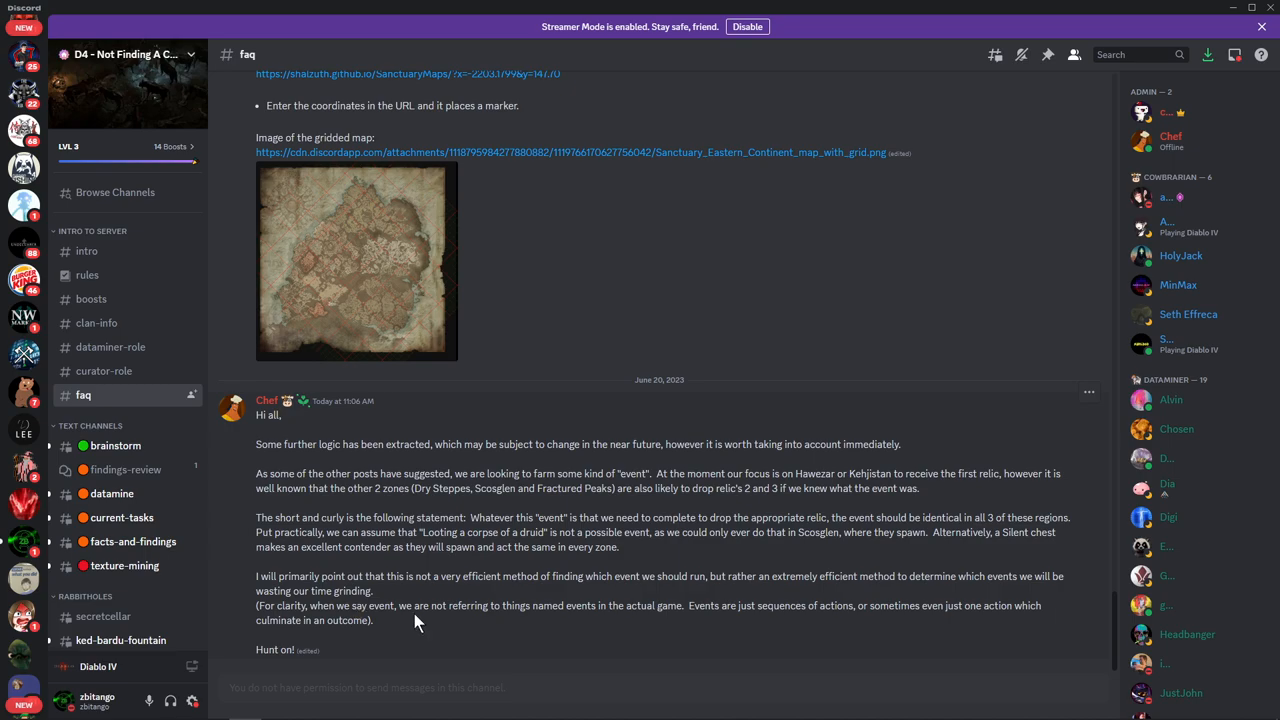
drag(256, 605, 373, 620)
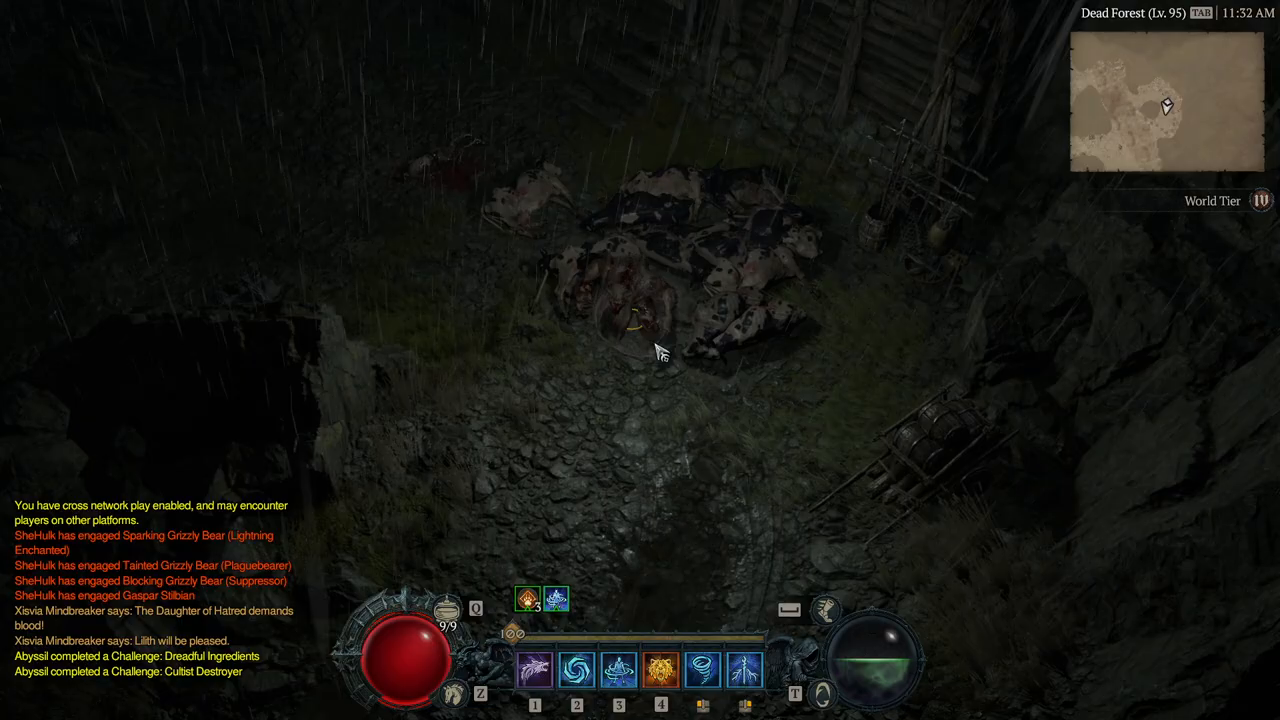
Walk the character across the Dead Forest yard toward the slain cows
key(tab)
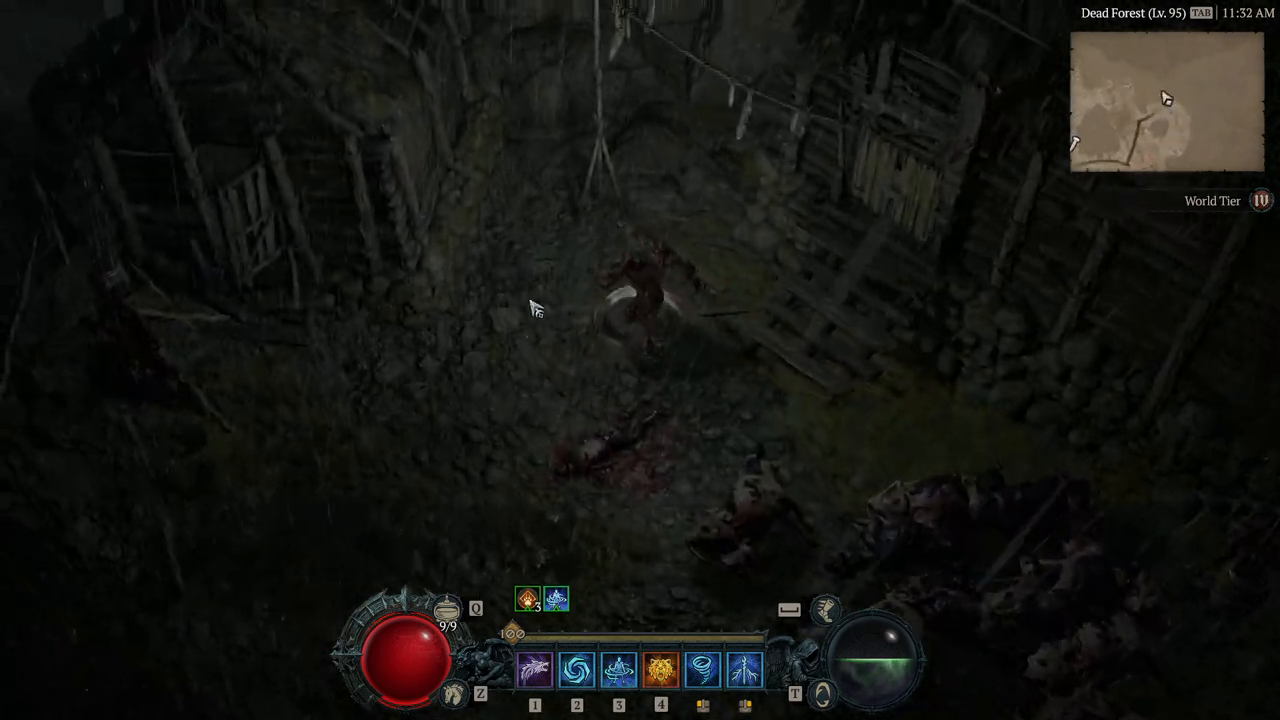
click(790, 490)
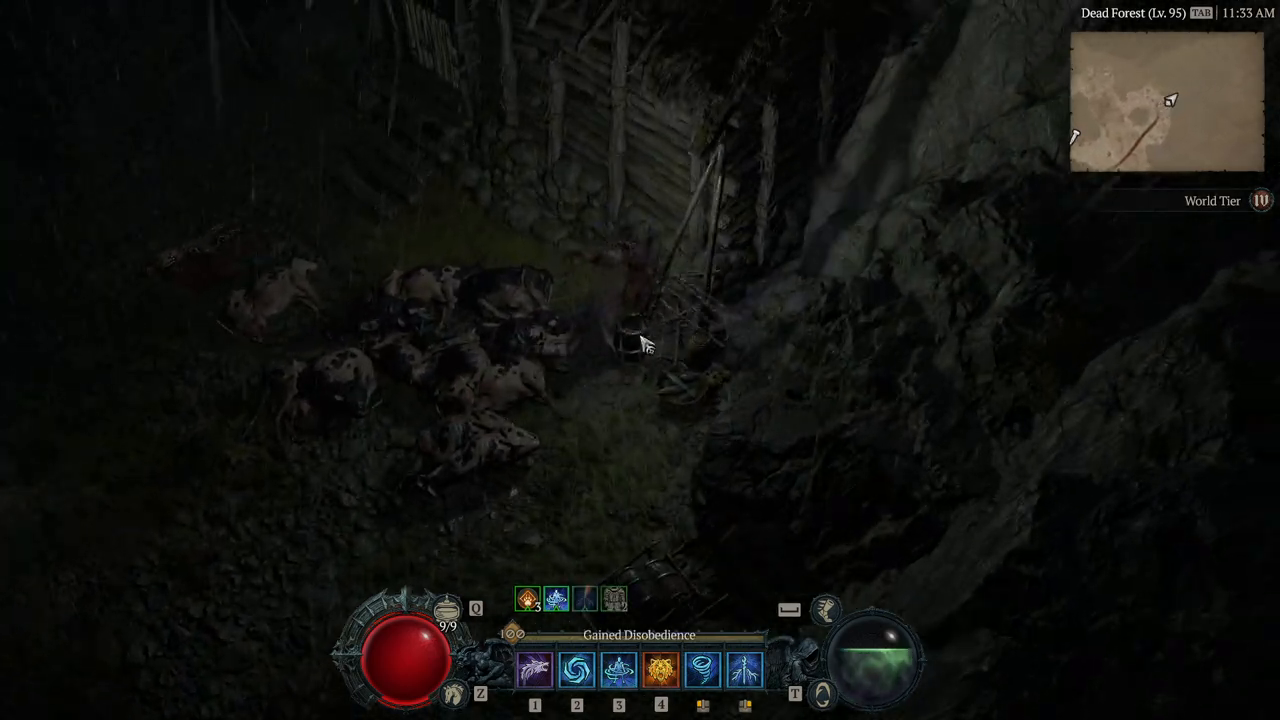
click(540, 270)
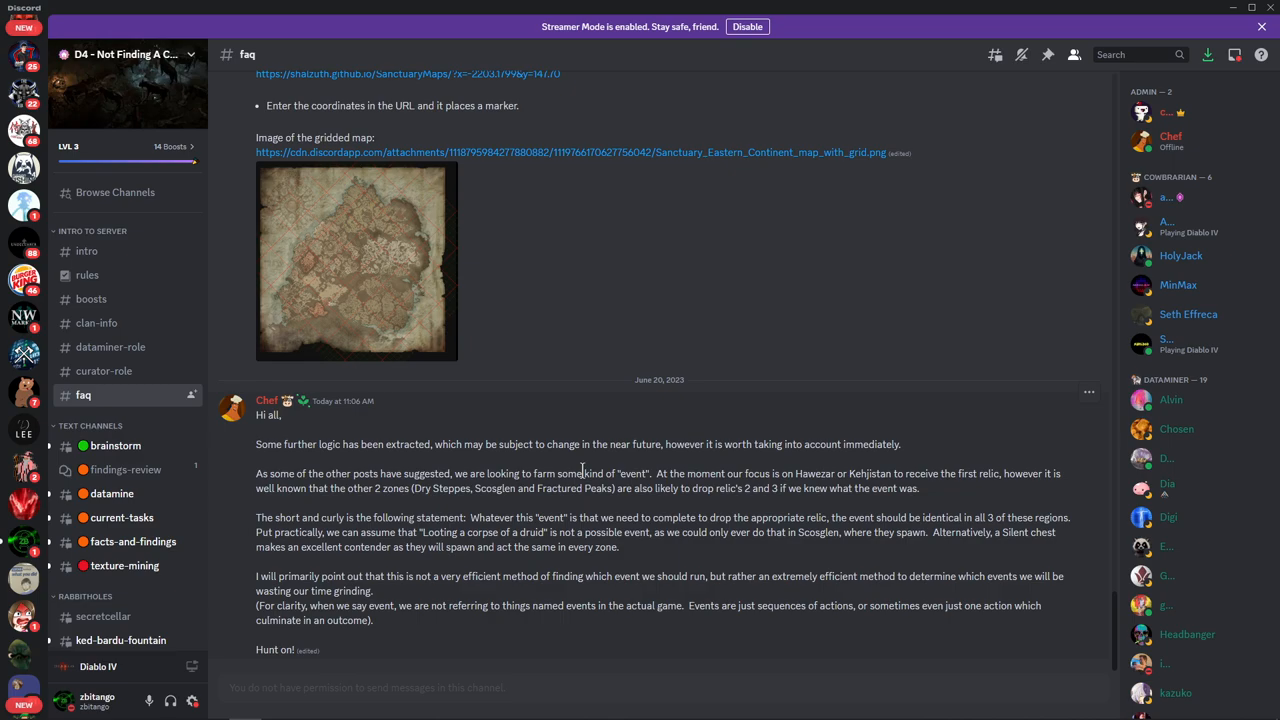
mouse_move(535, 473)
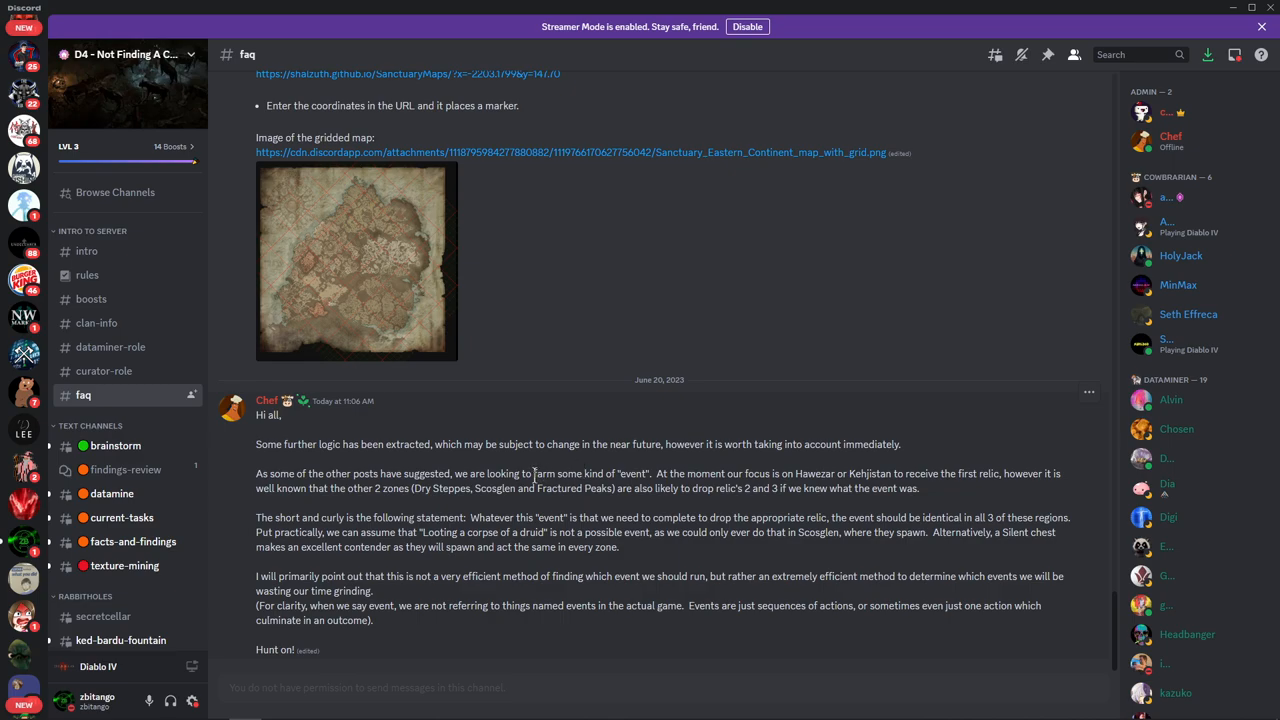
Scroll #faq up to the Welcome header and HolyJack's quick summary of the relics
drag(755, 488, 918, 488)
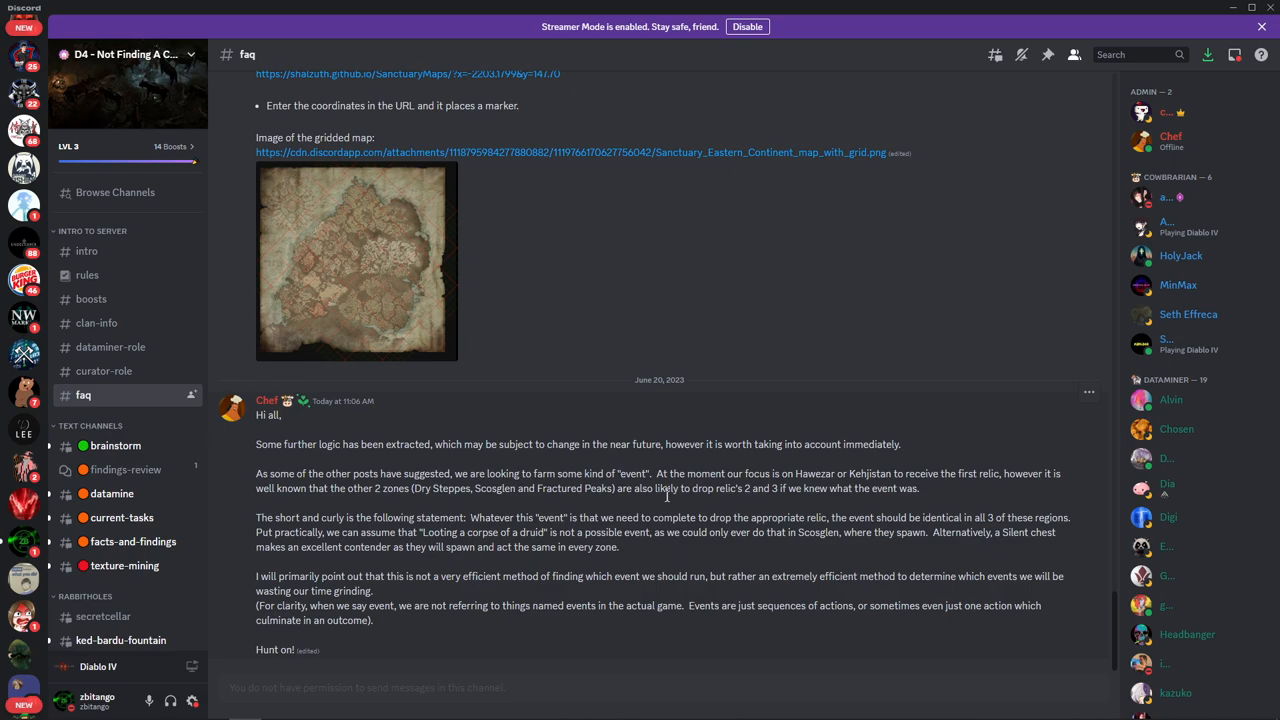
mouse_move(667, 518)
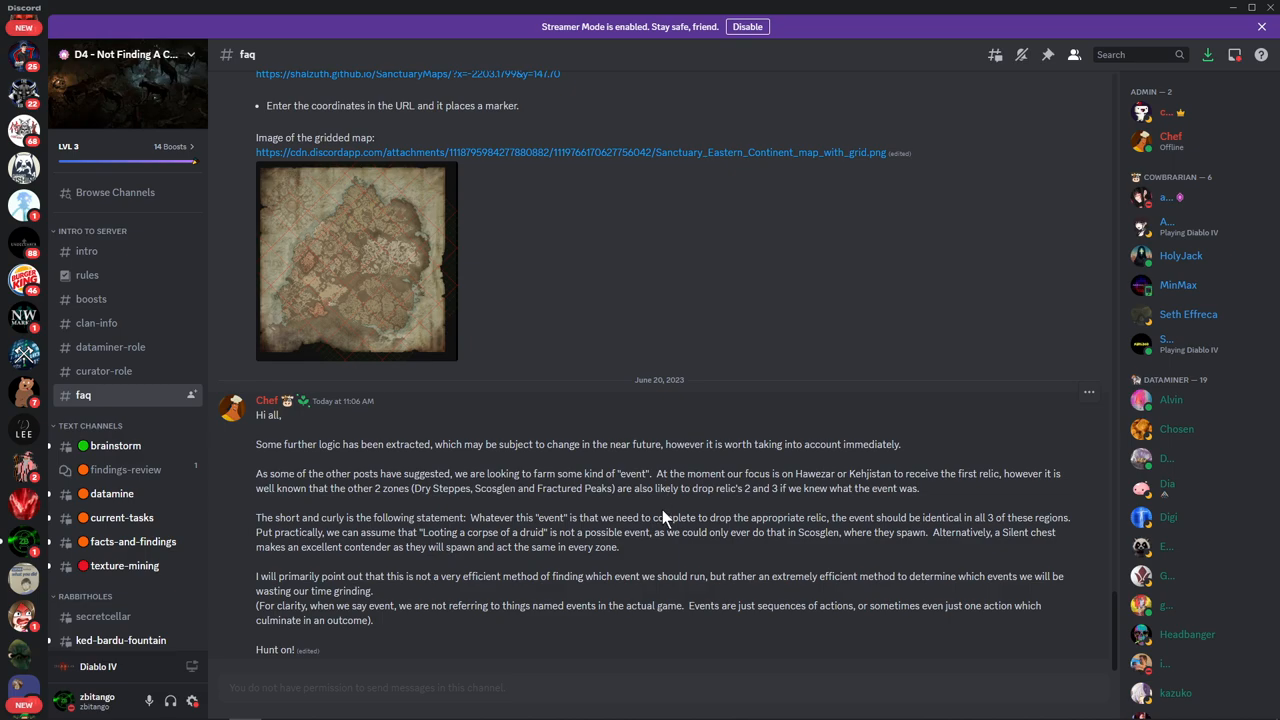
scroll(up, 3)
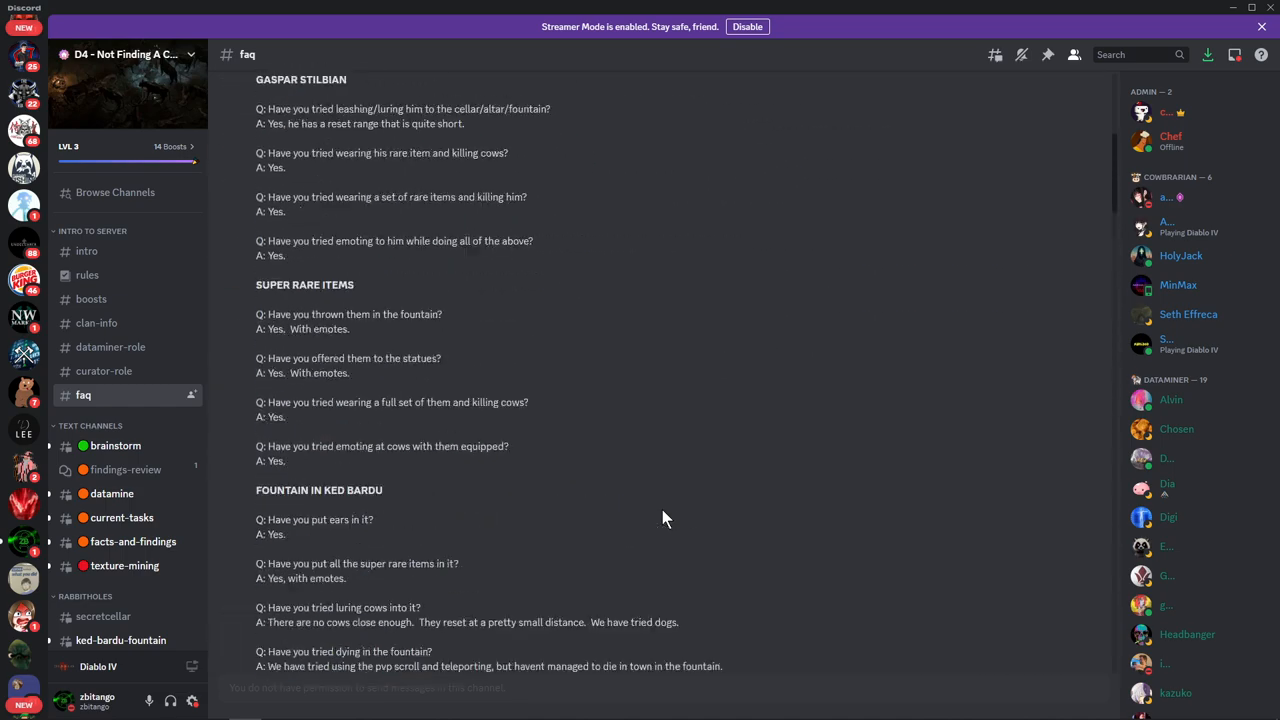
scroll(up, 3)
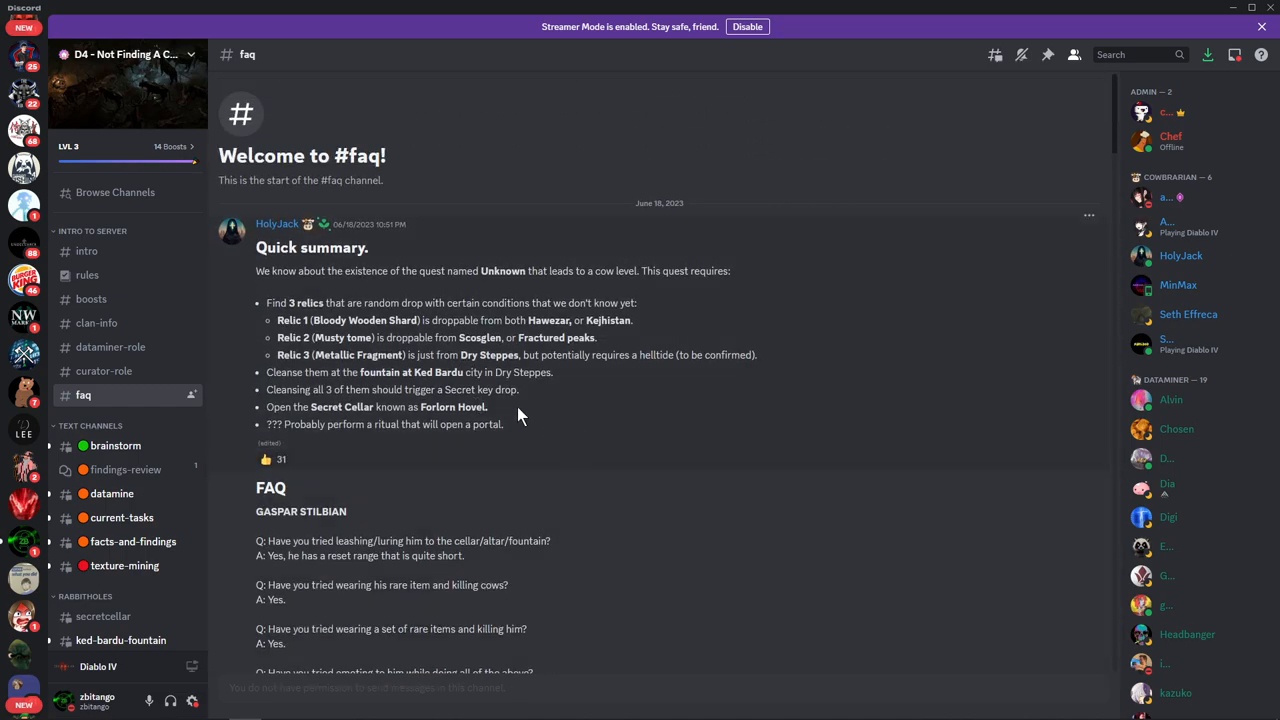